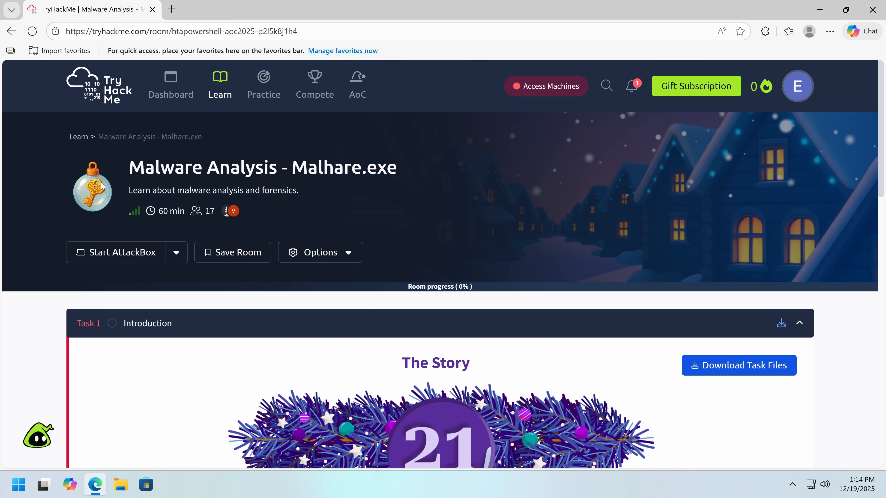
# Read down the Malware Analysis room intro and close the enlarged connection card image
pyautogui.scroll(-3)
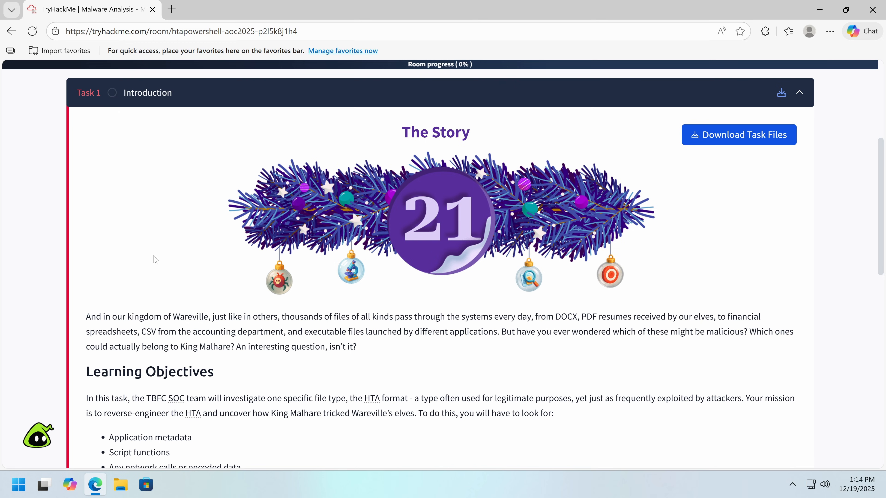
pyautogui.scroll(-3)
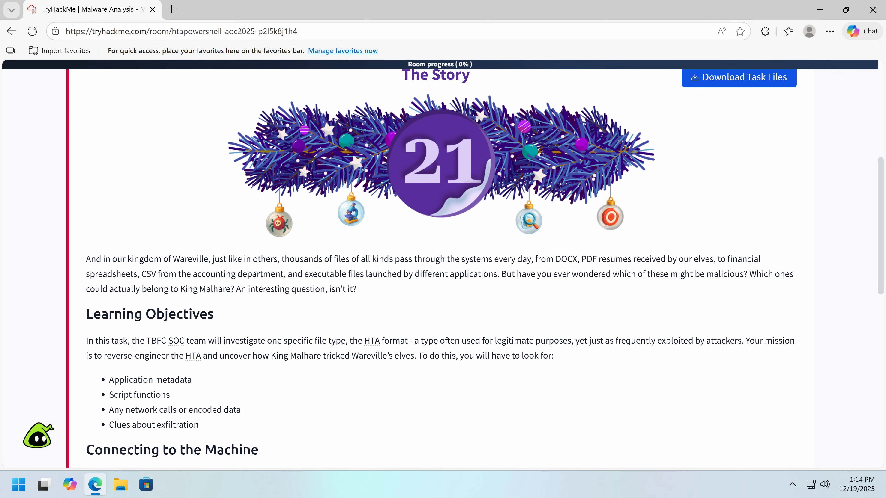
pyautogui.moveTo(444, 310)
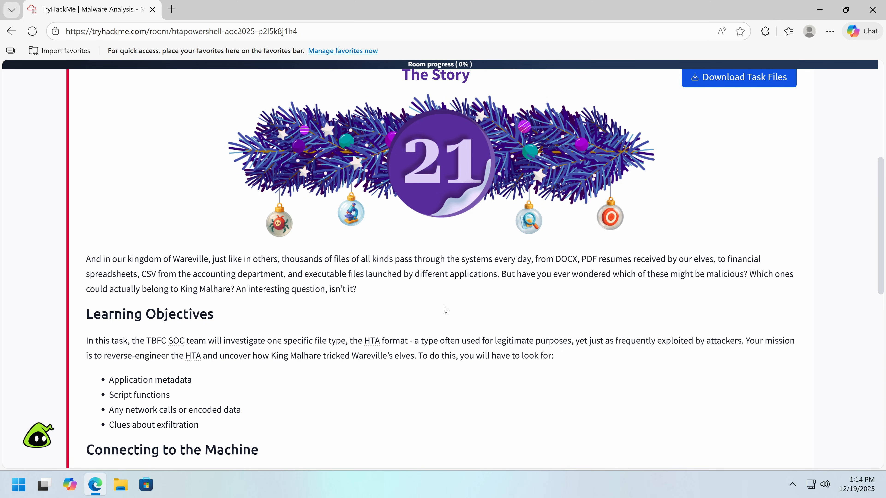
pyautogui.moveTo(559, 255)
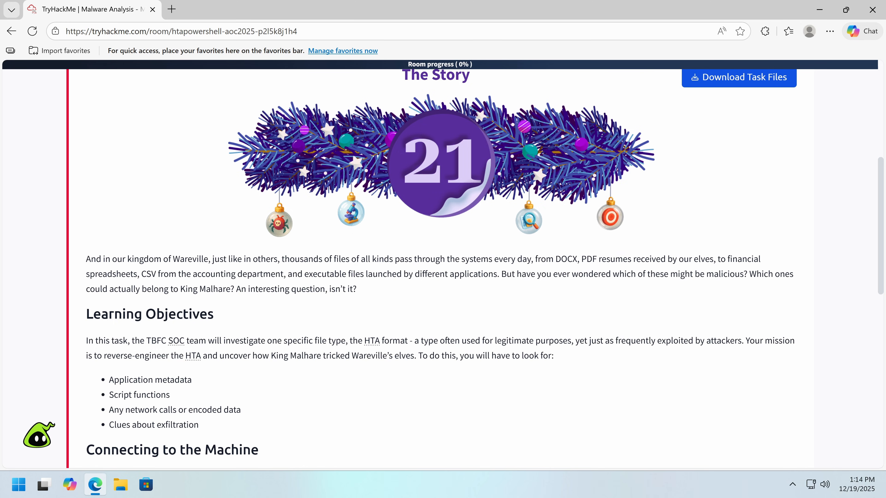
pyautogui.moveTo(29, 264)
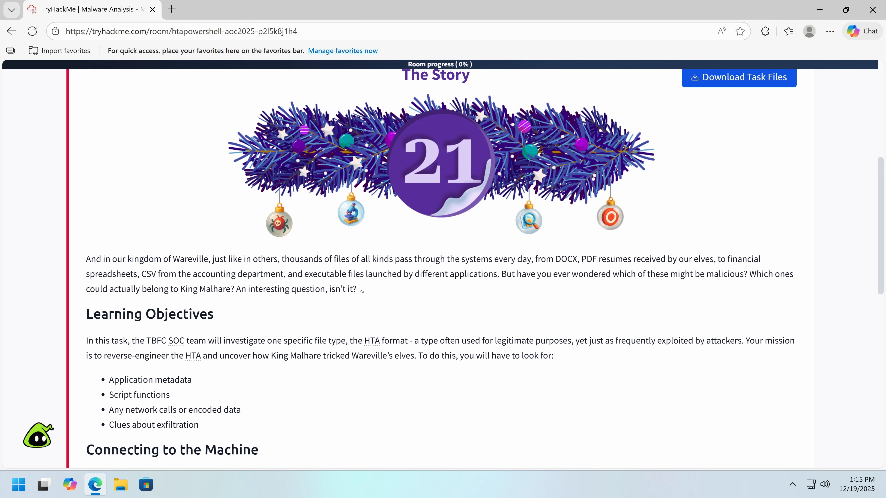
pyautogui.moveTo(658, 284)
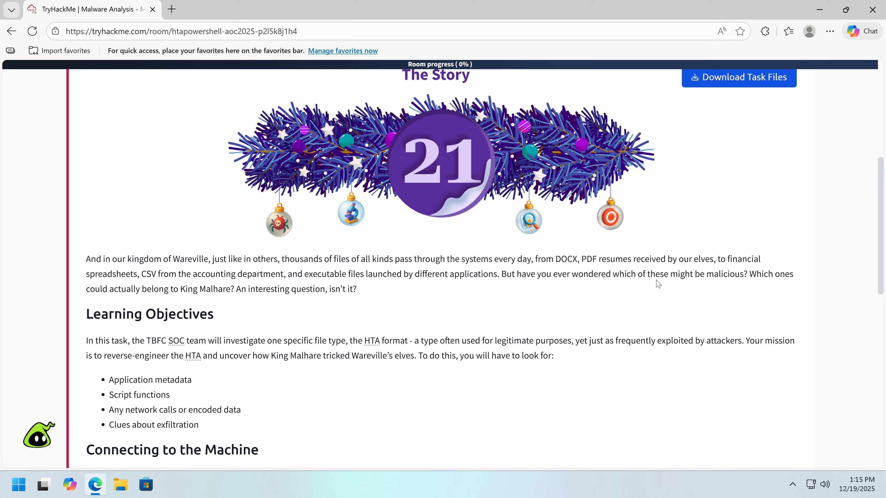
pyautogui.moveTo(202, 302)
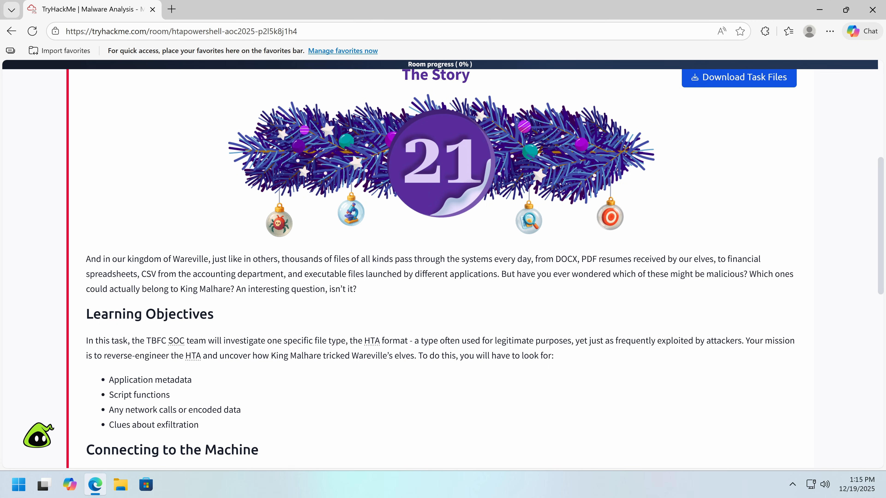
pyautogui.moveTo(203, 299)
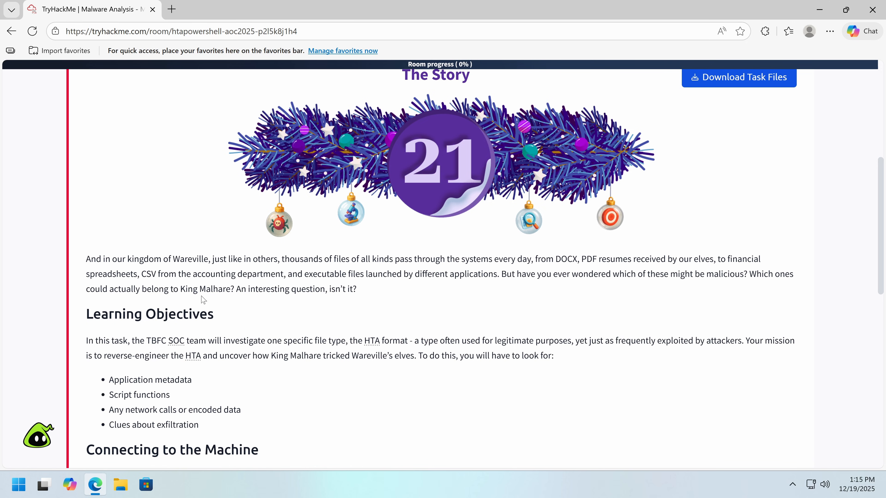
pyautogui.scroll(-3)
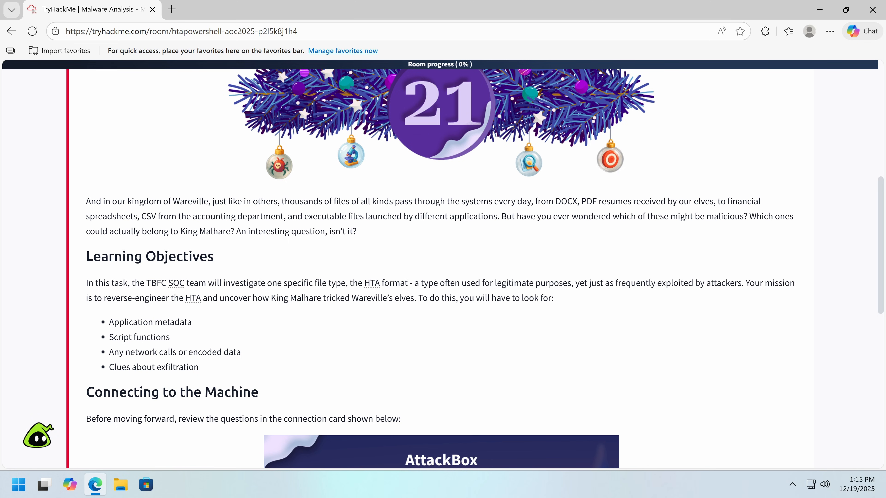
pyautogui.moveTo(538, 307)
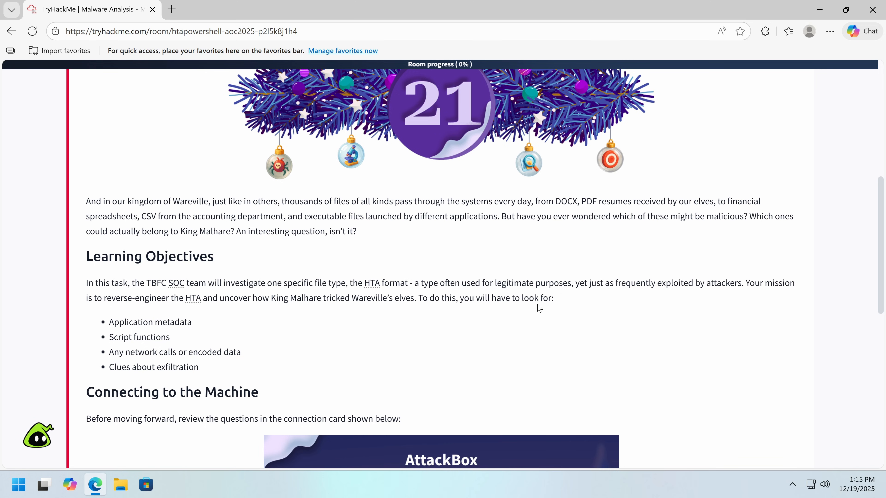
pyautogui.moveTo(593, 277)
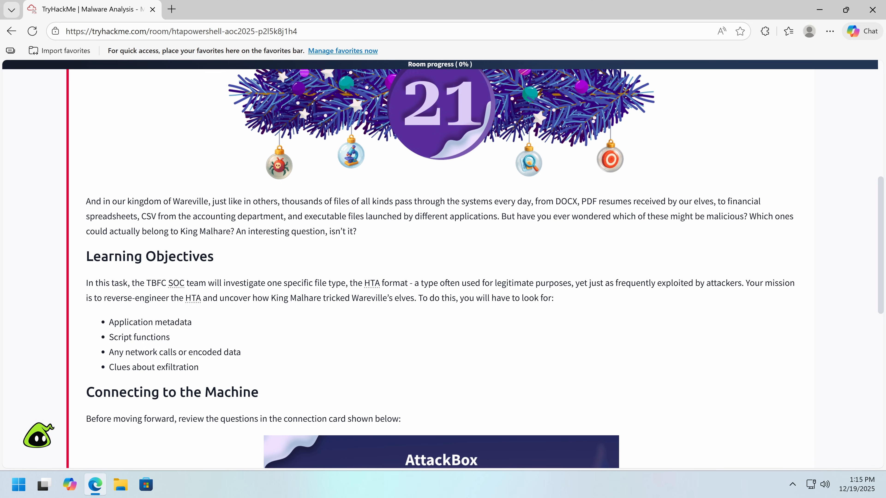
pyautogui.moveTo(646, 257)
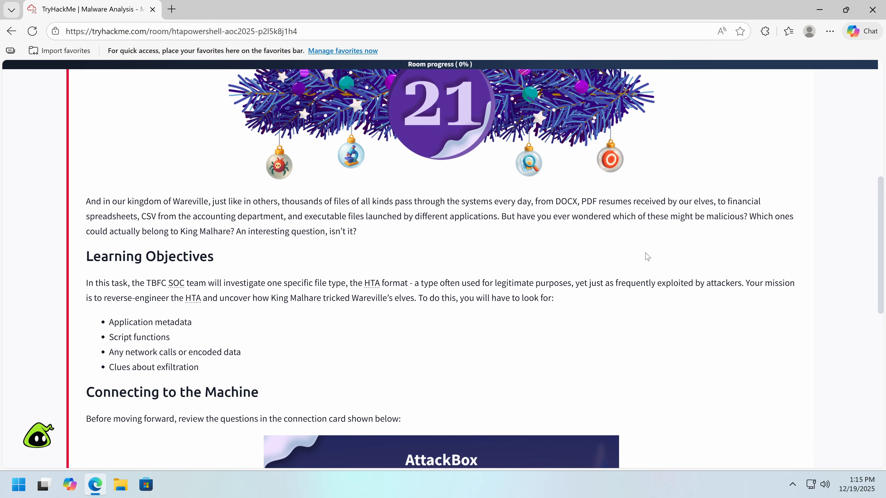
pyautogui.scroll(-3)
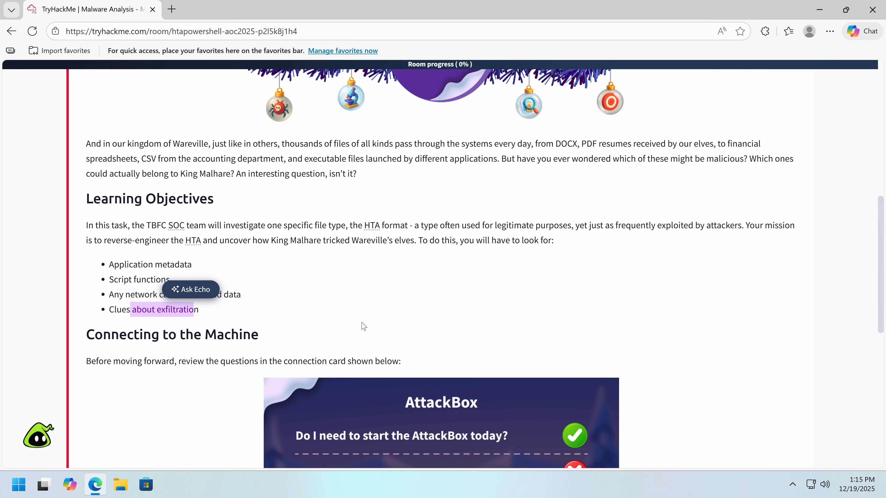
pyautogui.scroll(-3)
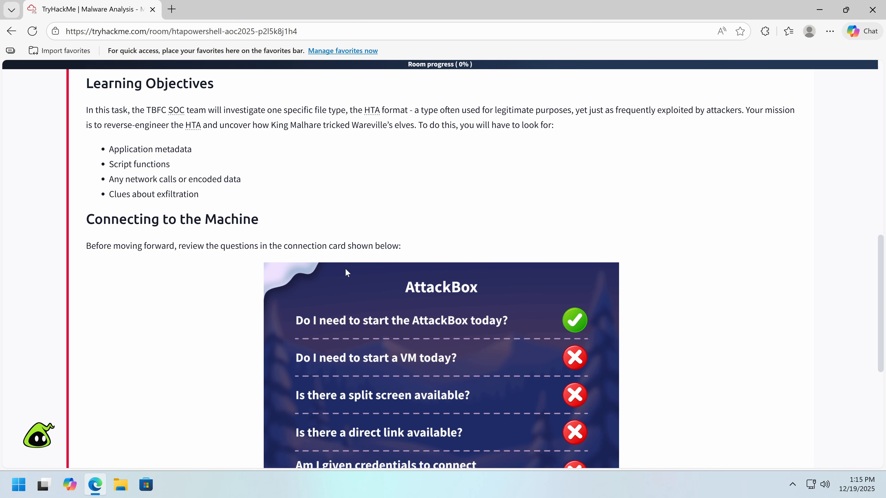
pyautogui.moveTo(373, 276)
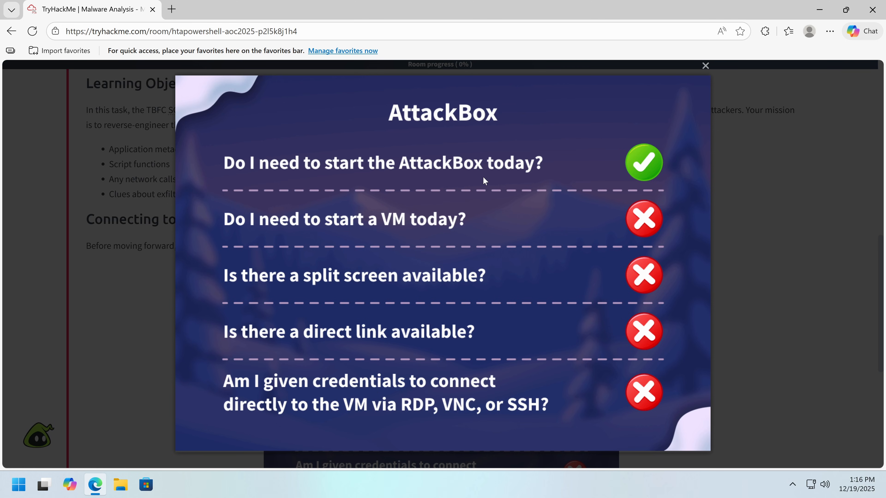
pyautogui.moveTo(621, 273)
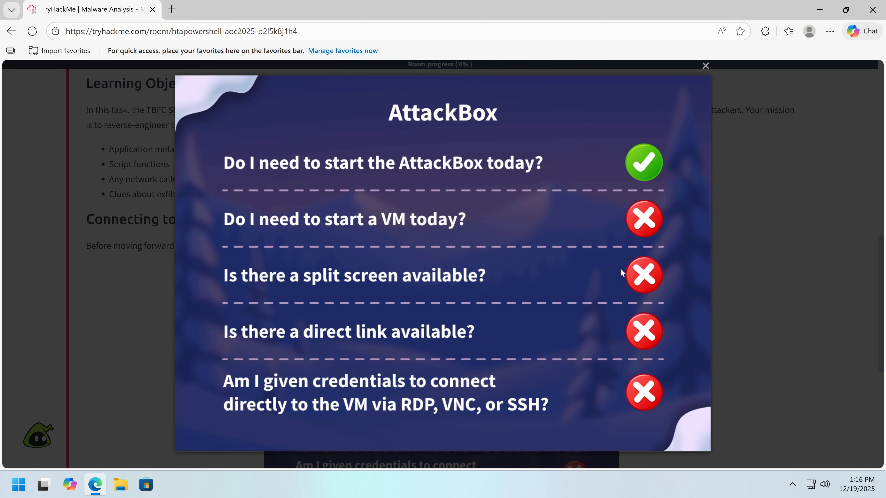
pyautogui.moveTo(416, 389)
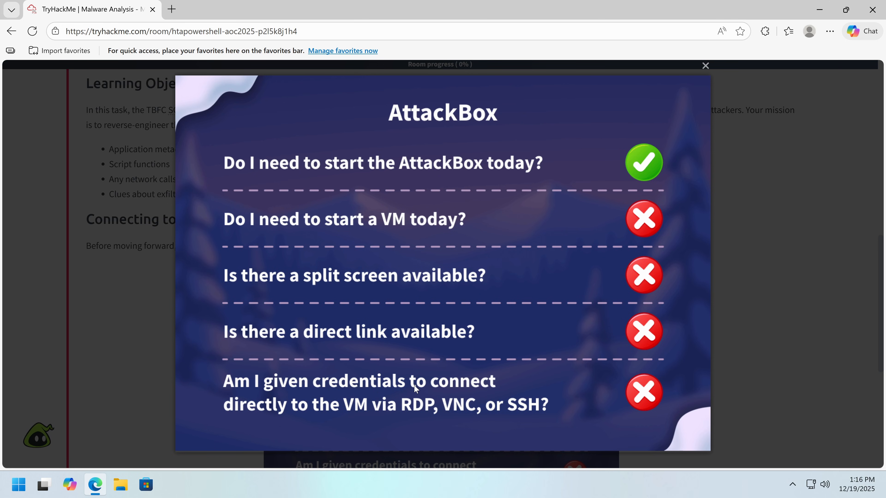
pyautogui.click(705, 66)
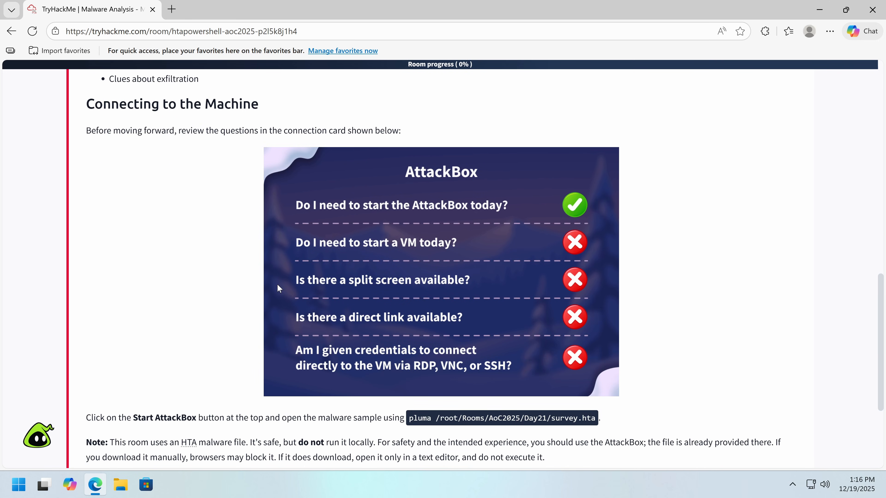
pyautogui.scroll(-3)
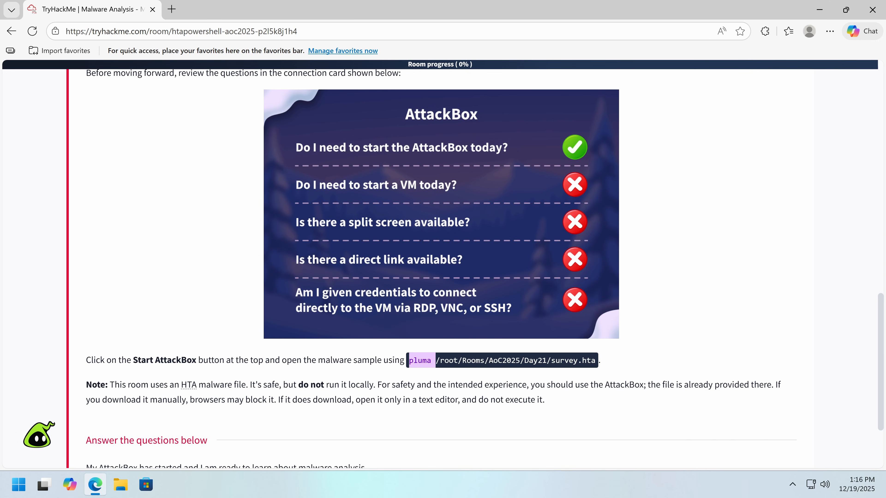
pyautogui.scroll(-3)
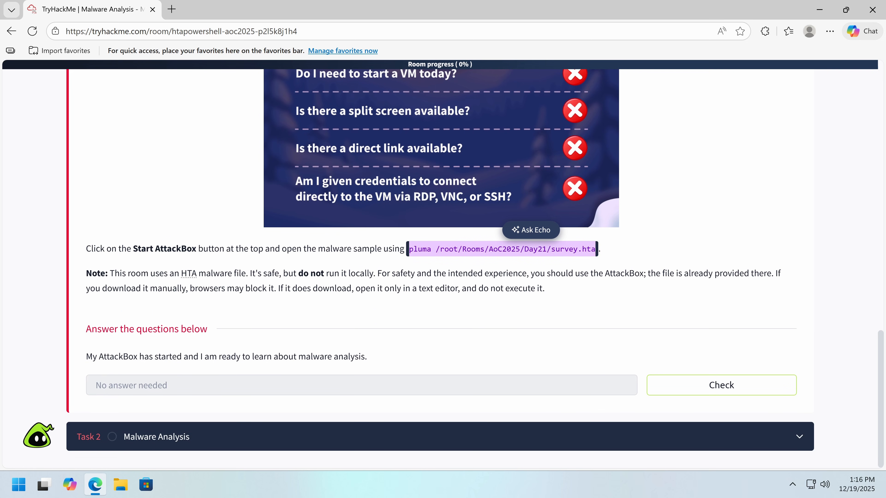
pyautogui.scroll(3)
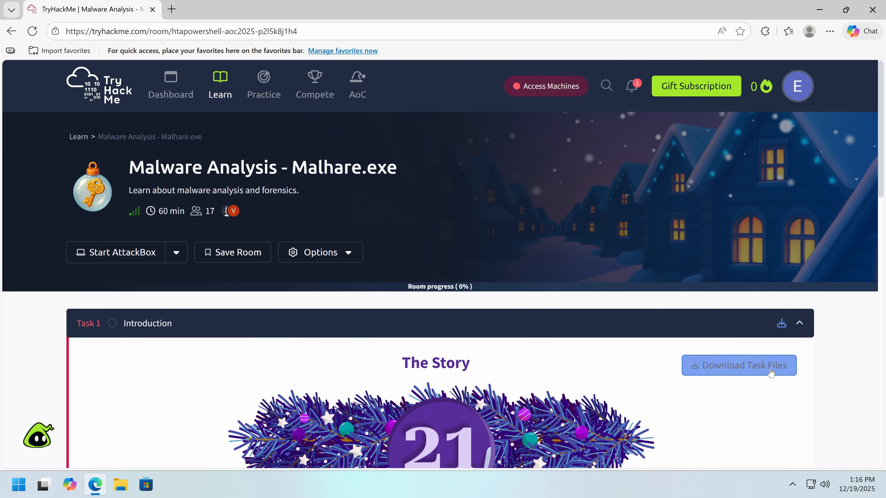
# Start the AttackBox, acknowledge the region notice, and reach the pluma command with its context menu
pyautogui.click(121, 252)
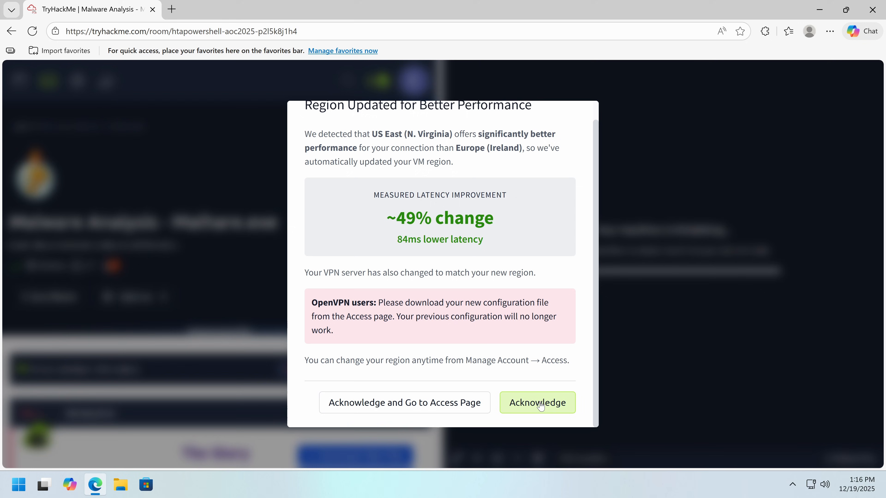
pyautogui.click(536, 402)
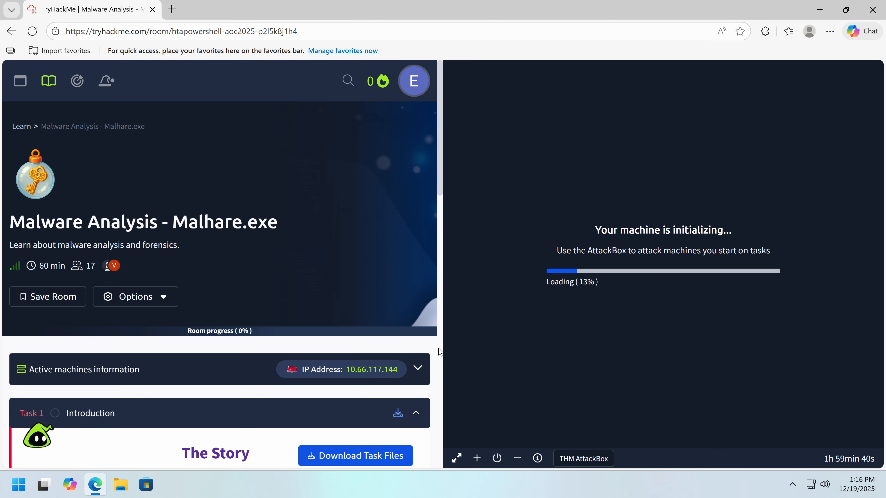
pyautogui.scroll(-3)
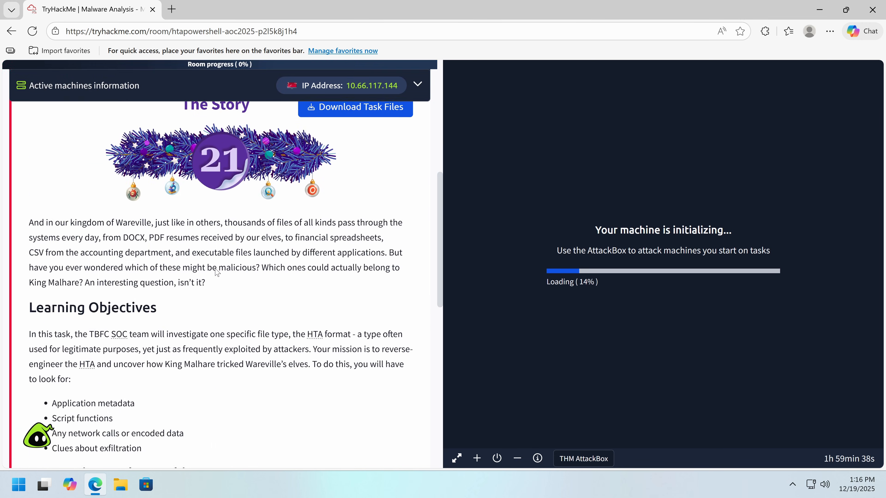
pyautogui.scroll(-3)
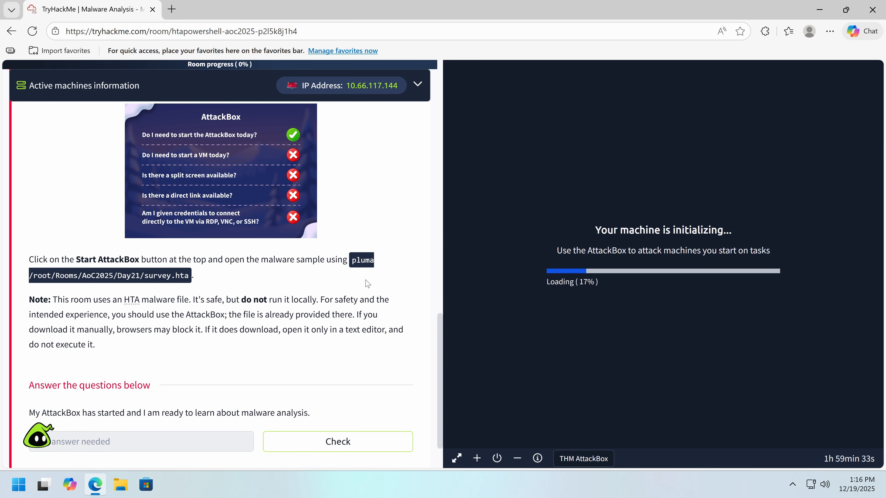
pyautogui.rightClick(362, 261)
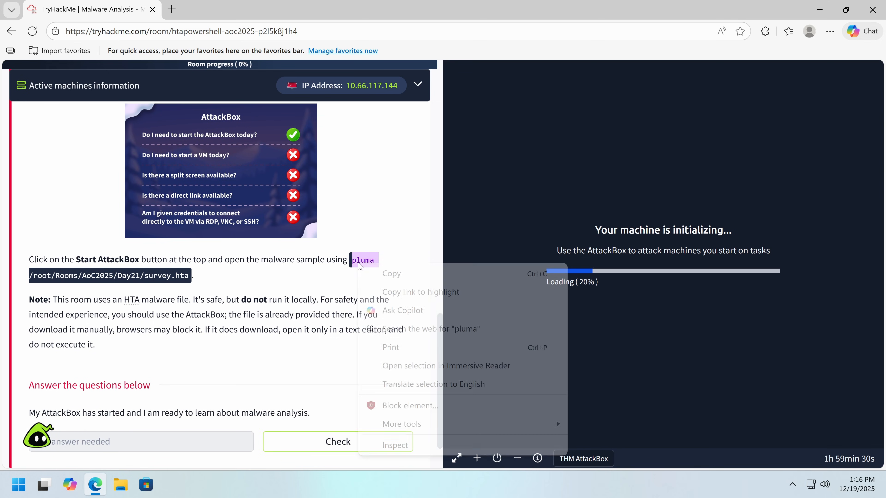
# Search the web for "pluma" from the context menu and view the Google translation result
pyautogui.click(432, 329)
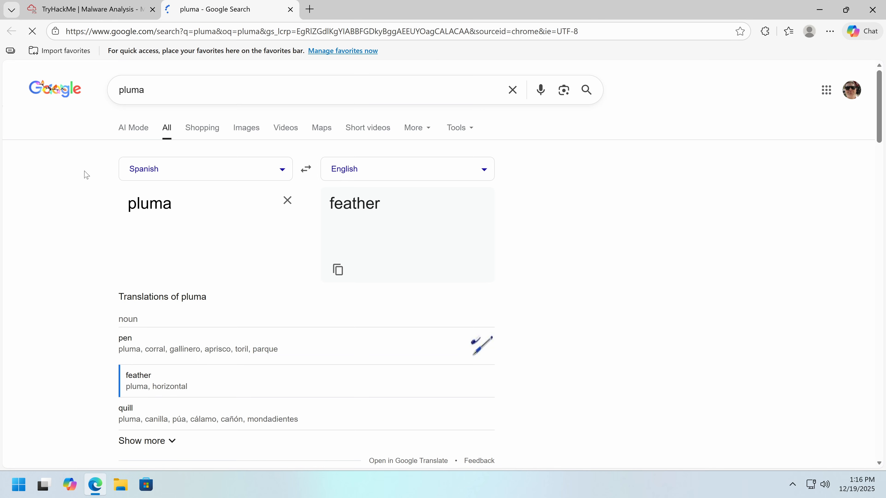
pyautogui.scroll(-3)
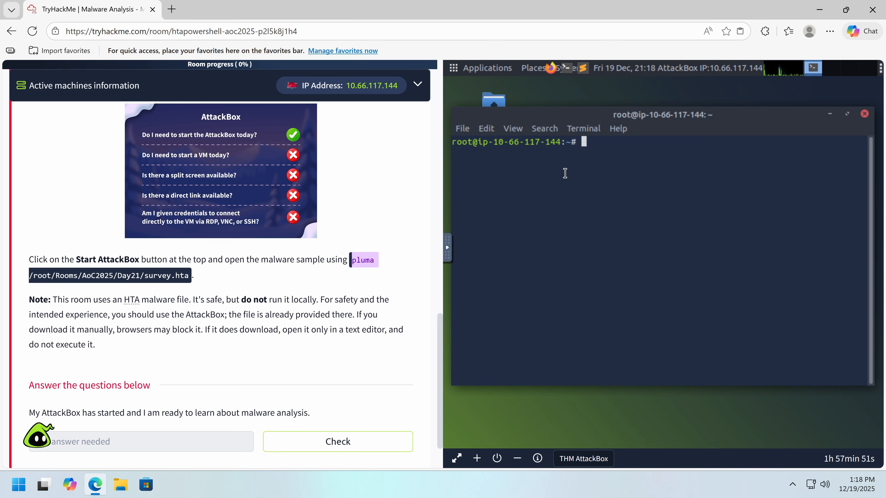
pyautogui.moveTo(576, 222)
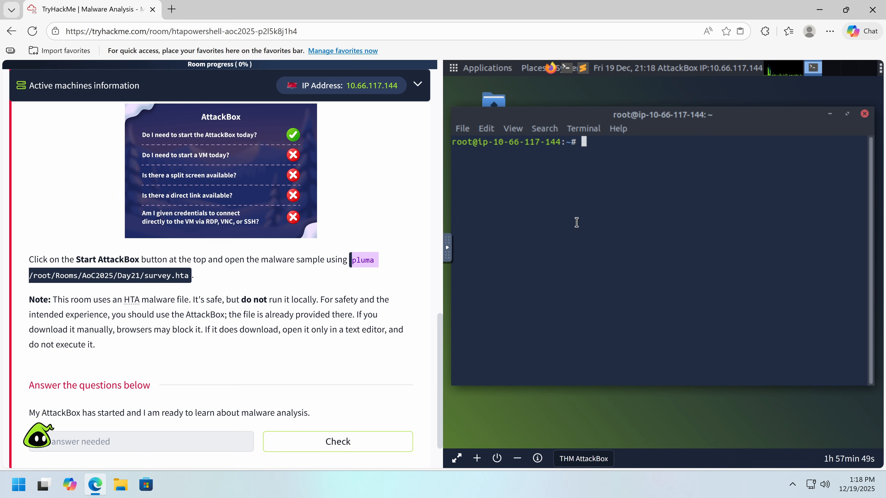
# Run 'pluma /root/Rooms/AoC2025/Day21/survey.hta' in the terminal and check the AttackBox-started question
pyautogui.write('pluma /root/Rooms/AoC2025/Day21/survey.hta')
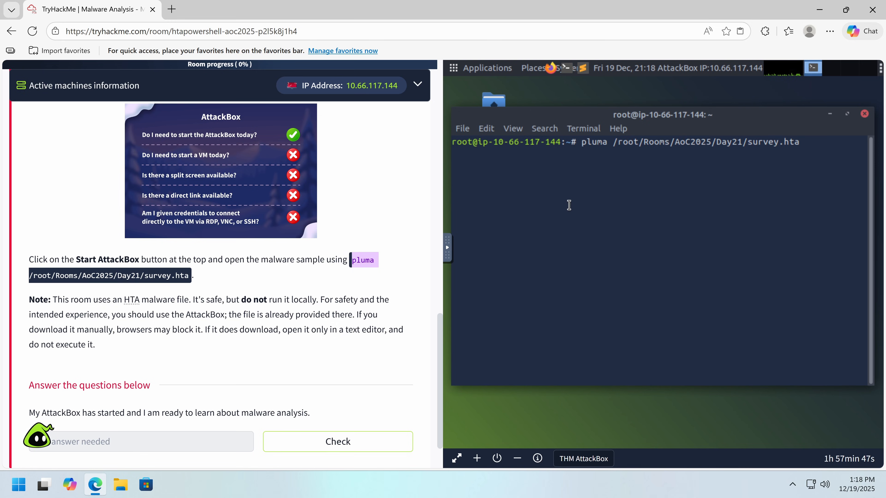
pyautogui.press('Return')
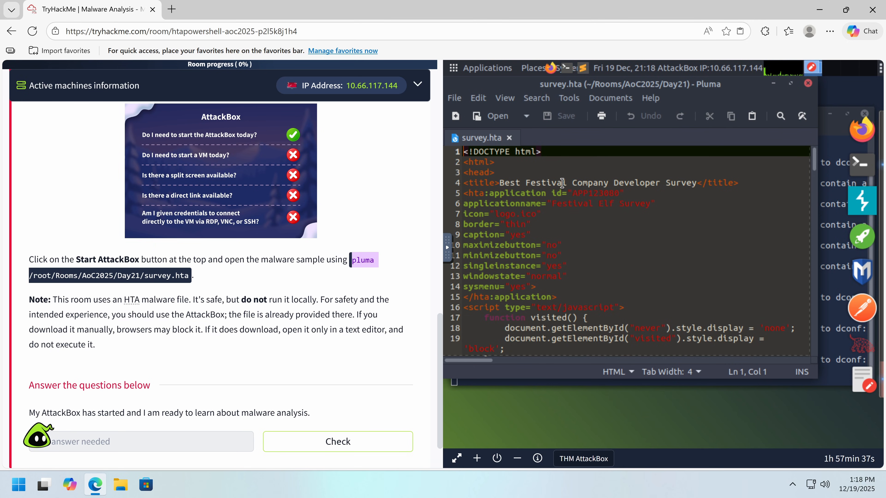
pyautogui.click(572, 183)
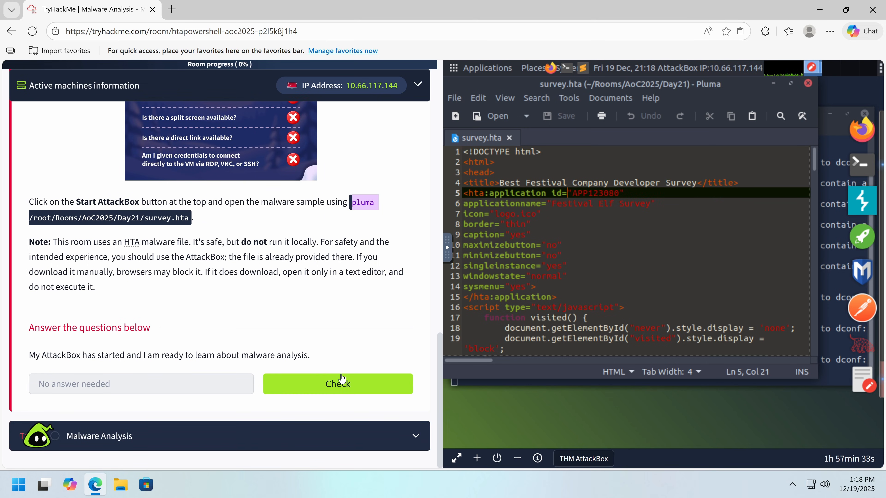
pyautogui.click(337, 383)
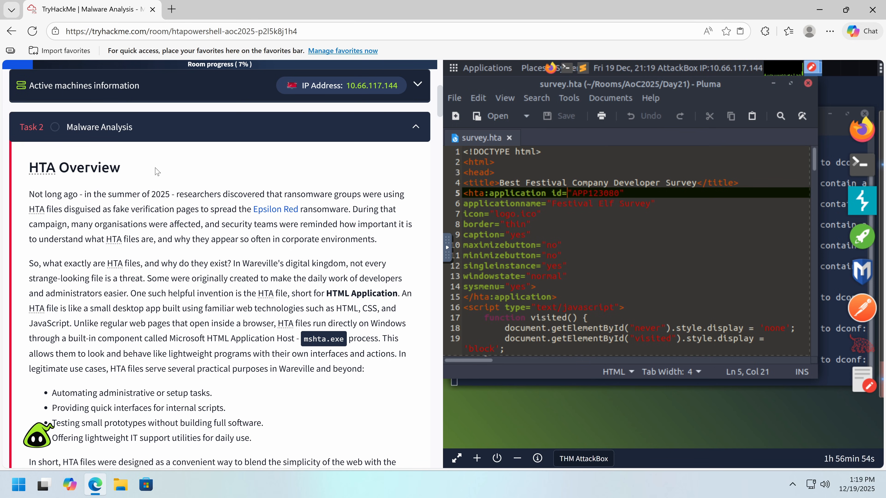
pyautogui.moveTo(17, 222)
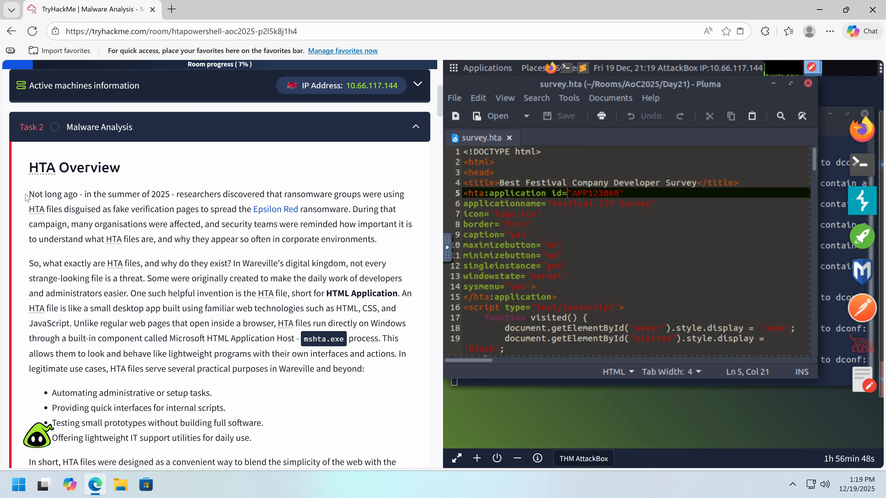
pyautogui.moveTo(199, 250)
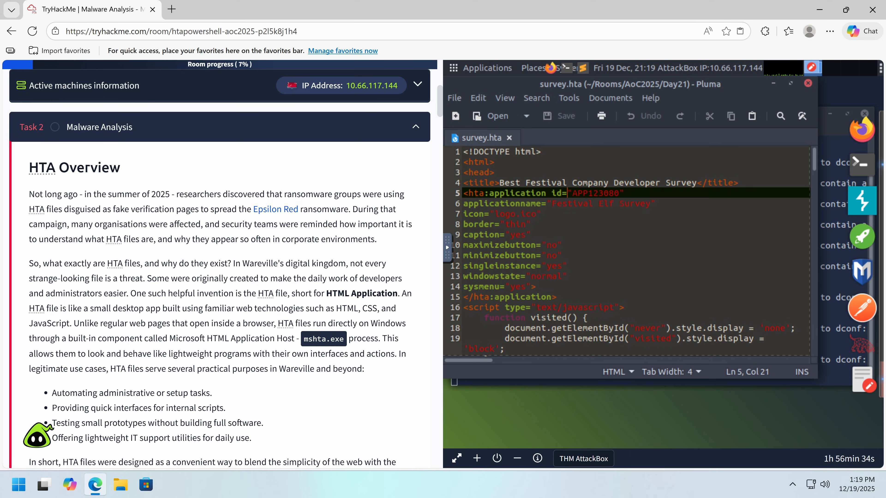
pyautogui.moveTo(243, 251)
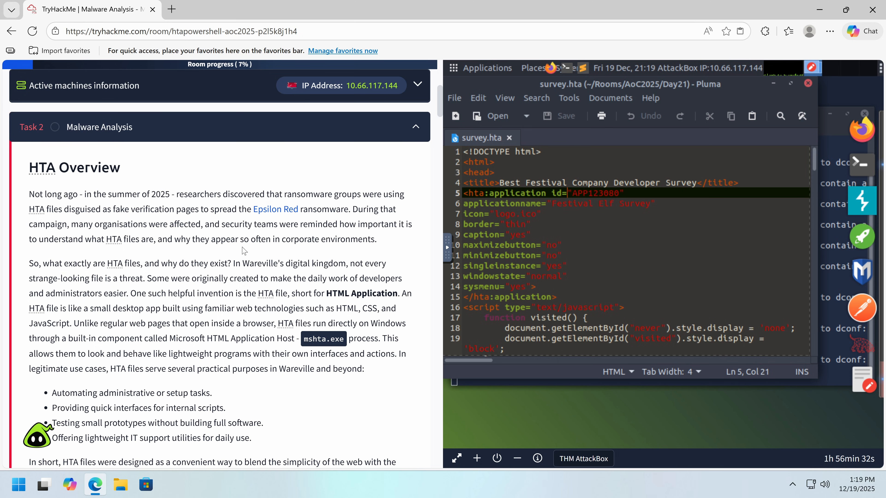
# Read the HTA Overview down to King Malhare's VBScript sample with its FromBase64String argument
pyautogui.scroll(-3)
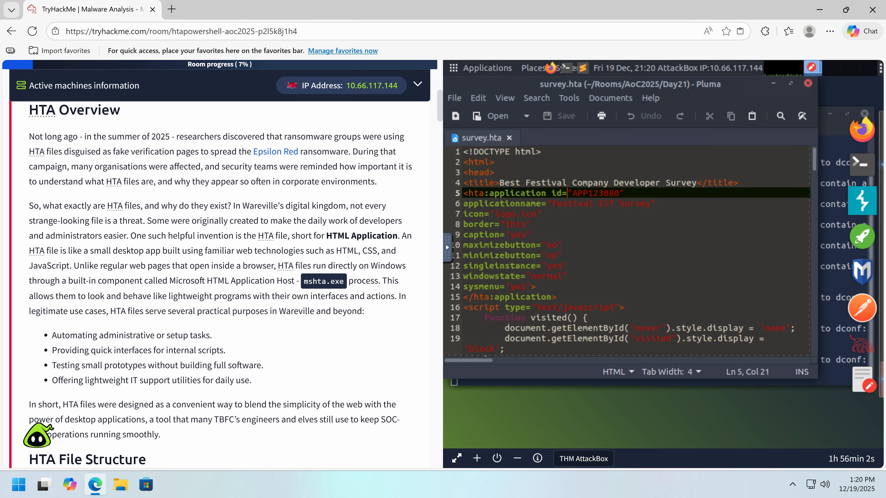
pyautogui.moveTo(218, 277)
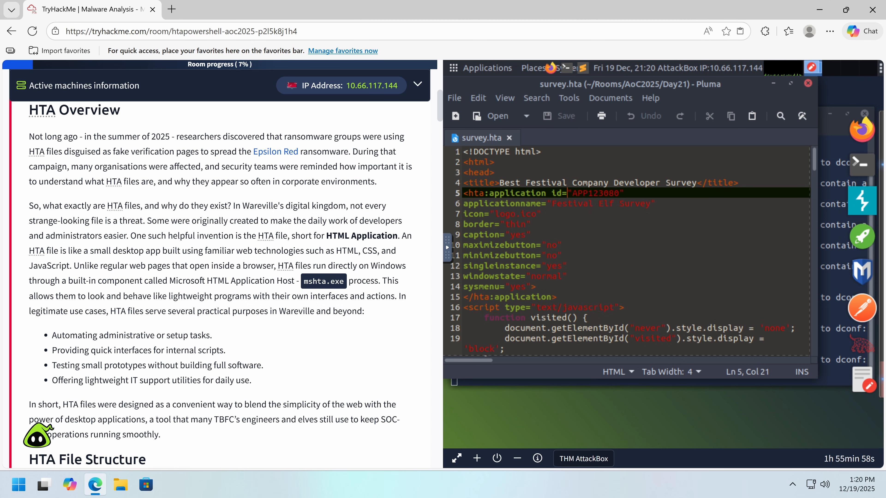
pyautogui.scroll(-3)
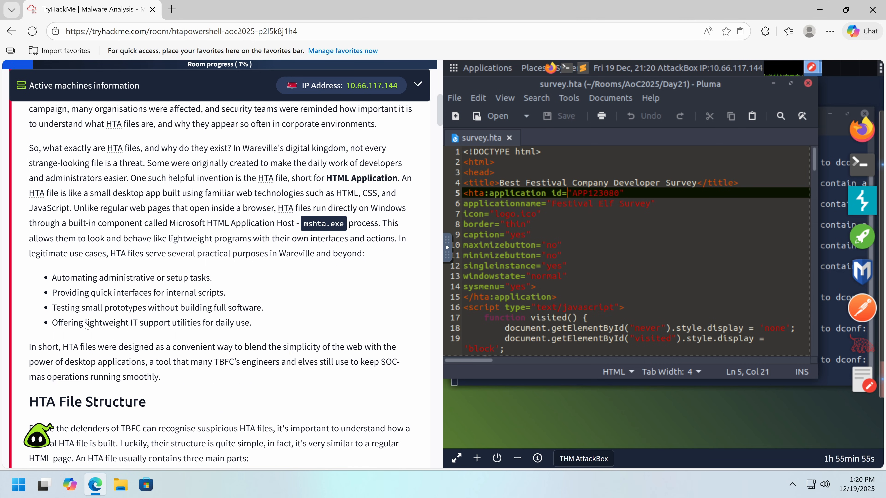
pyautogui.scroll(-3)
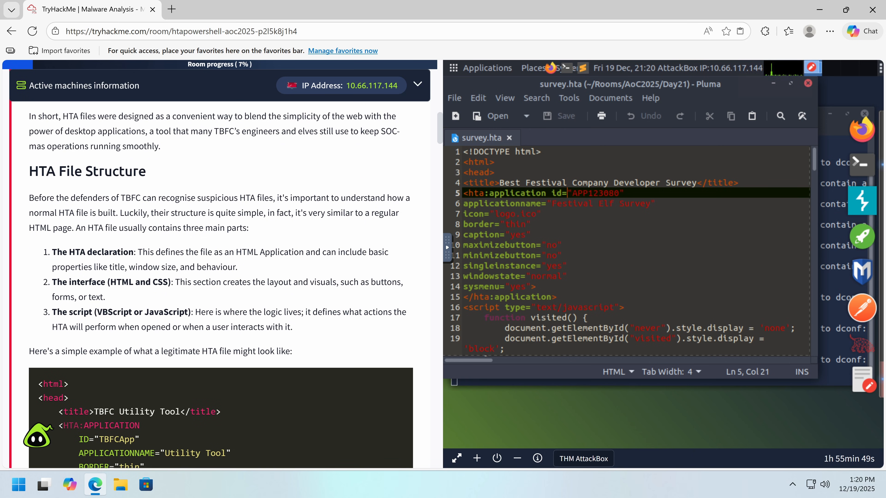
pyautogui.moveTo(626, 174)
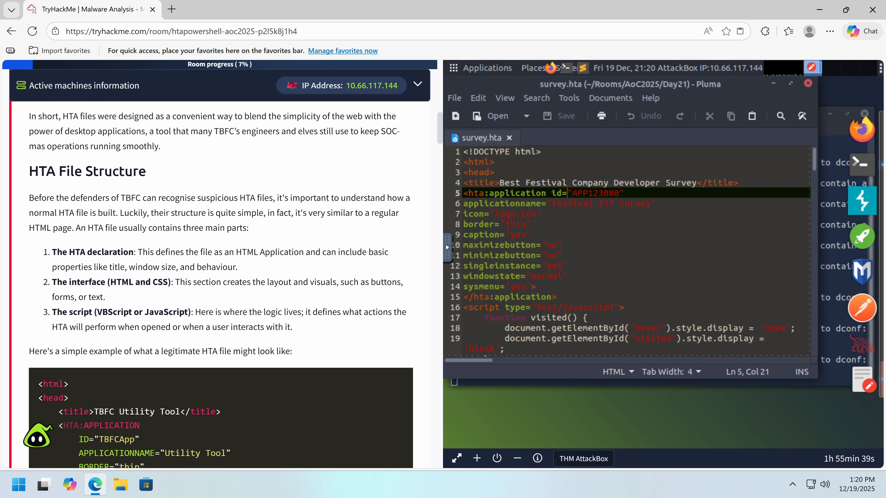
pyautogui.moveTo(116, 300)
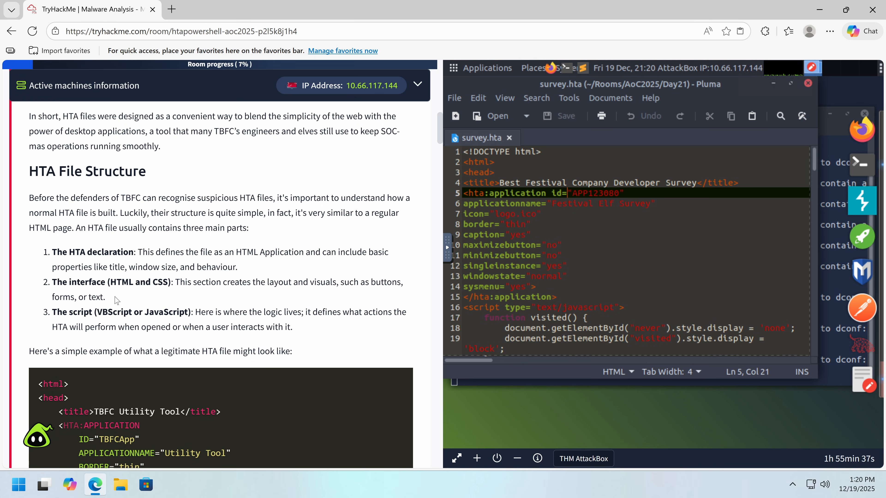
pyautogui.scroll(-3)
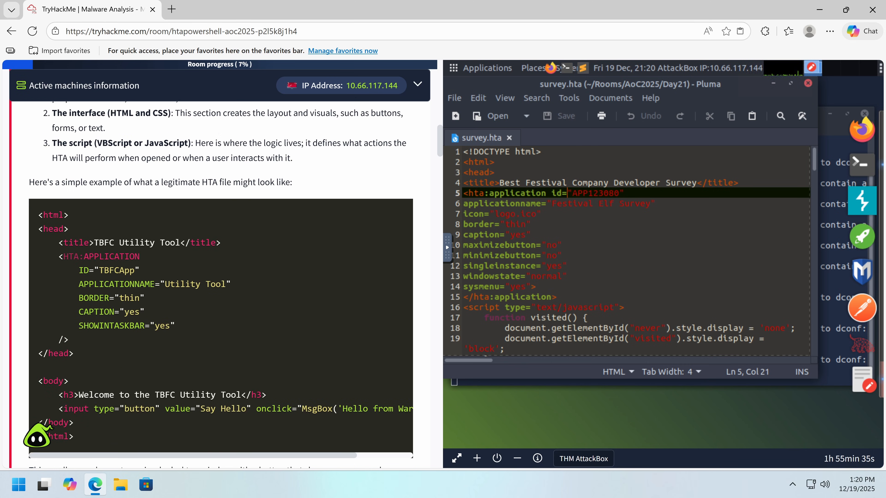
pyautogui.scroll(-3)
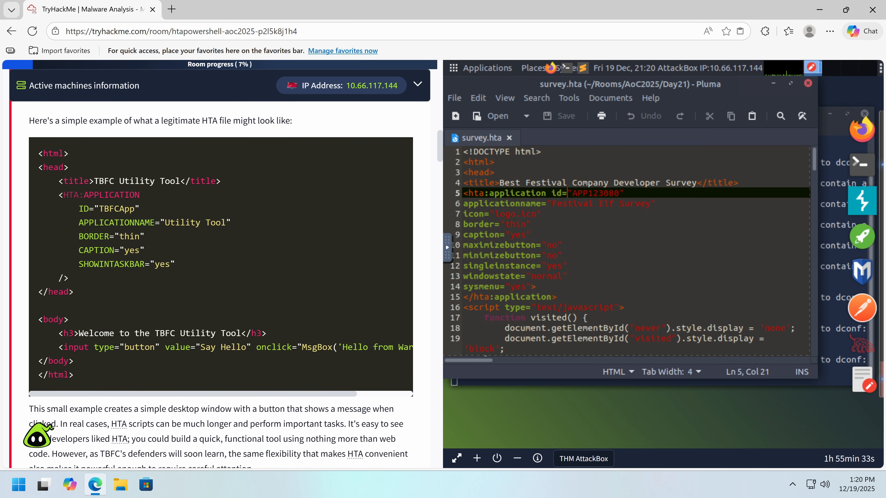
pyautogui.scroll(-3)
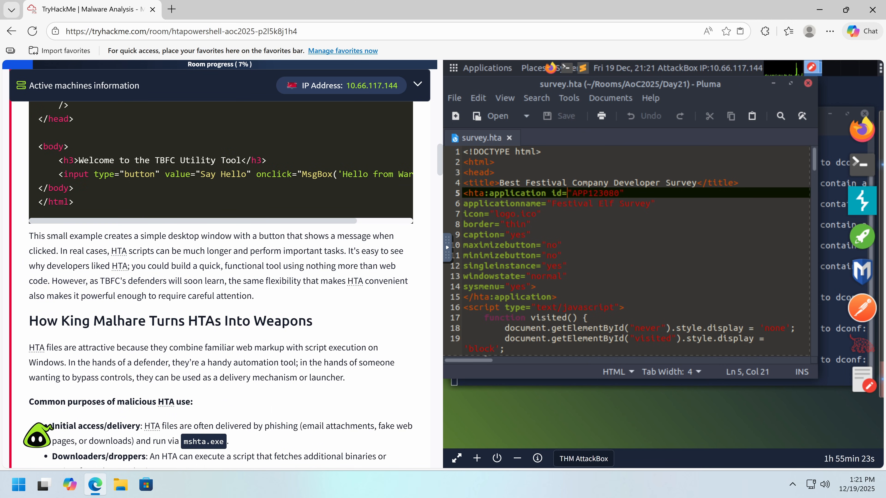
pyautogui.scroll(-3)
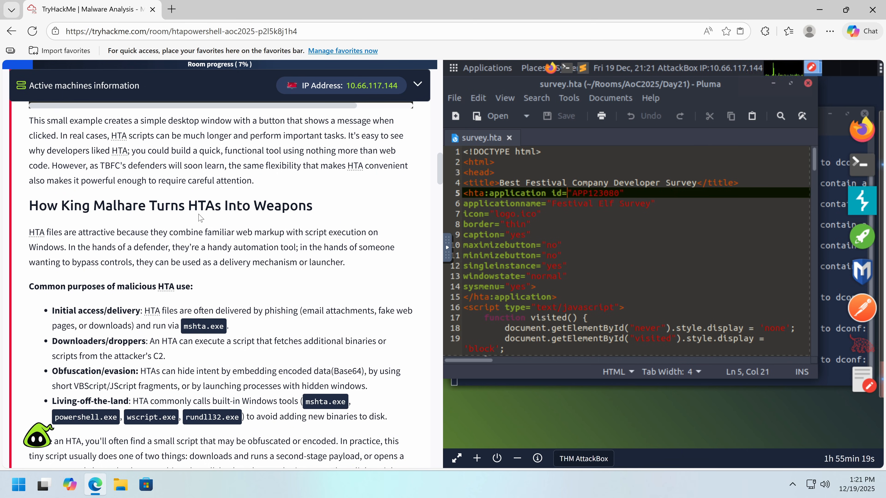
pyautogui.scroll(-3)
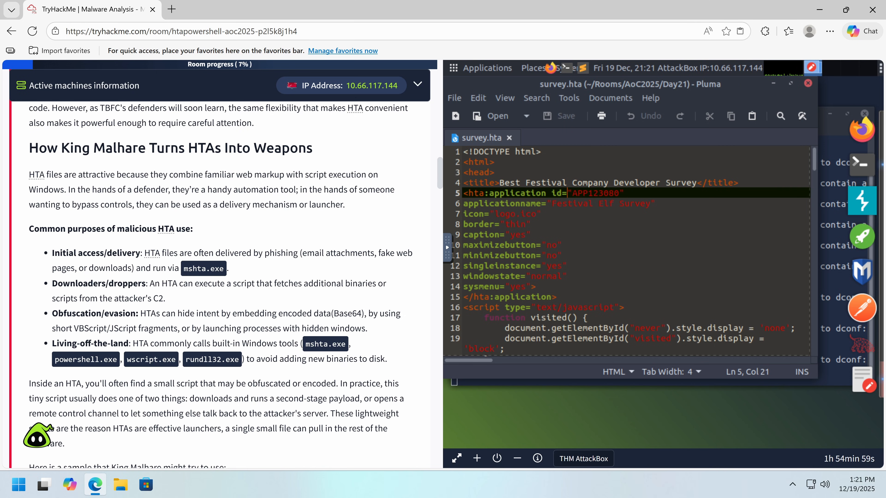
pyautogui.scroll(-3)
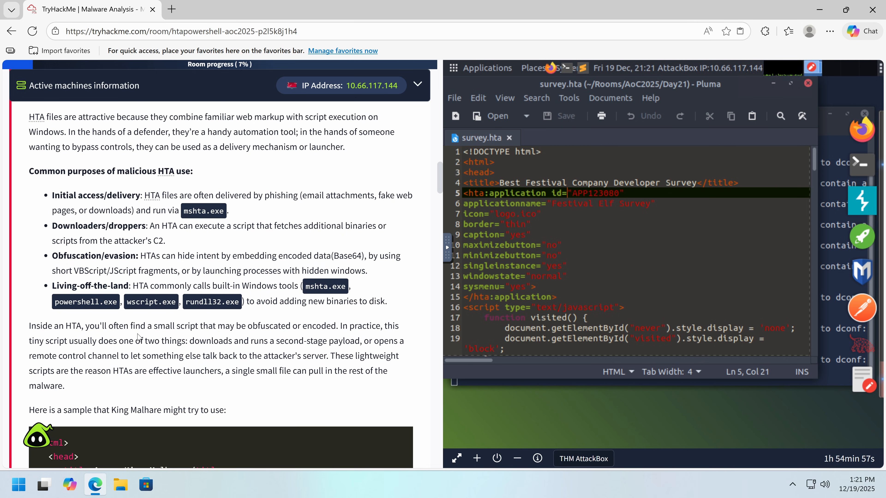
pyautogui.scroll(-3)
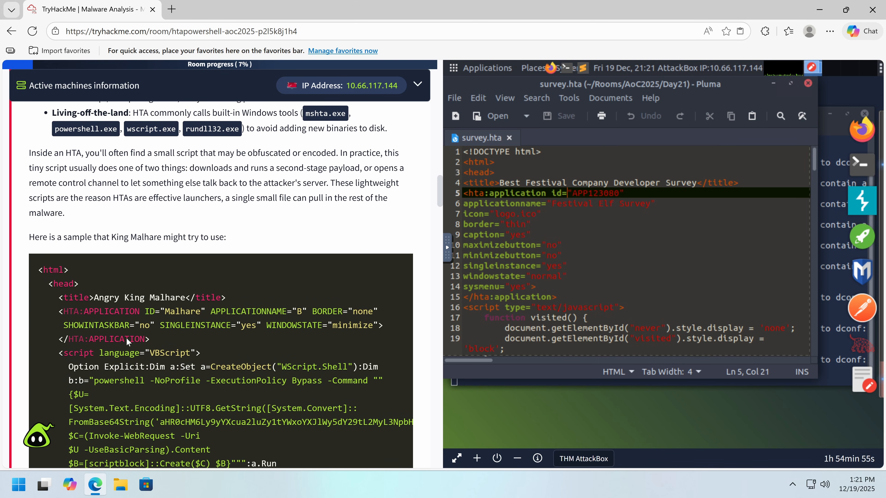
pyautogui.scroll(-3)
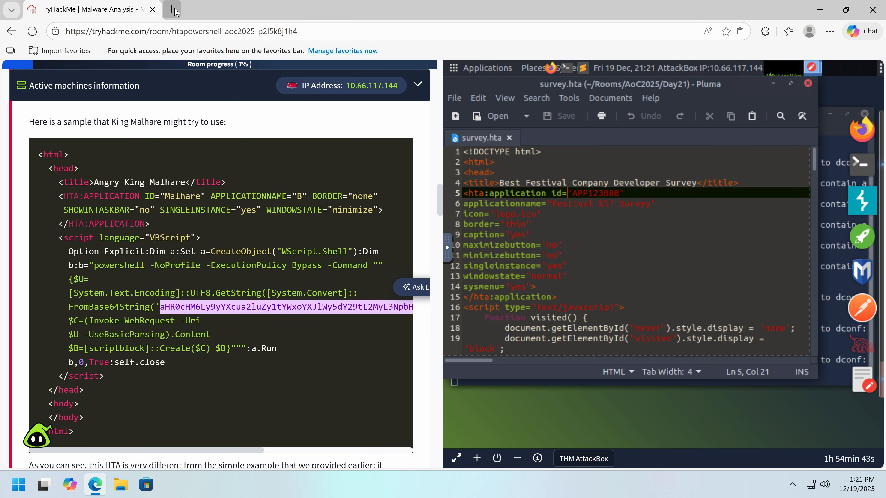
# Decode the Base64 string on base64decode.org into the raw.king-malhare[.]com REDACTED.txt URL and return to the room
pyautogui.click(171, 9)
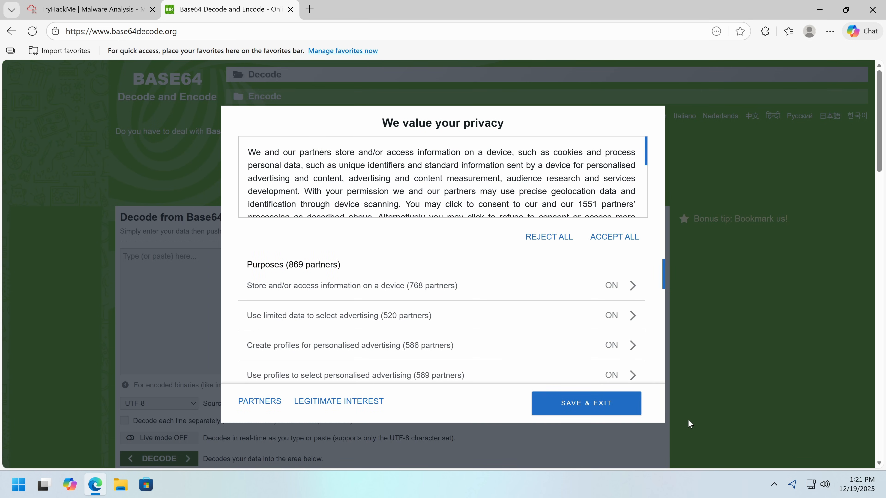
pyautogui.moveTo(601, 413)
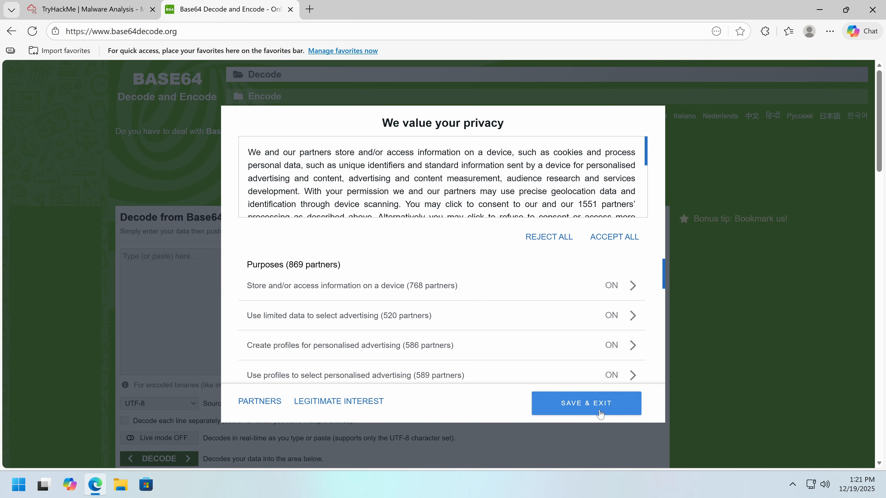
pyautogui.click(586, 403)
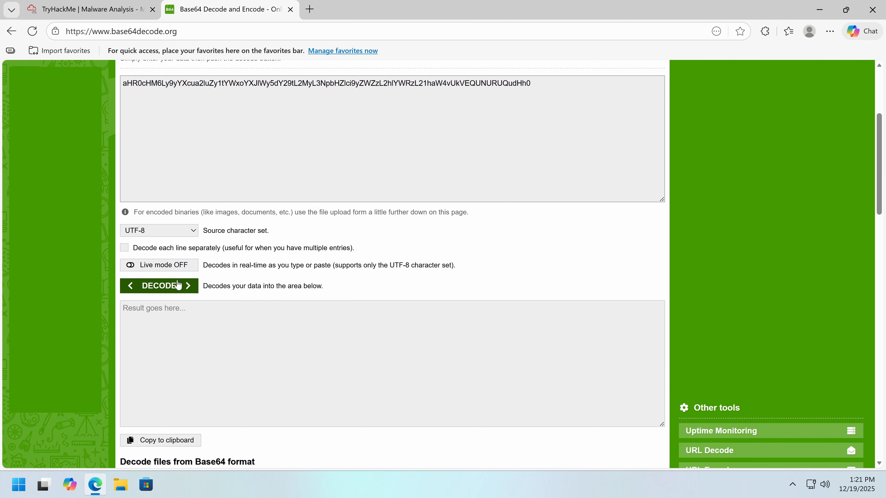
pyautogui.scroll(3)
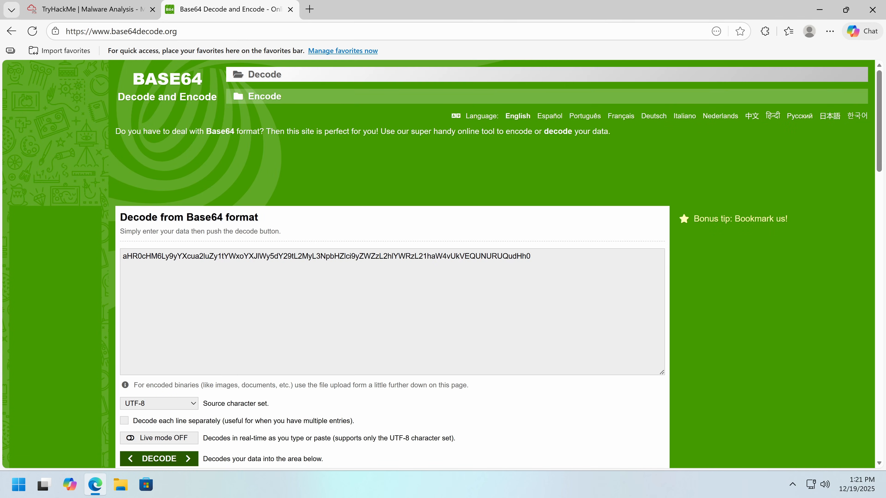
pyautogui.click(158, 458)
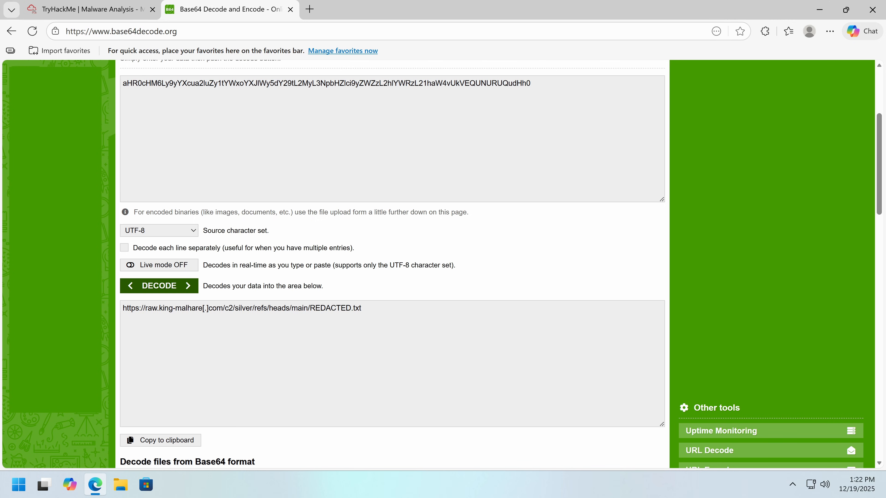
pyautogui.click(90, 10)
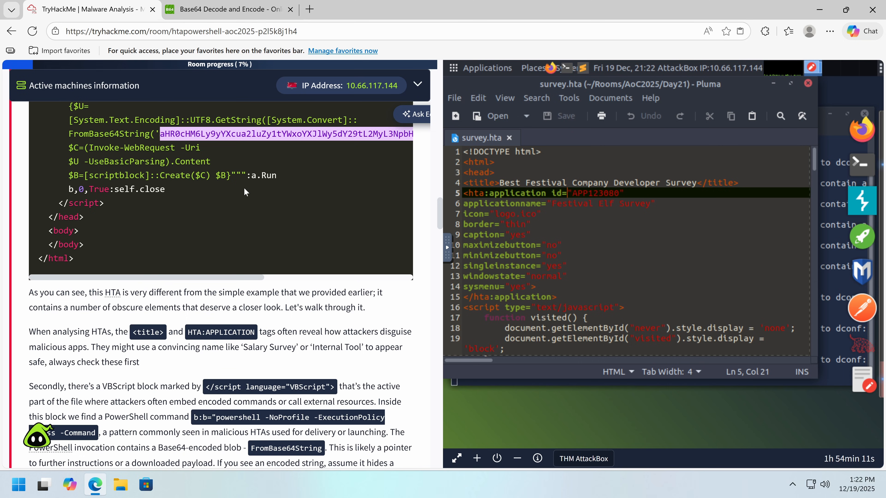
pyautogui.moveTo(365, 104)
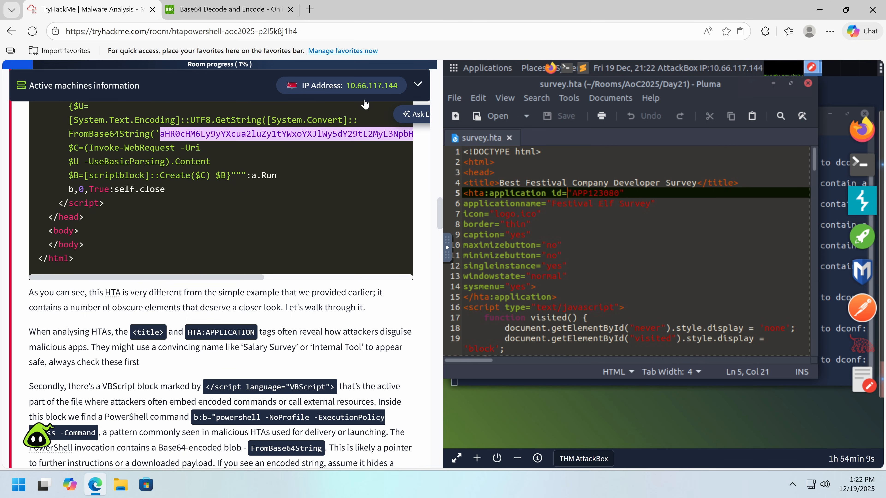
# Reach the survey-analysis section and launch the AttackBox fullscreen in its own tab
pyautogui.scroll(-3)
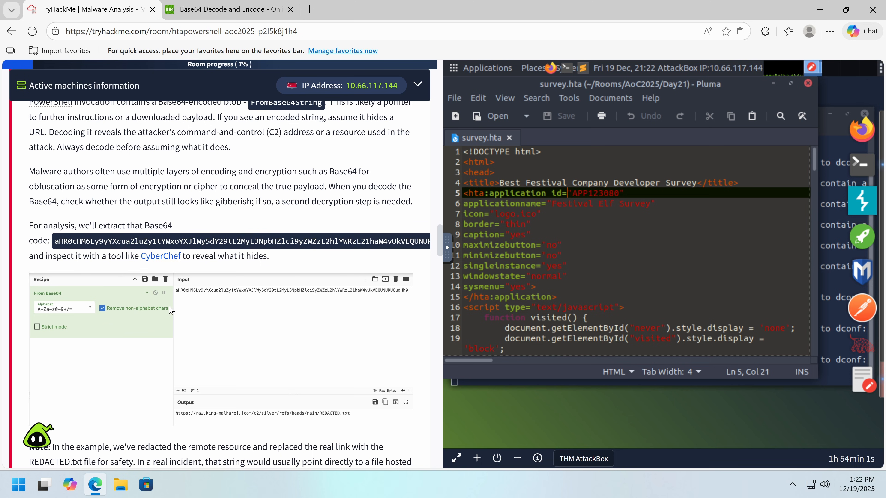
pyautogui.scroll(-3)
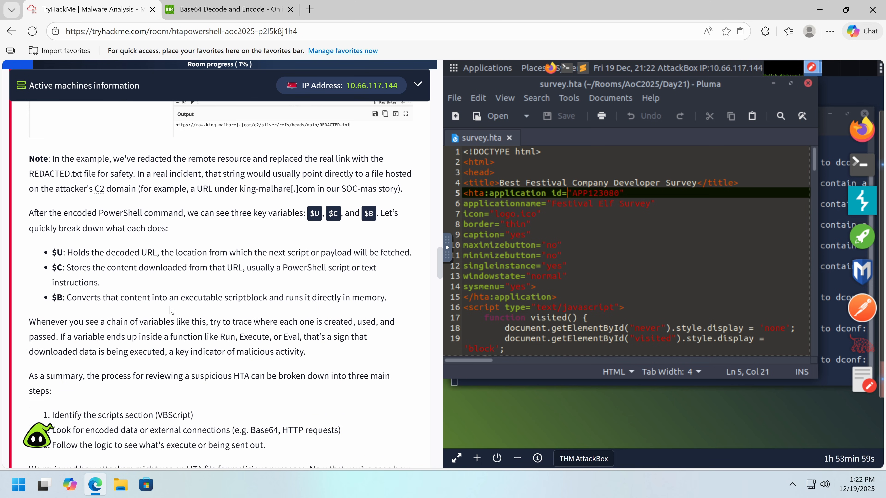
pyautogui.scroll(-3)
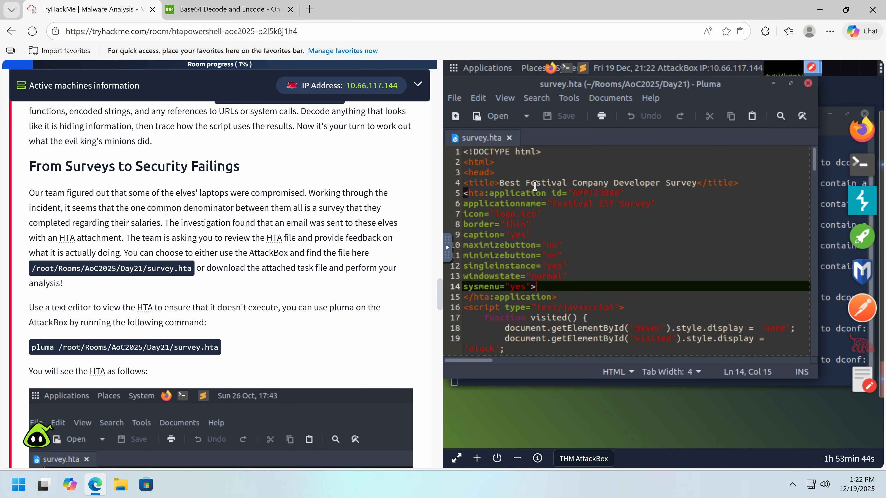
pyautogui.moveTo(428, 300)
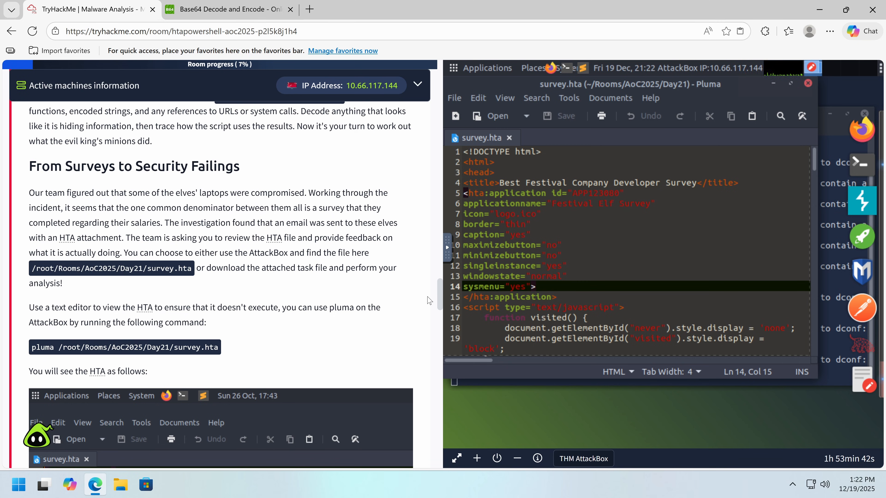
pyautogui.moveTo(407, 312)
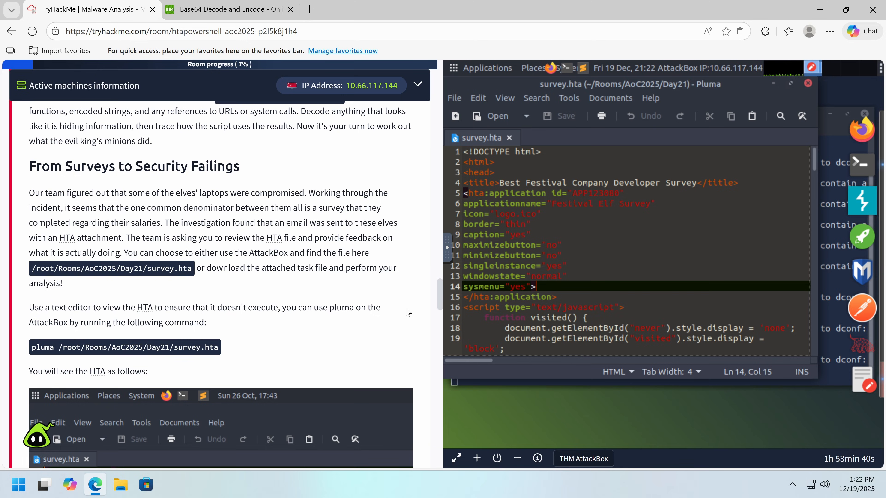
pyautogui.moveTo(440, 326)
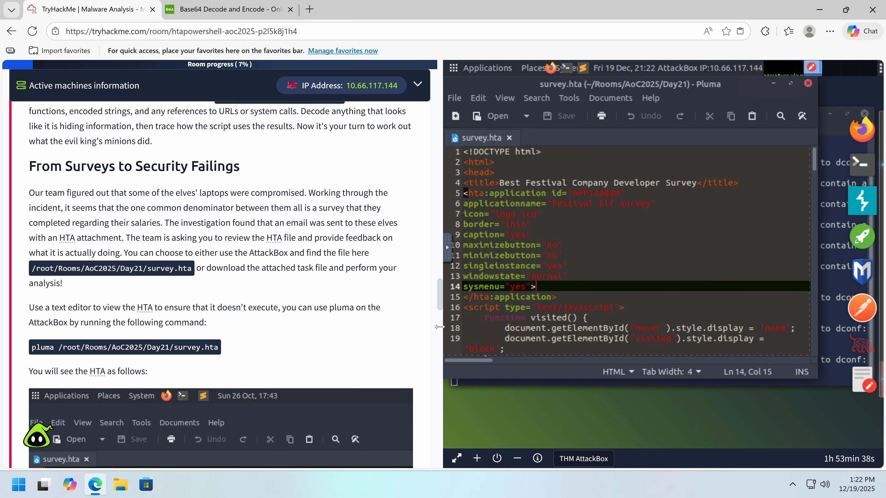
pyautogui.click(455, 459)
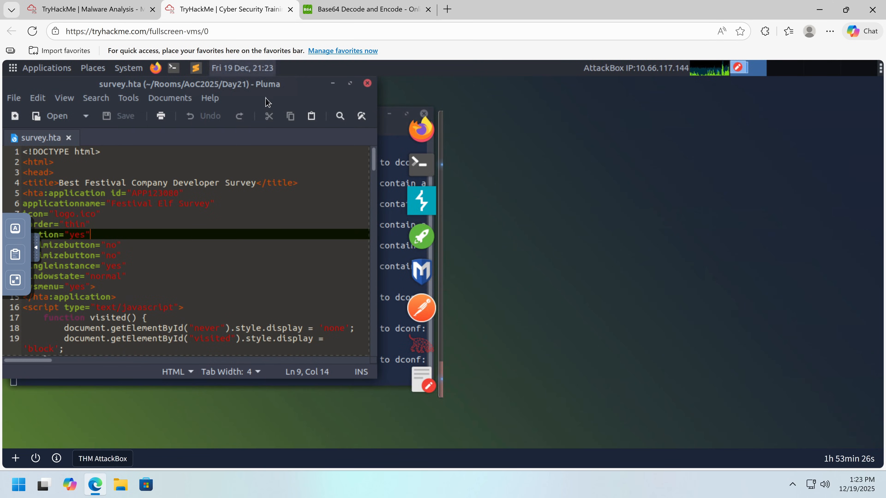
pyautogui.click(349, 83)
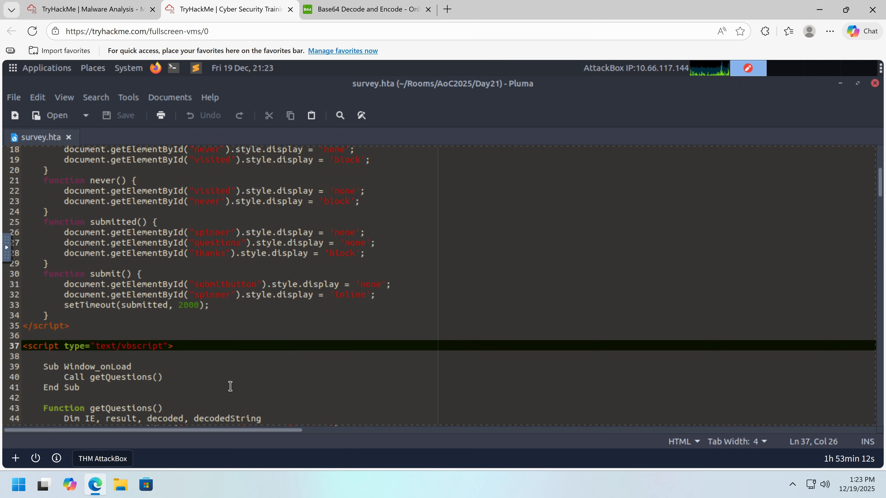
pyautogui.scroll(-3)
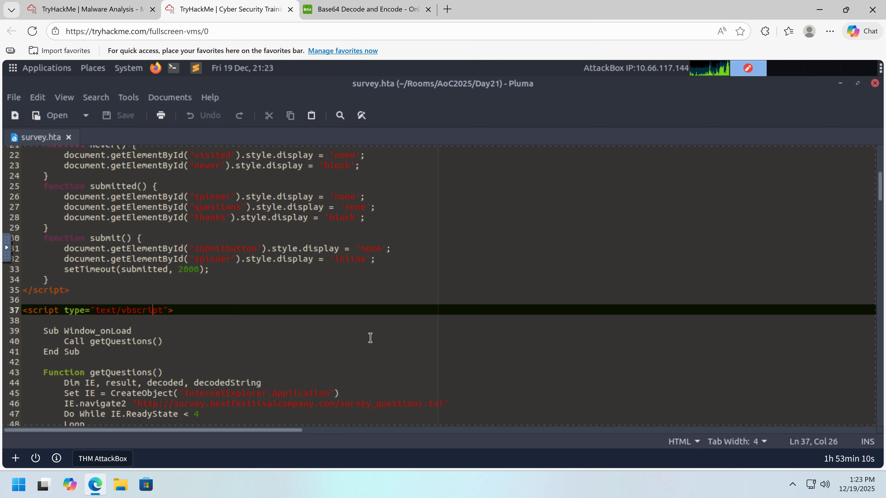
pyautogui.scroll(-3)
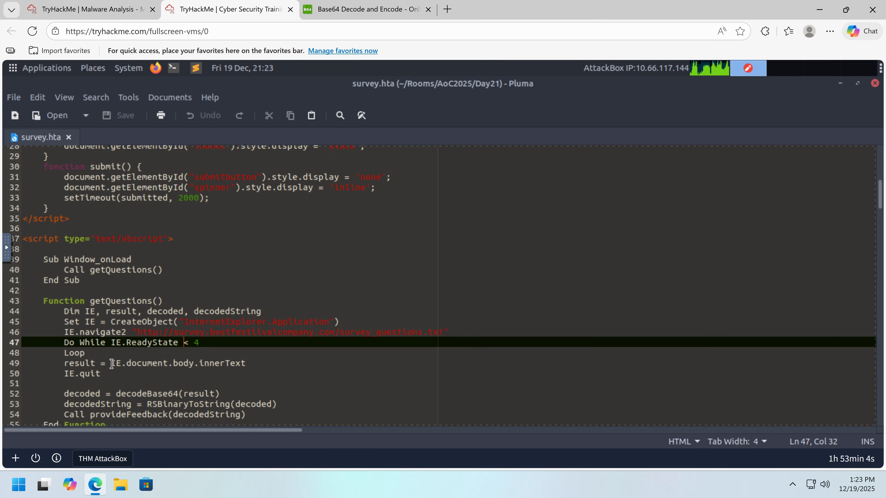
pyautogui.doubleClick(146, 357)
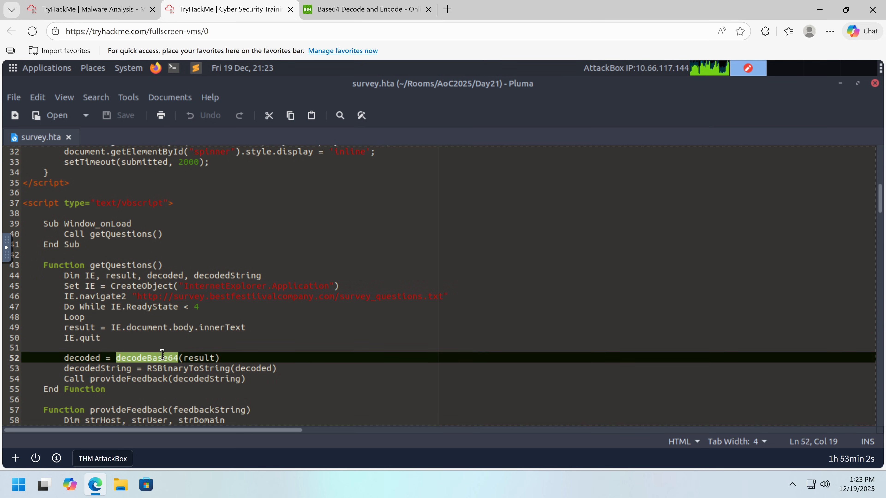
pyautogui.moveTo(139, 310)
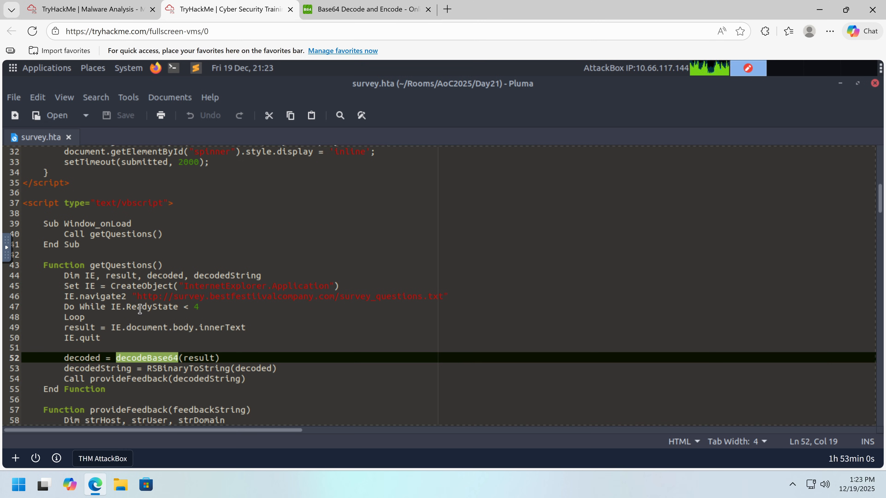
pyautogui.scroll(-3)
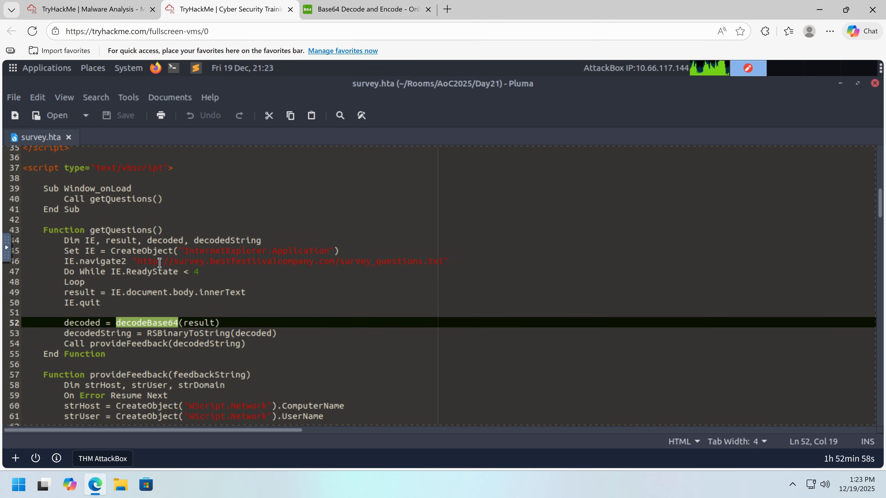
pyautogui.click(149, 261)
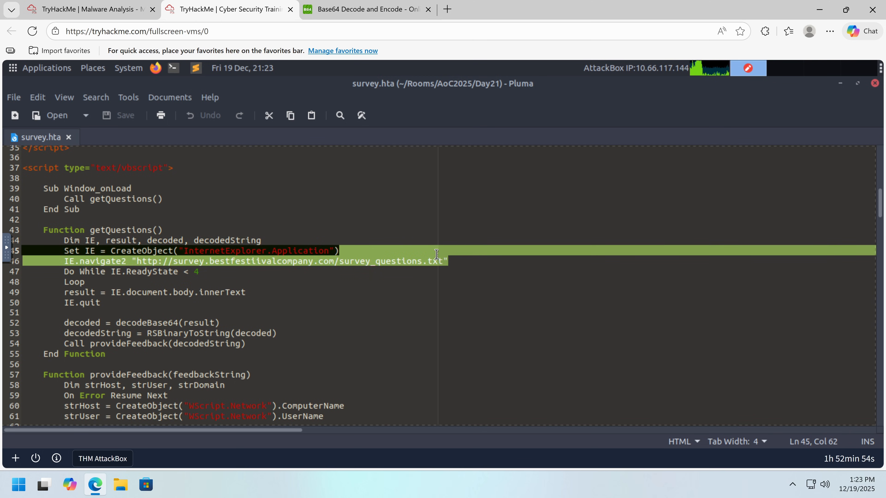
pyautogui.click(439, 261)
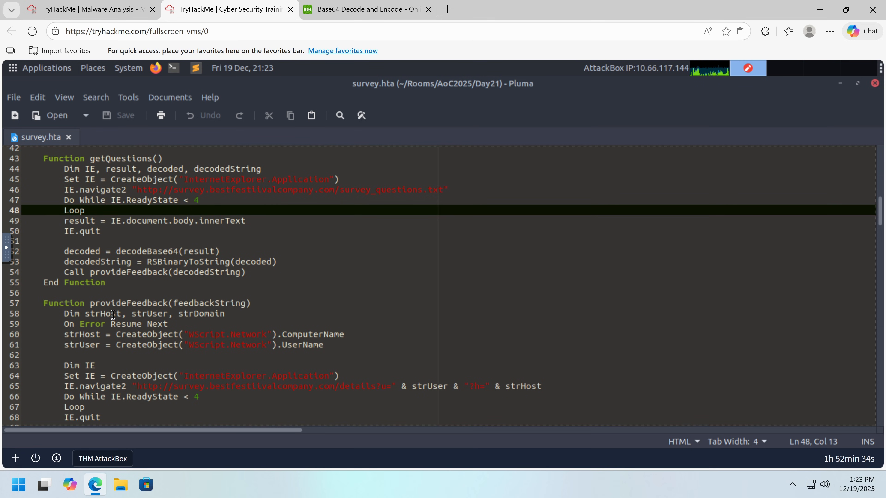
pyautogui.scroll(3)
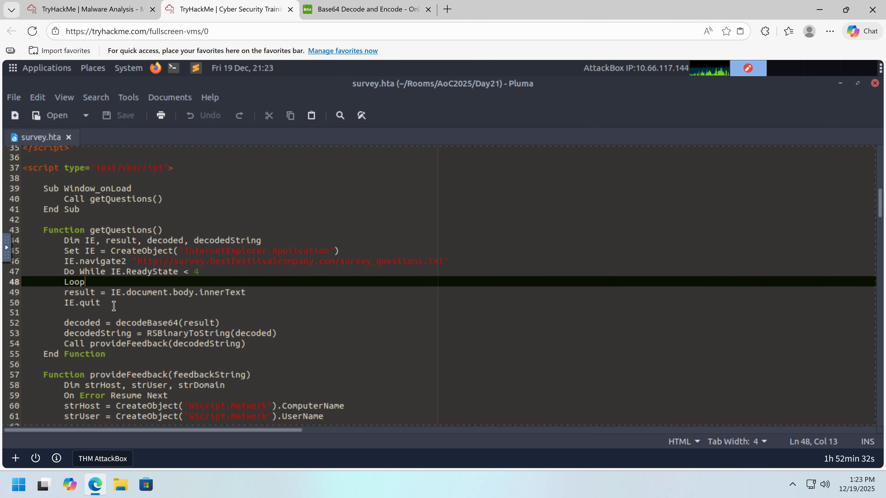
pyautogui.click(104, 240)
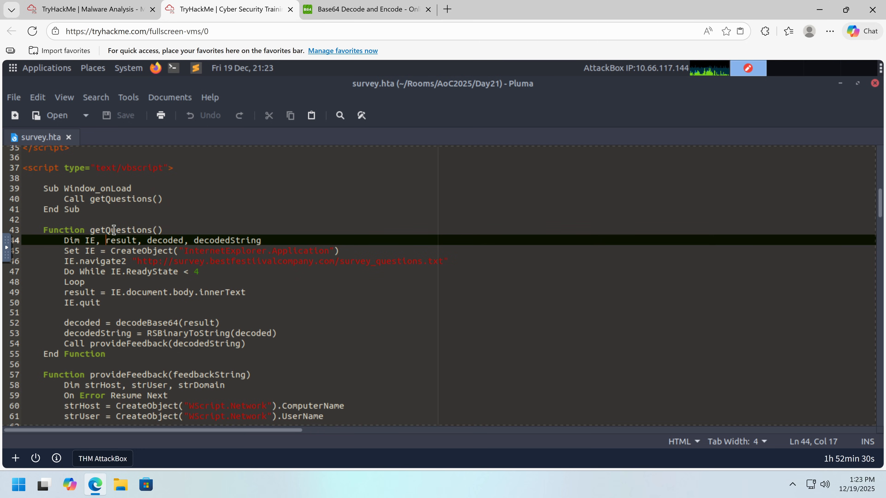
pyautogui.scroll(-3)
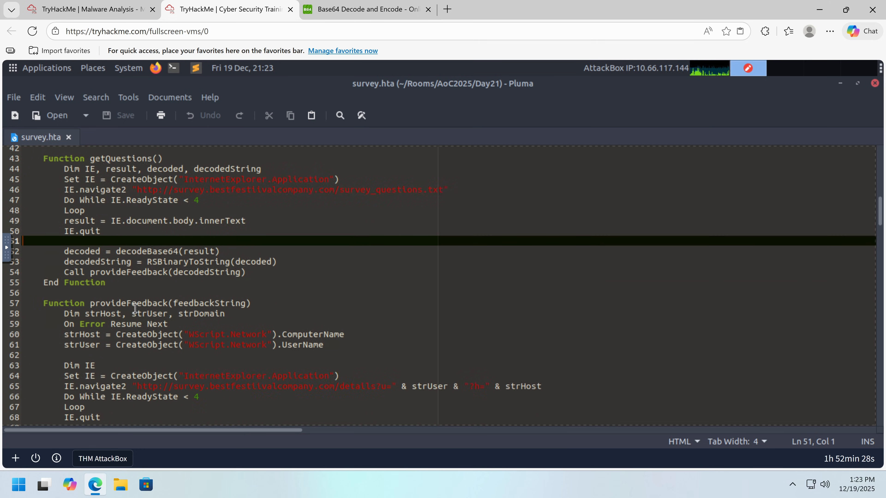
pyautogui.scroll(-3)
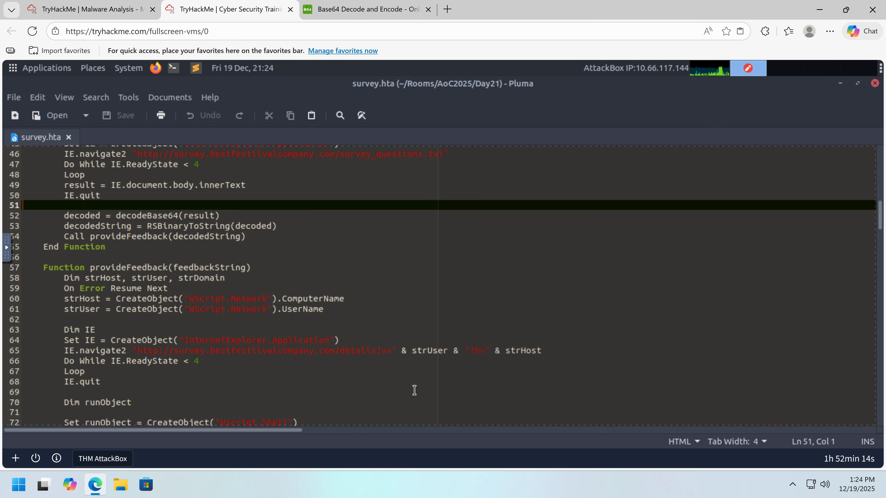
pyautogui.click(128, 360)
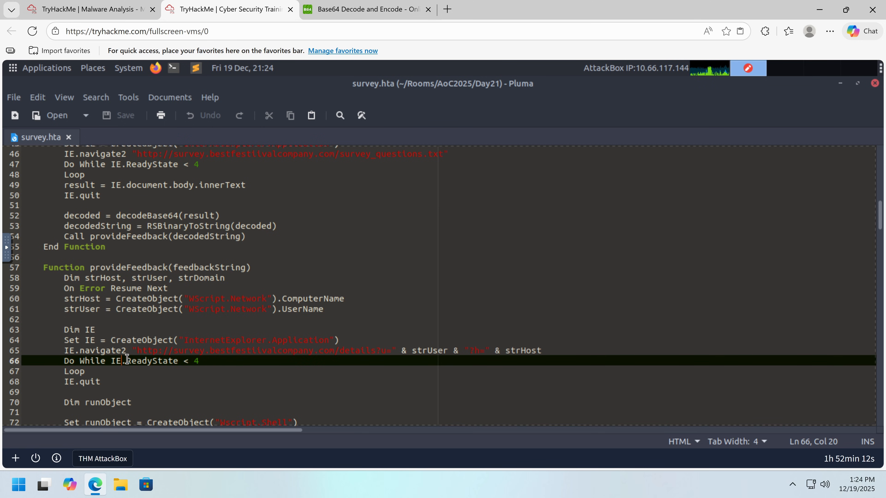
pyautogui.scroll(-3)
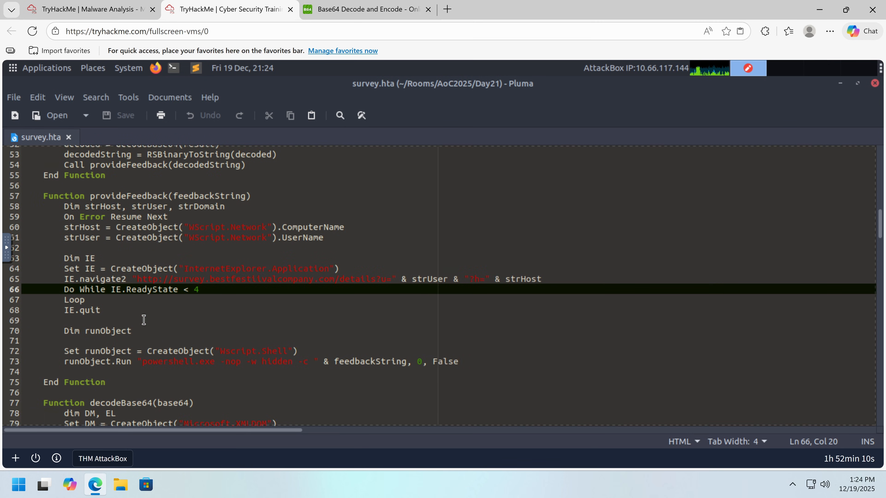
pyautogui.click(219, 268)
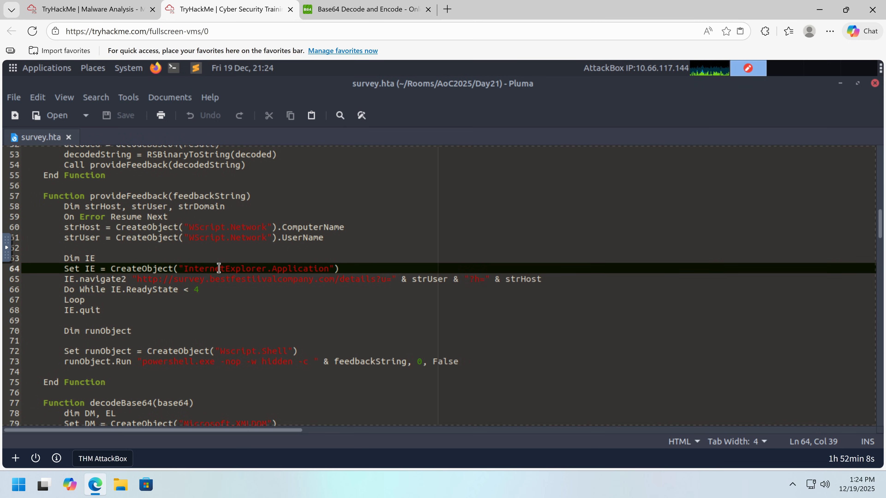
pyautogui.click(195, 279)
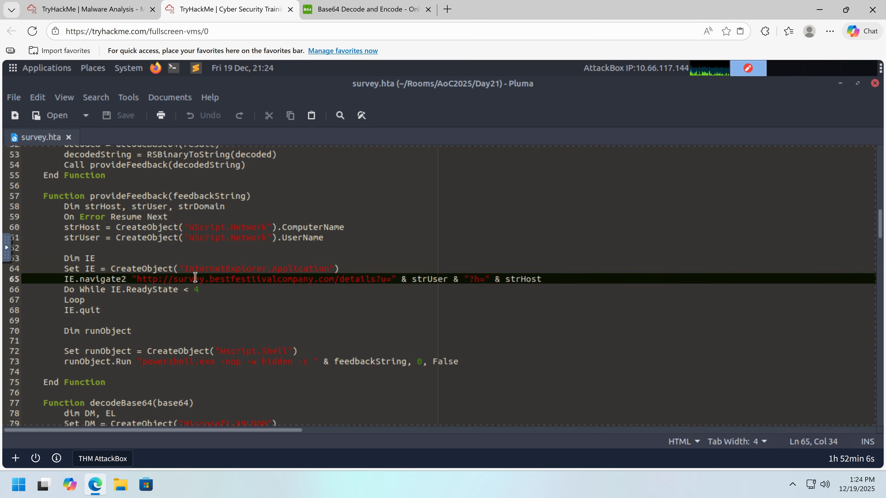
pyautogui.click(150, 269)
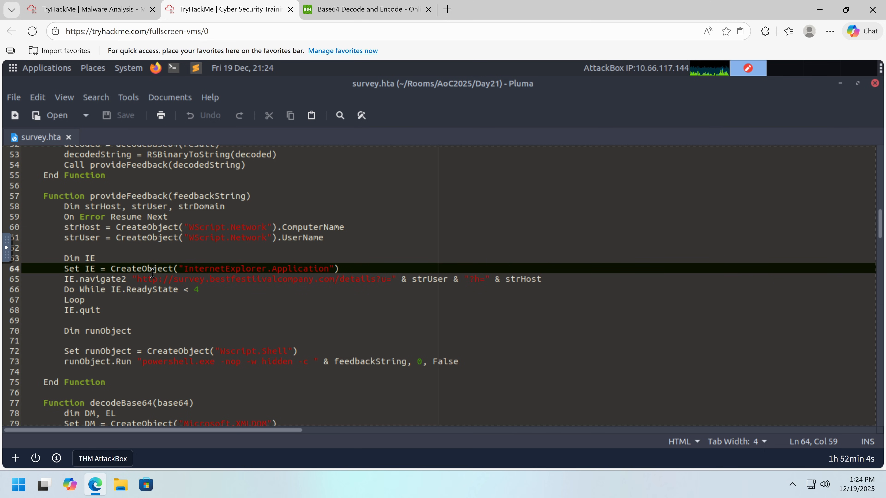
pyautogui.click(401, 279)
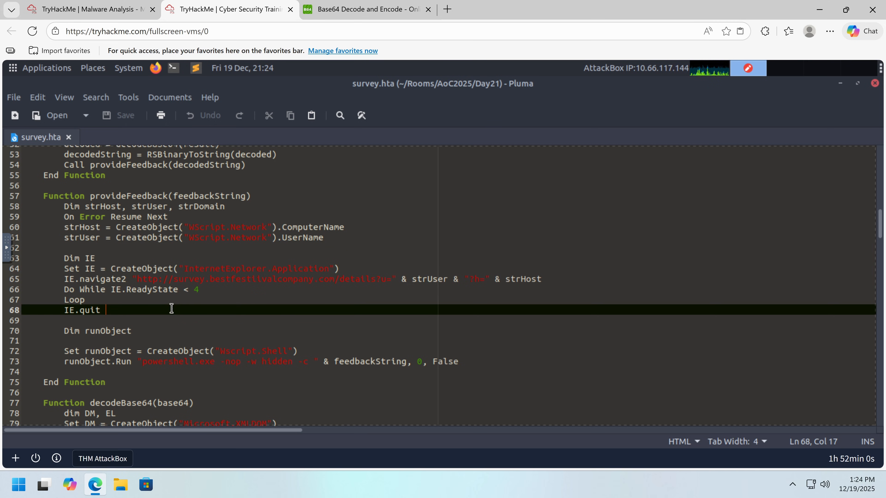
pyautogui.click(153, 362)
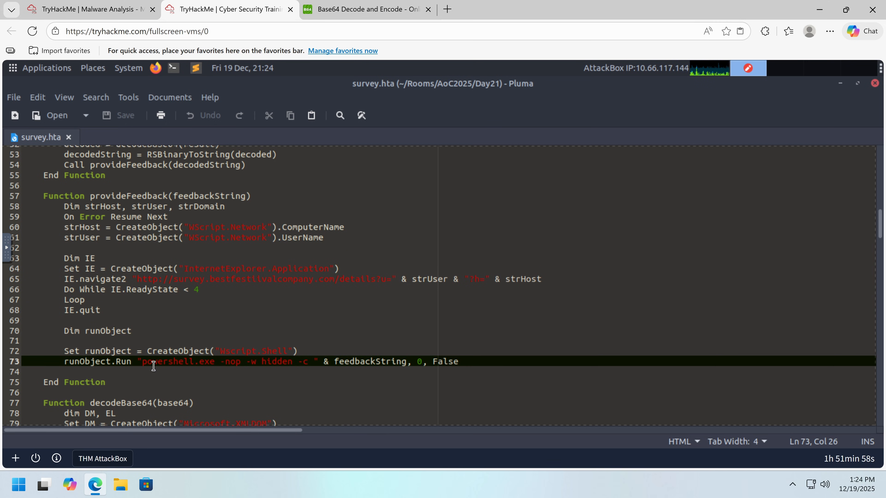
pyautogui.doubleClick(370, 362)
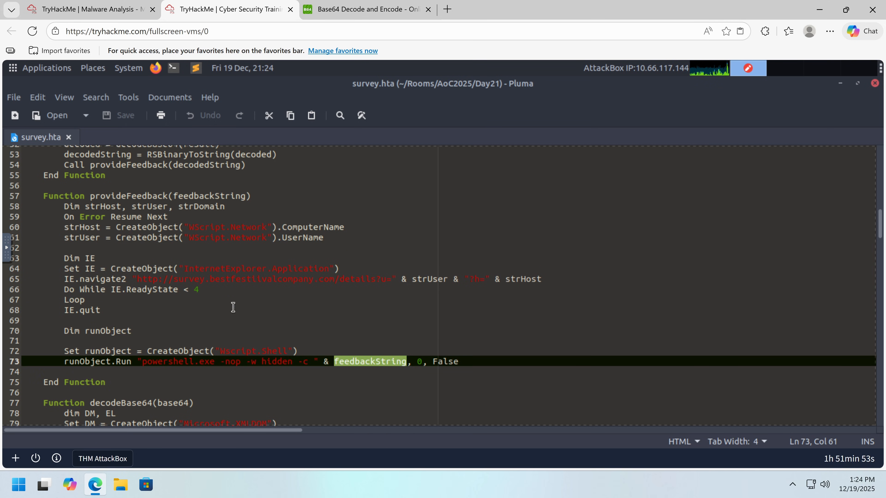
pyautogui.scroll(3)
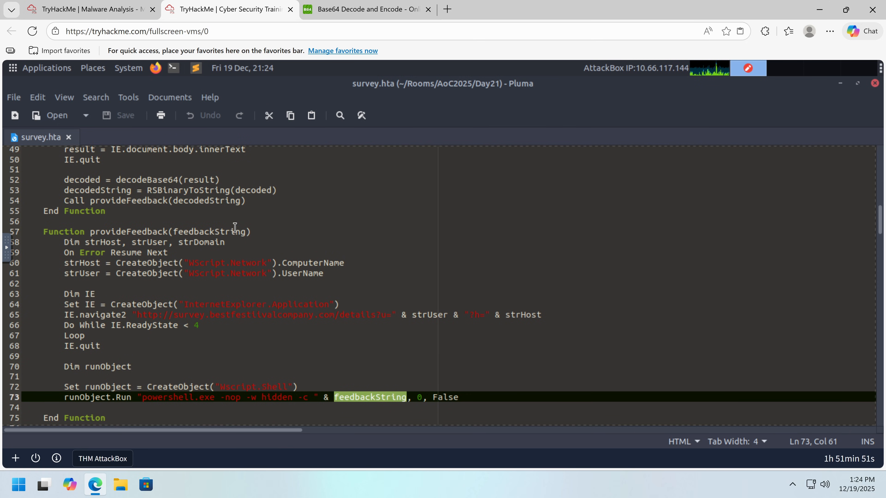
pyautogui.moveTo(251, 216)
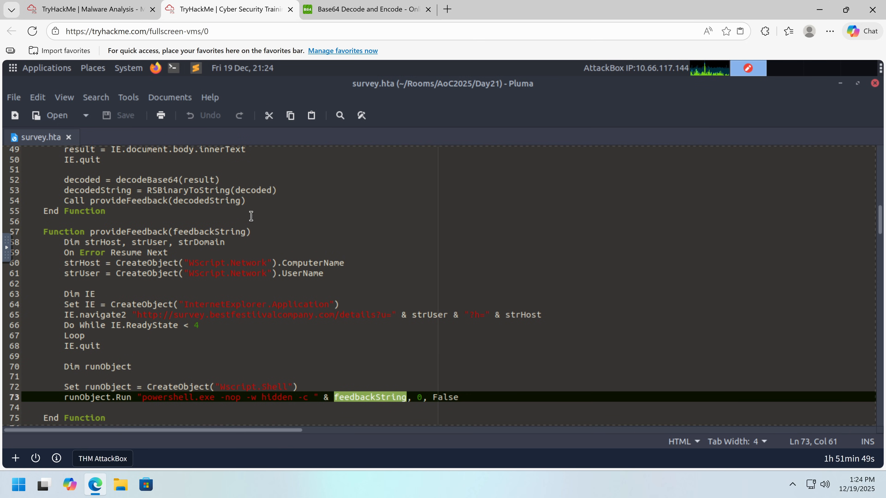
pyautogui.scroll(3)
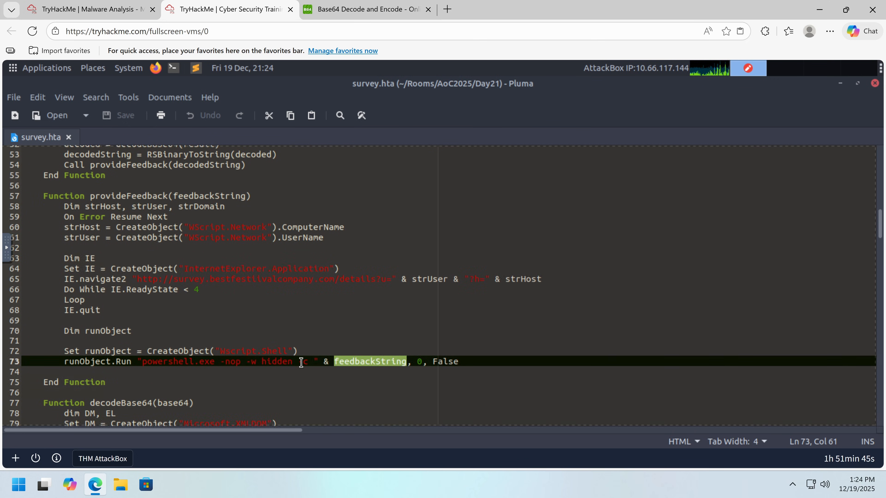
pyautogui.scroll(-3)
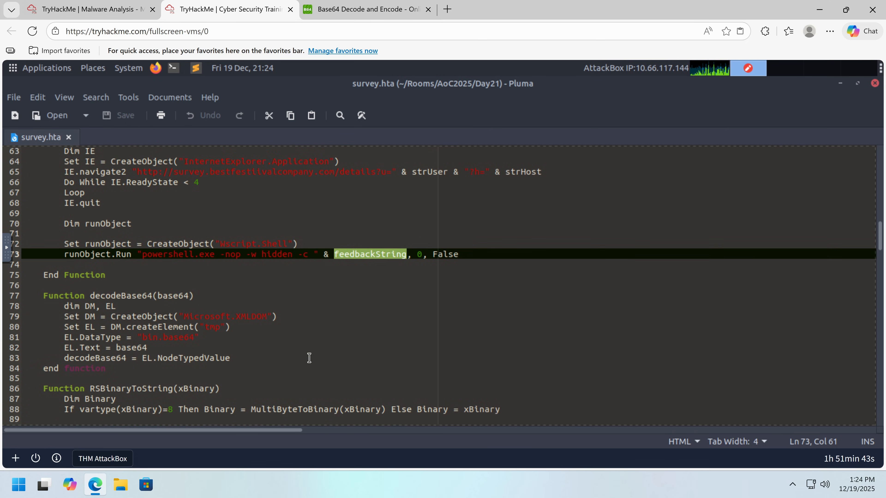
pyautogui.moveTo(131, 328)
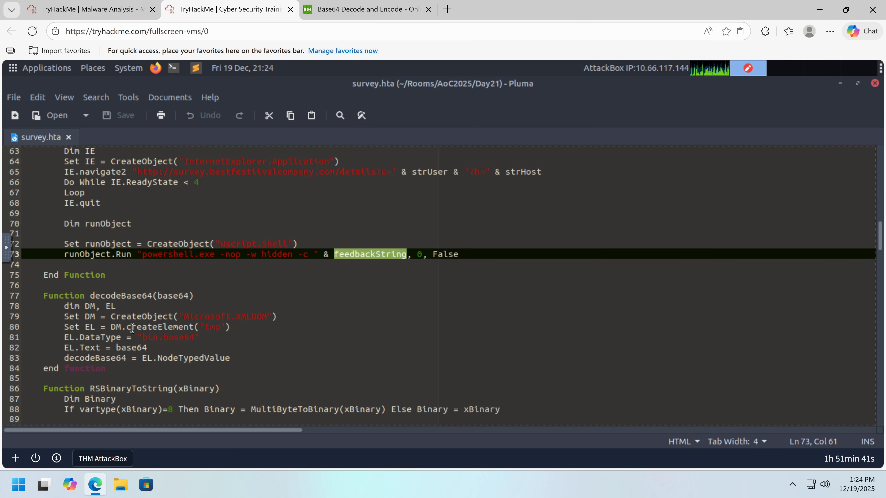
pyautogui.scroll(-3)
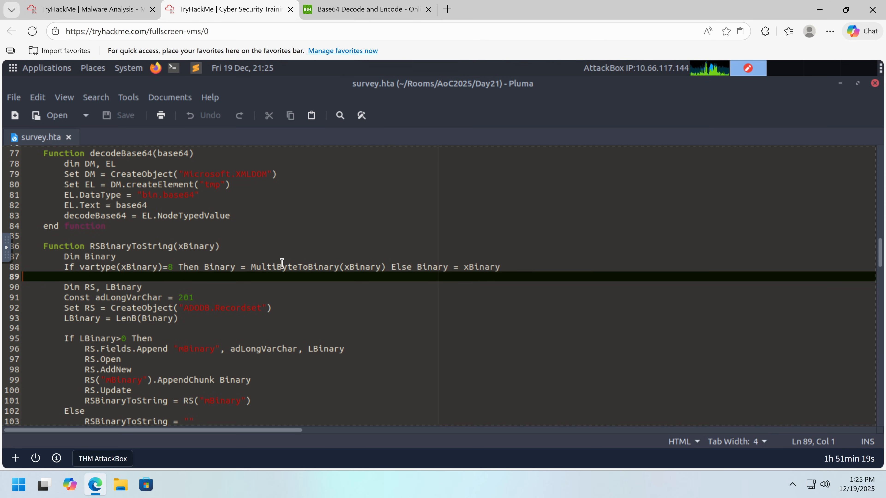
pyautogui.click(83, 266)
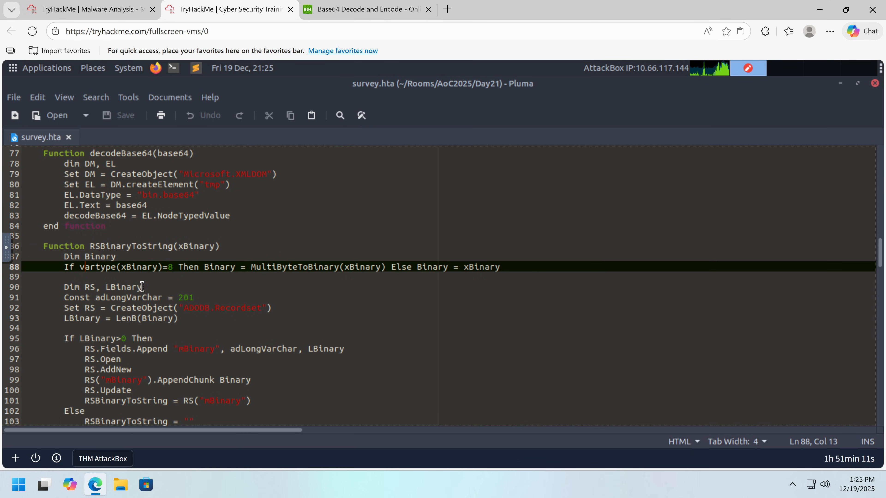
pyautogui.scroll(3)
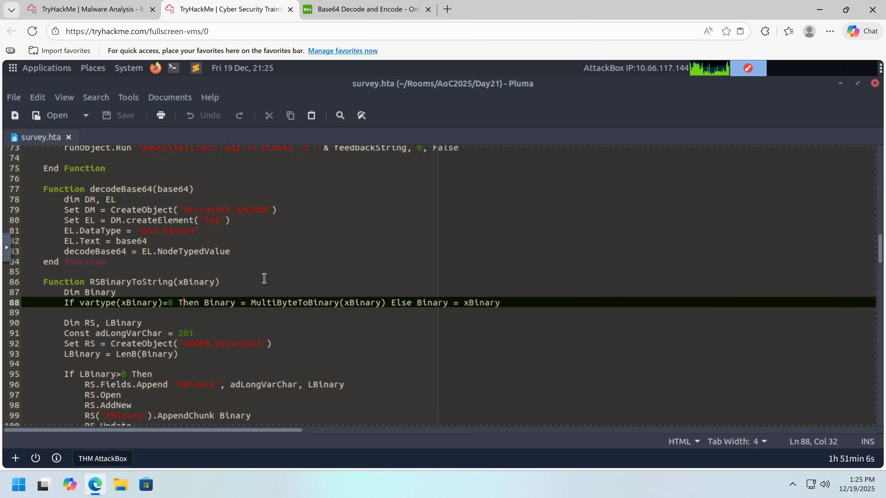
pyautogui.moveTo(74, 279)
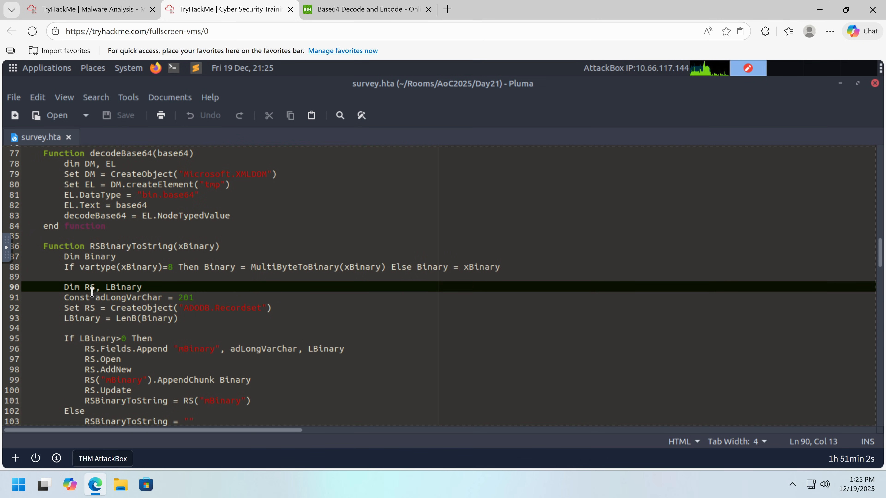
pyautogui.scroll(-3)
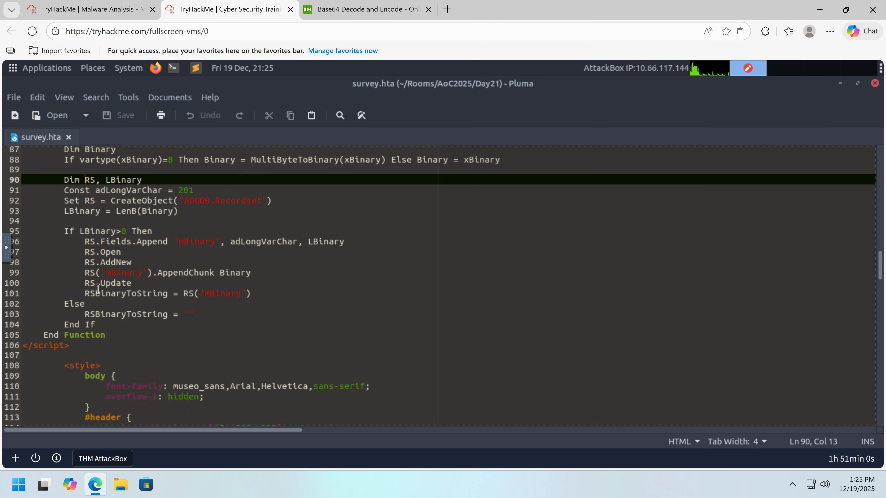
pyautogui.scroll(-3)
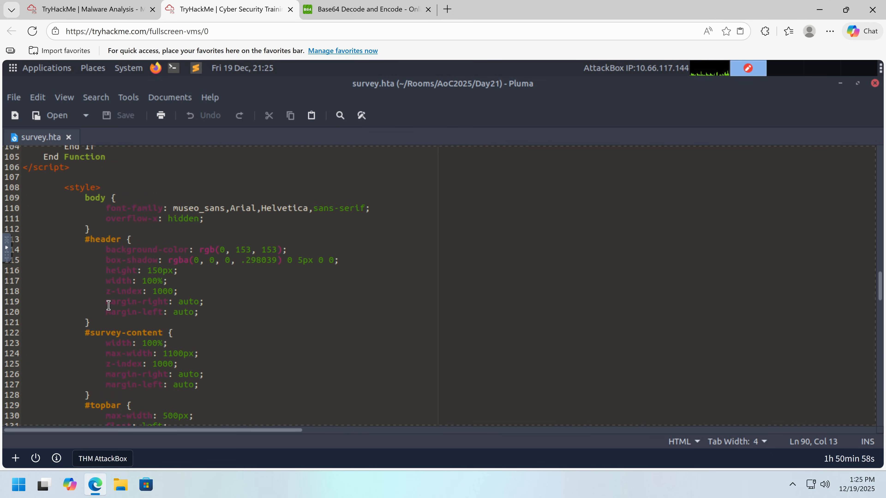
pyautogui.scroll(3)
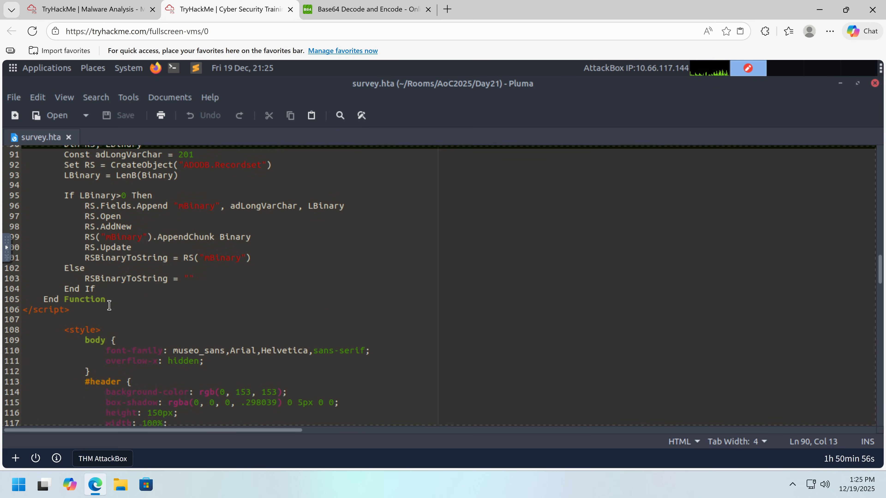
pyautogui.scroll(-3)
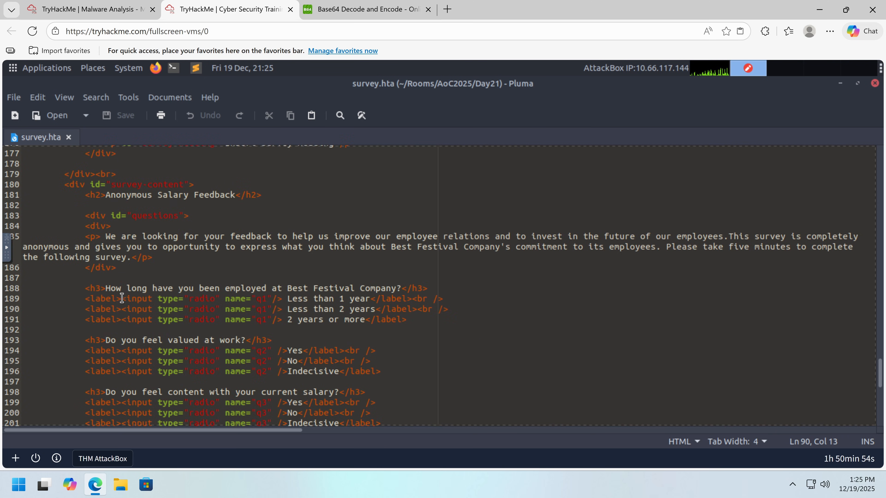
pyautogui.moveTo(297, 275)
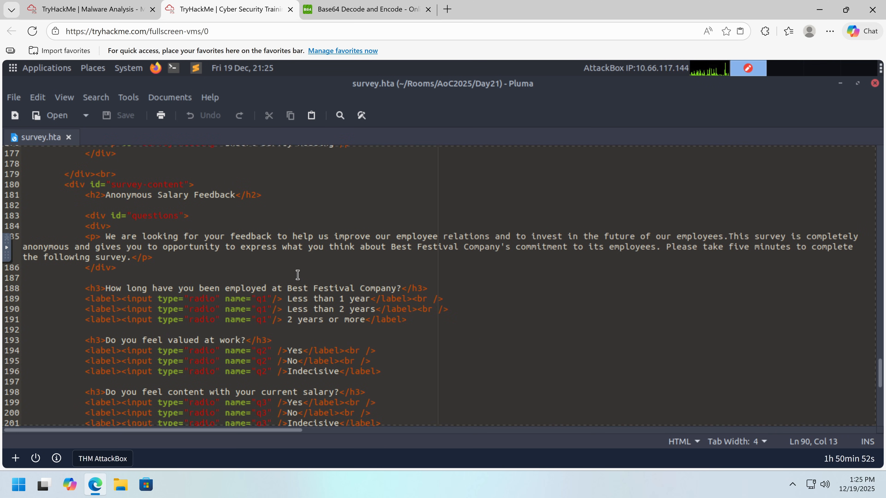
pyautogui.scroll(-3)
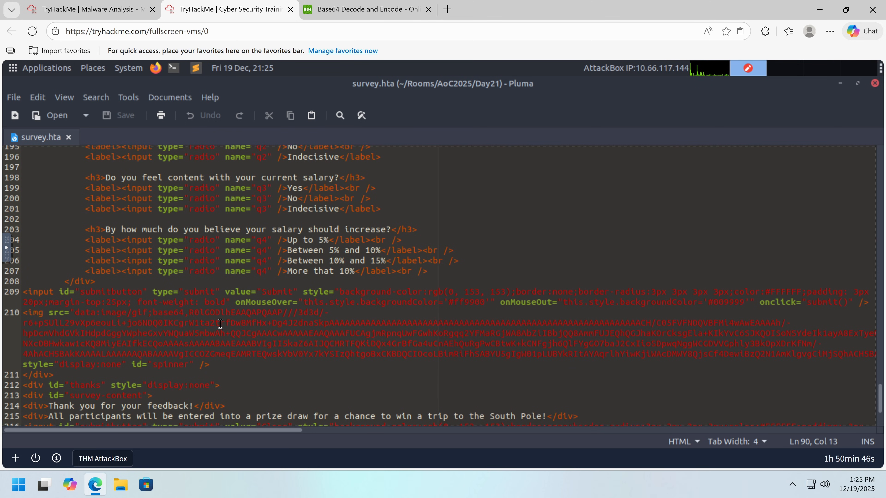
pyautogui.scroll(-3)
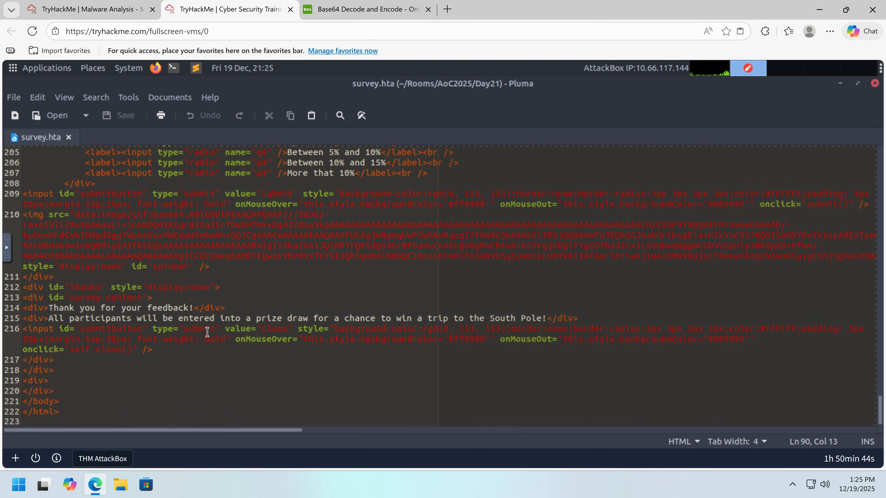
pyautogui.scroll(3)
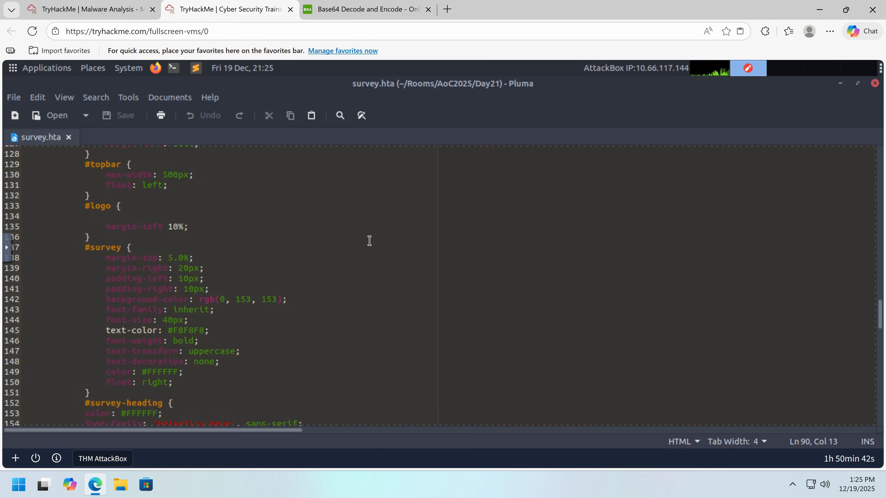
pyautogui.scroll(3)
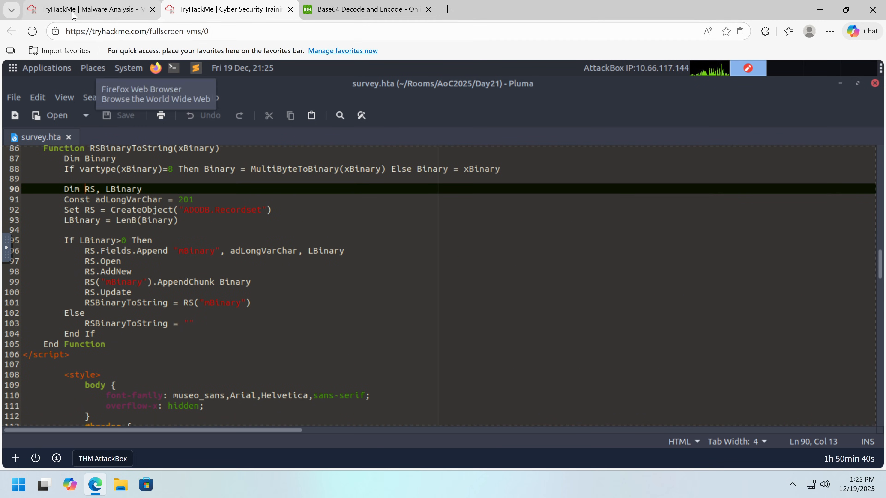
# Answer the HTA title question as "Best Festival Company Developer Survey" using the survey.hta title line
pyautogui.click(88, 9)
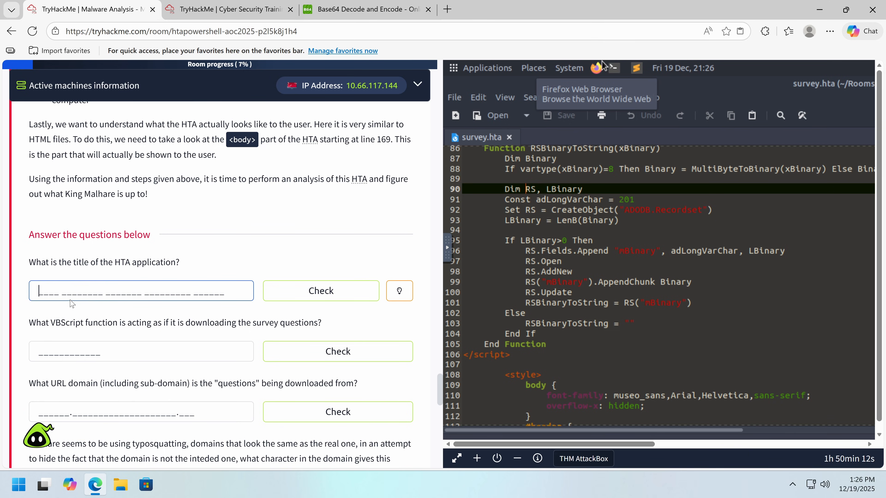
pyautogui.moveTo(265, 276)
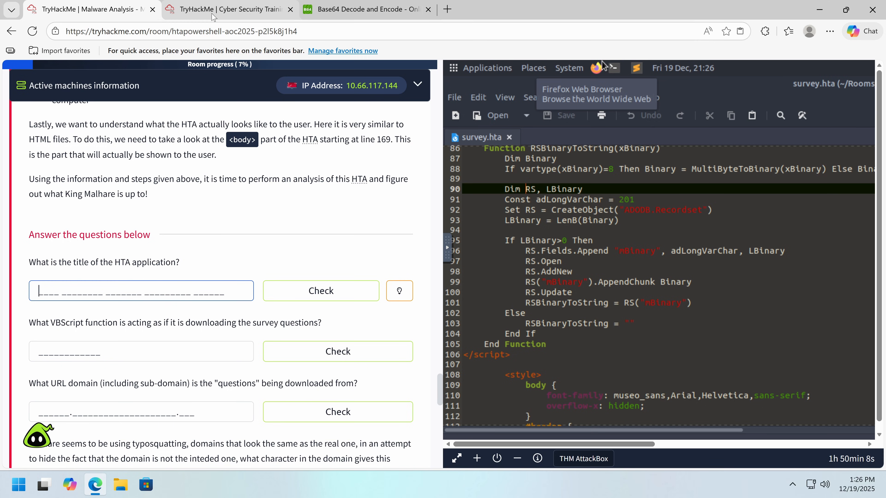
pyautogui.click(456, 458)
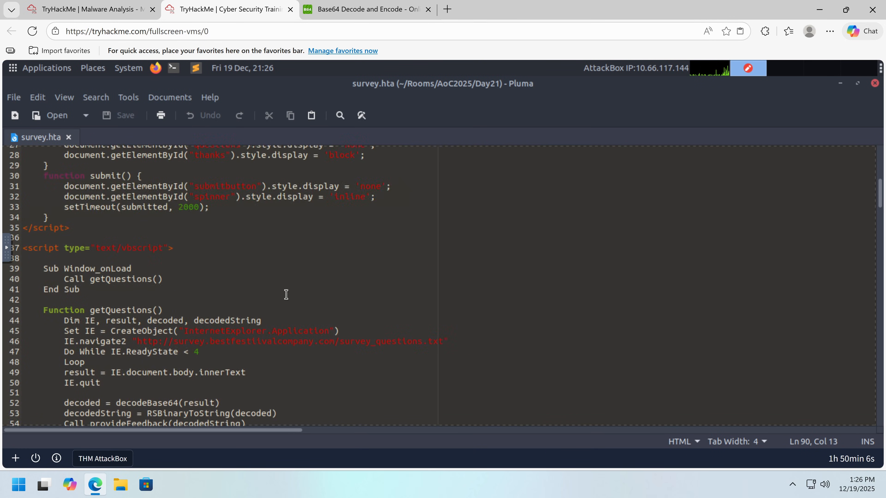
pyautogui.scroll(3)
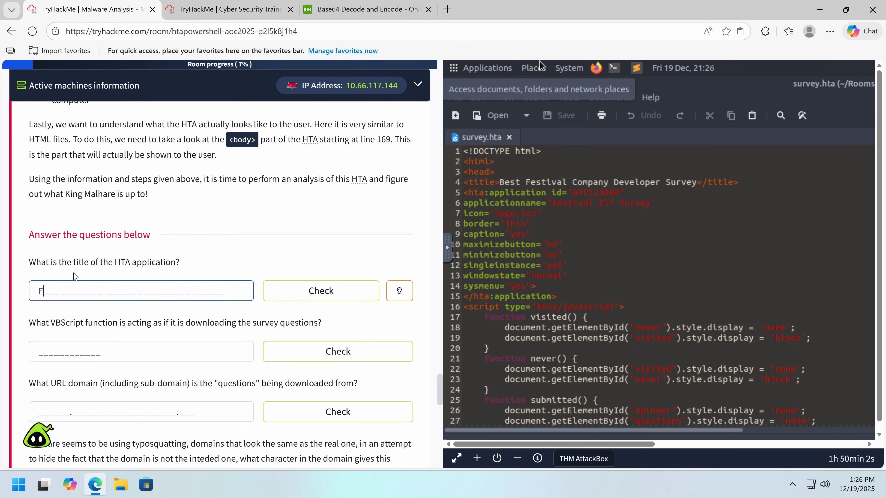
pyautogui.write('est ivalE')
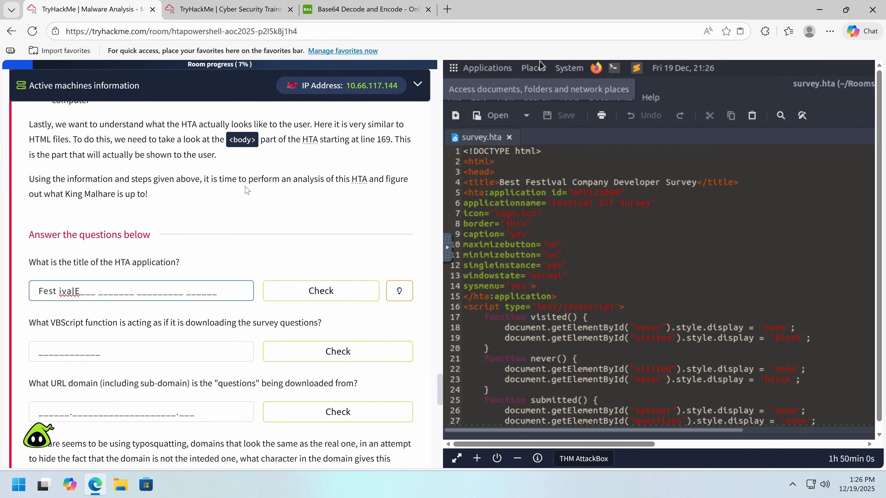
pyautogui.click(456, 458)
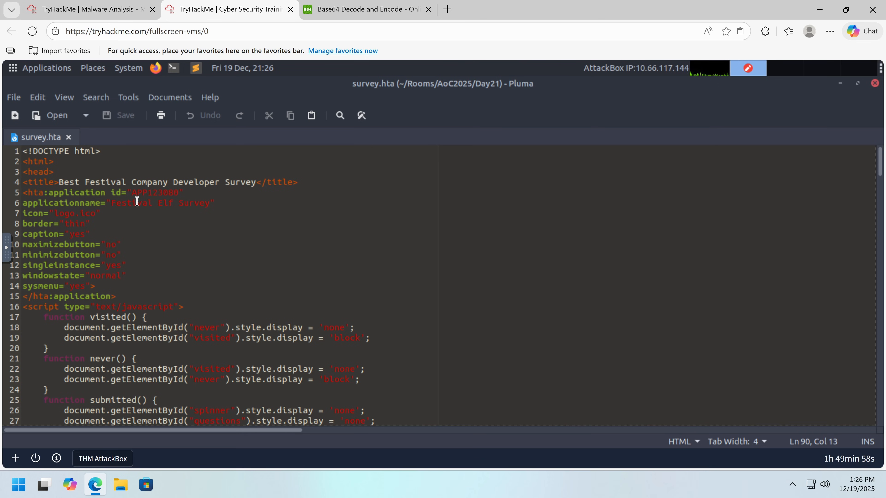
pyautogui.click(162, 224)
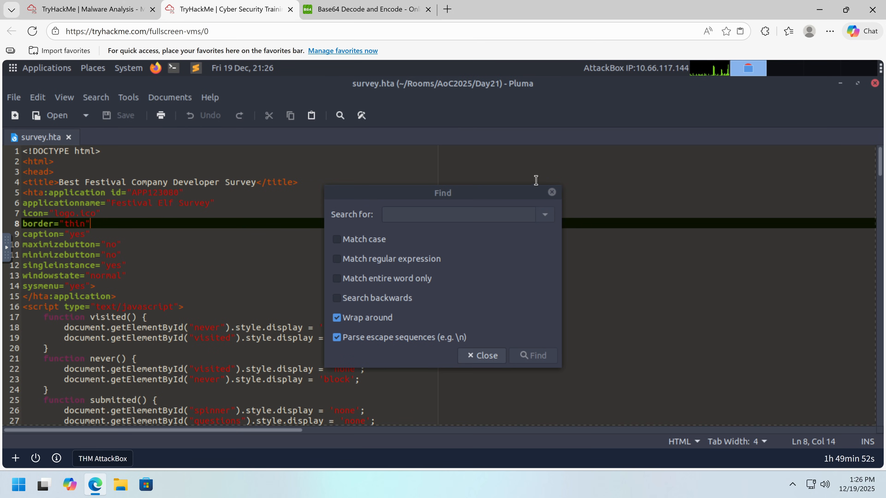
pyautogui.click(481, 356)
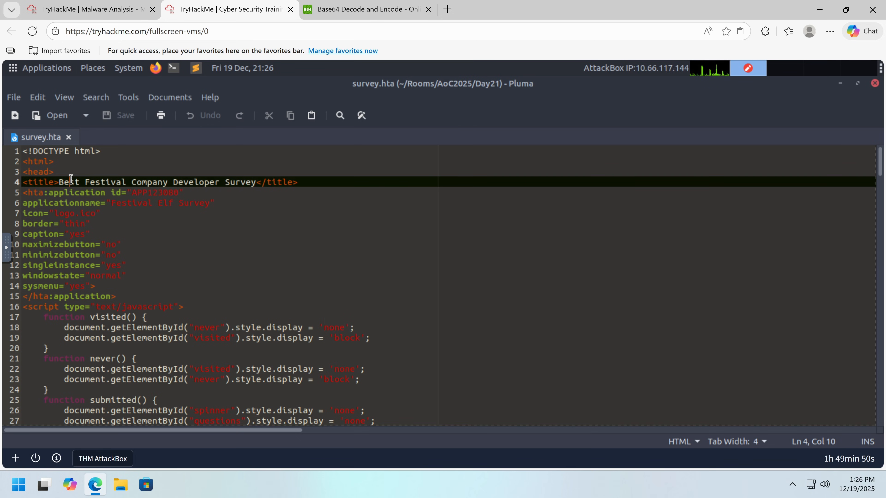
pyautogui.click(90, 9)
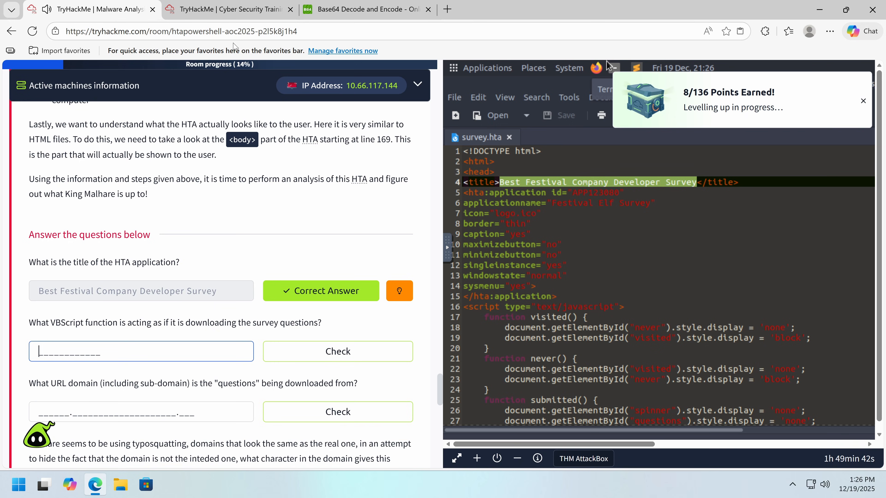
# Locate and select the getQuestions function name in survey.hta for the download-function answer
pyautogui.click(456, 459)
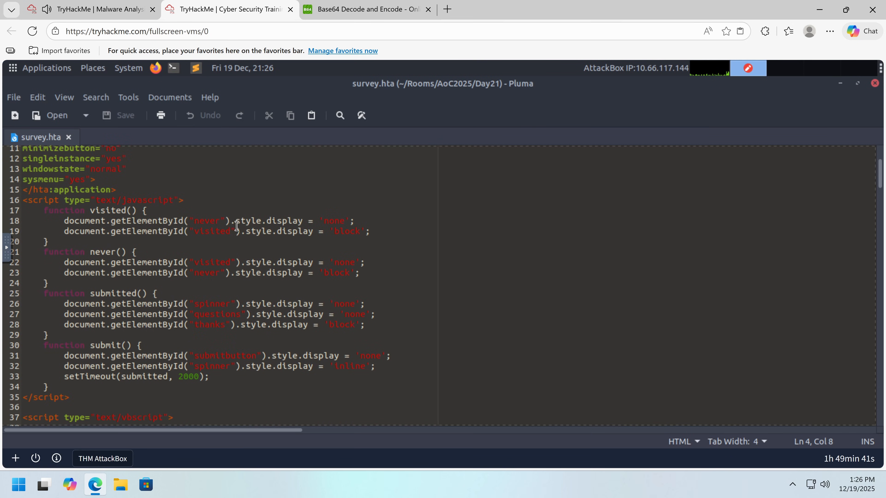
pyautogui.scroll(-3)
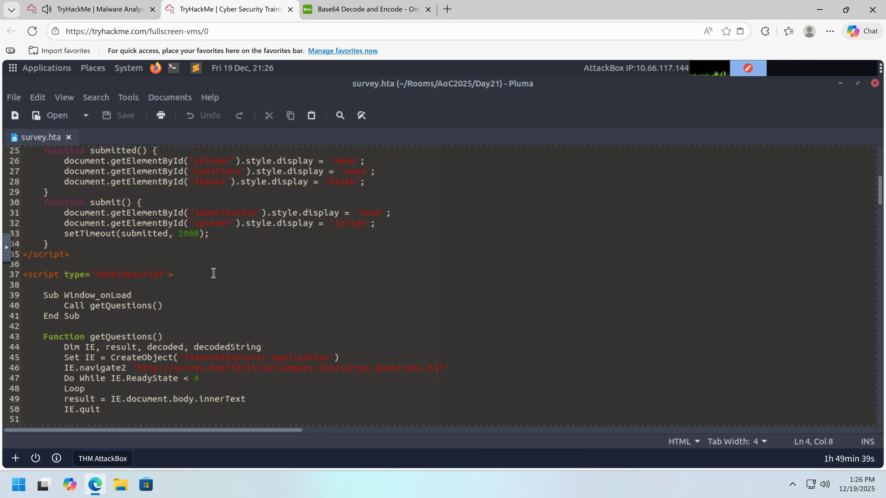
pyautogui.doubleClick(120, 337)
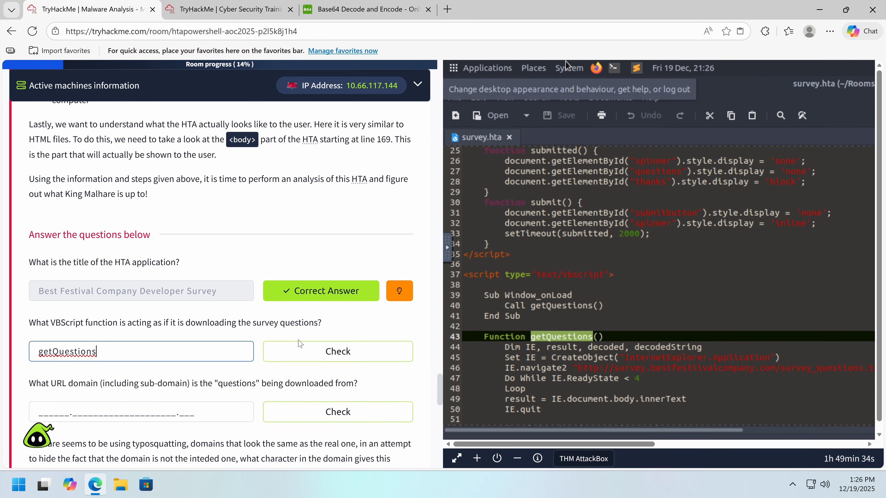
# Get getQuestions accepted, then enter and correct survey.bestfestiivalcompany.com as the download domain until accepted
pyautogui.click(337, 352)
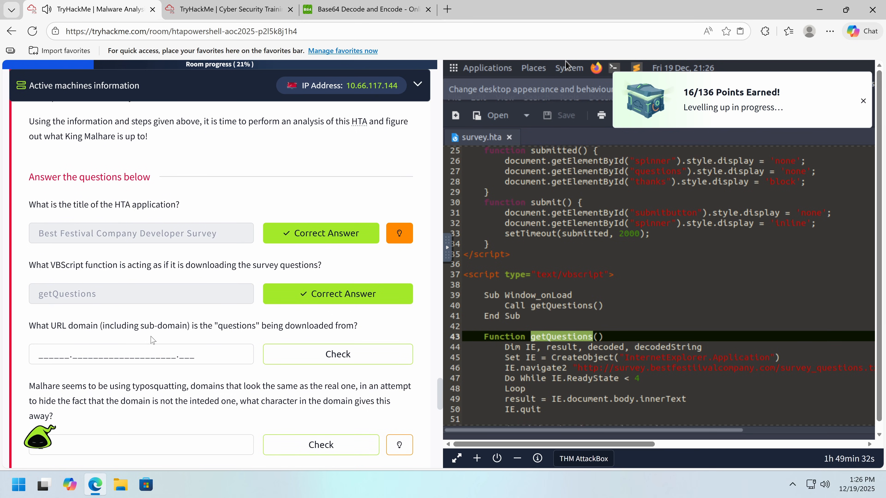
pyautogui.click(456, 459)
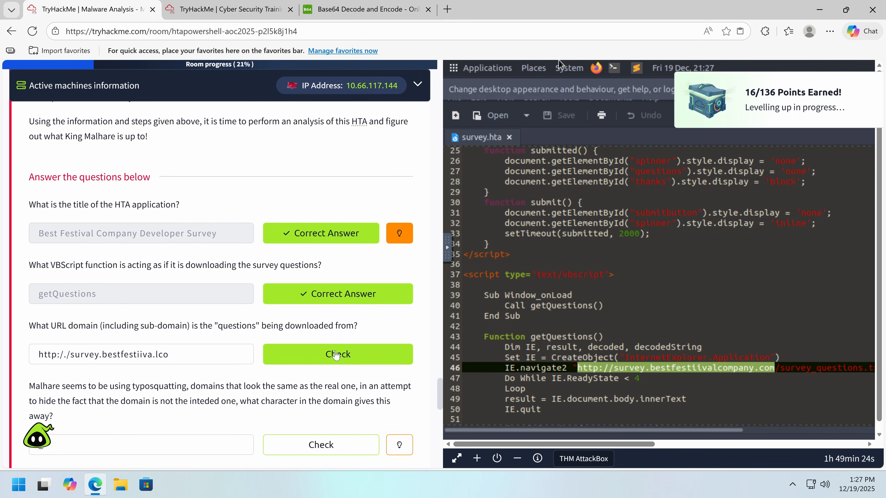
pyautogui.click(338, 355)
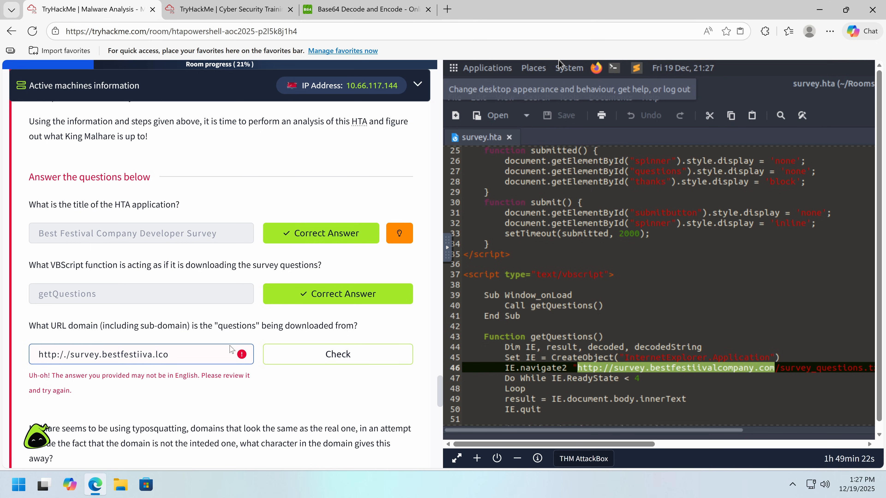
pyautogui.press('Backspace')
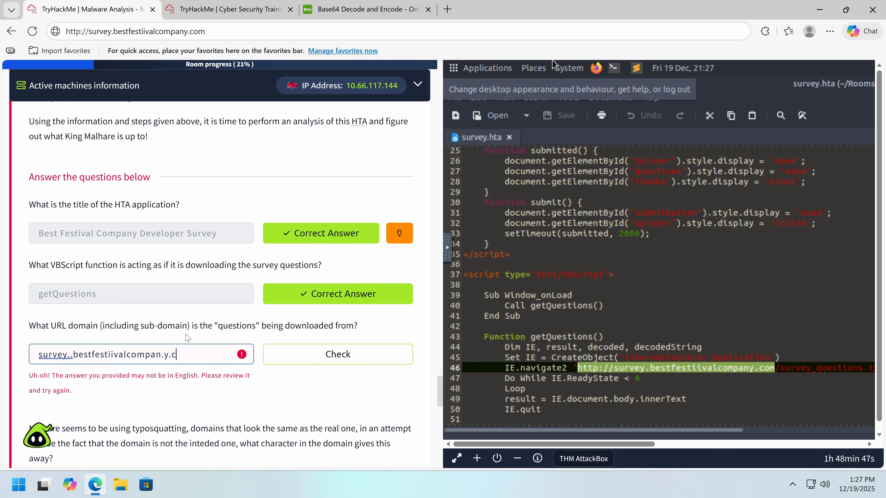
pyautogui.press('BackSpace')
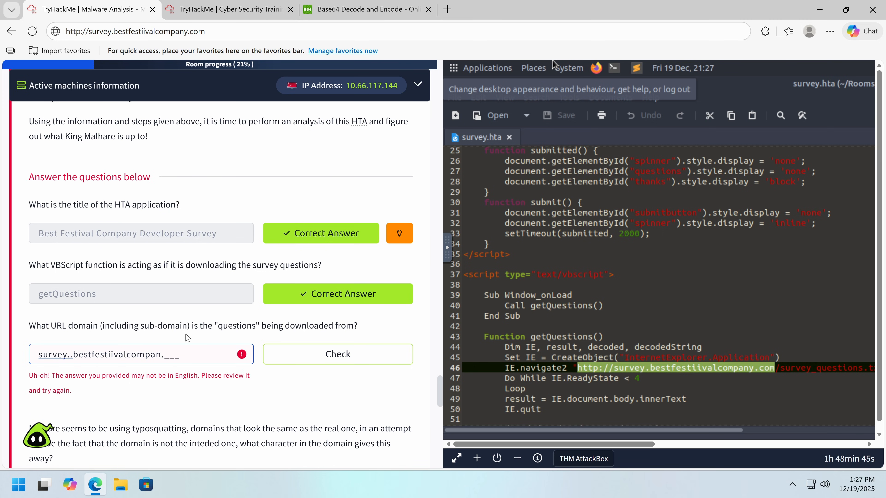
pyautogui.click(53, 354)
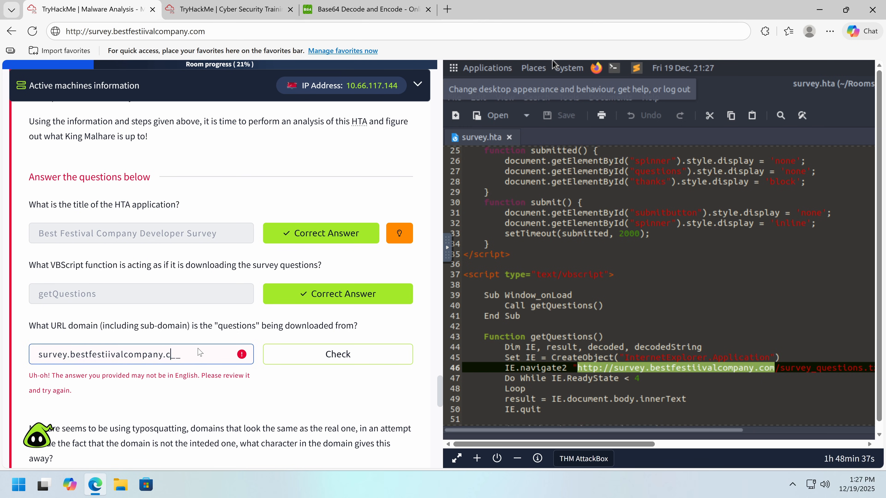
pyautogui.click(337, 355)
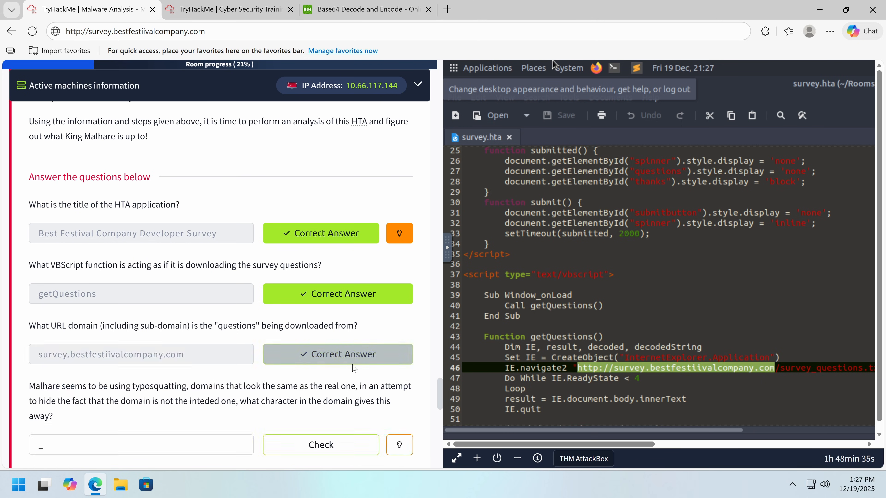
pyautogui.click(337, 355)
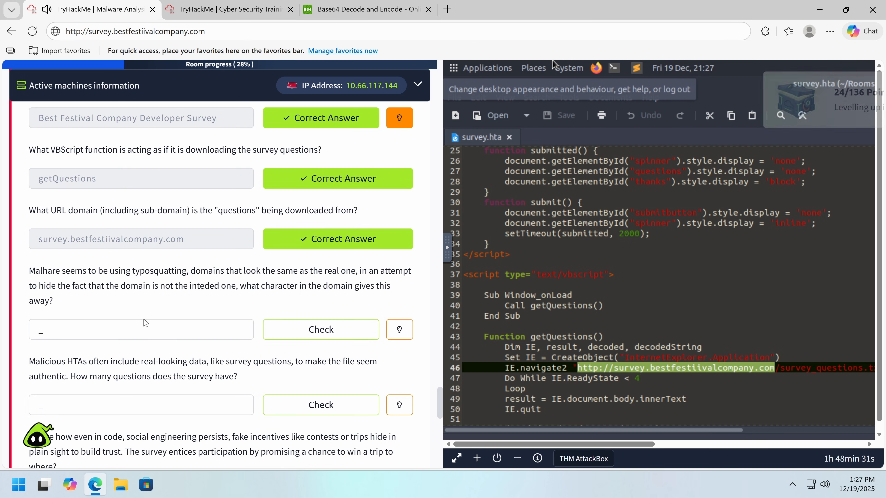
# Submit the letter i as the typosquatting character answer
pyautogui.click(141, 330)
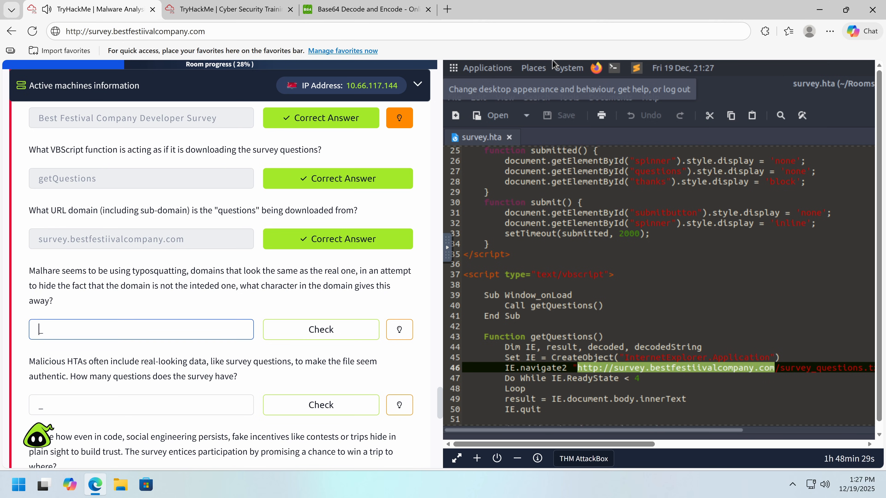
pyautogui.write('i')
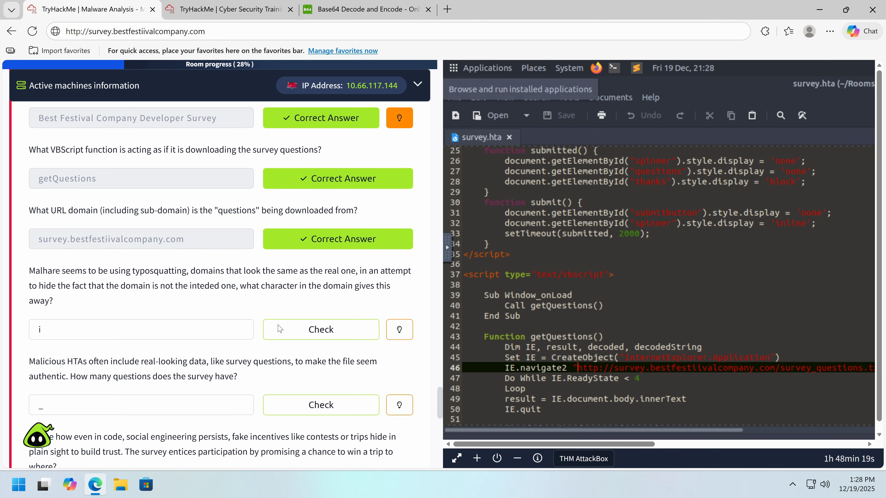
pyautogui.click(320, 330)
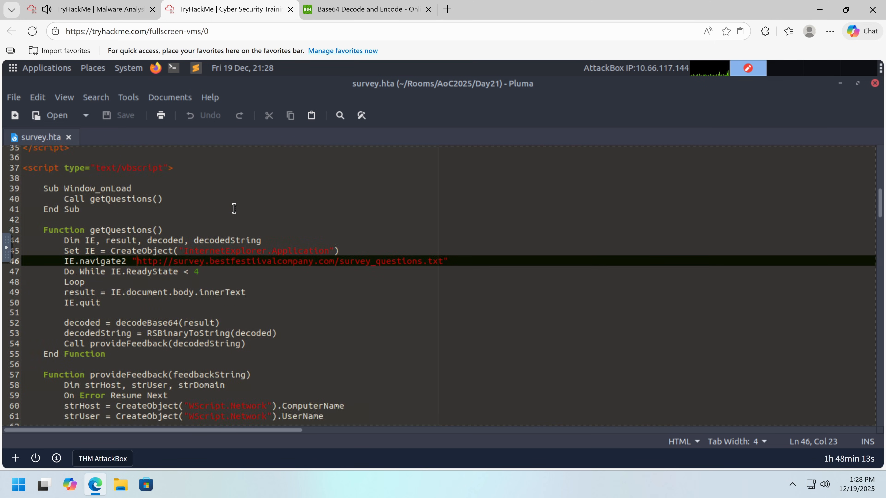
# Scroll through the survey HTML in the AttackBox to count its questions
pyautogui.scroll(-3)
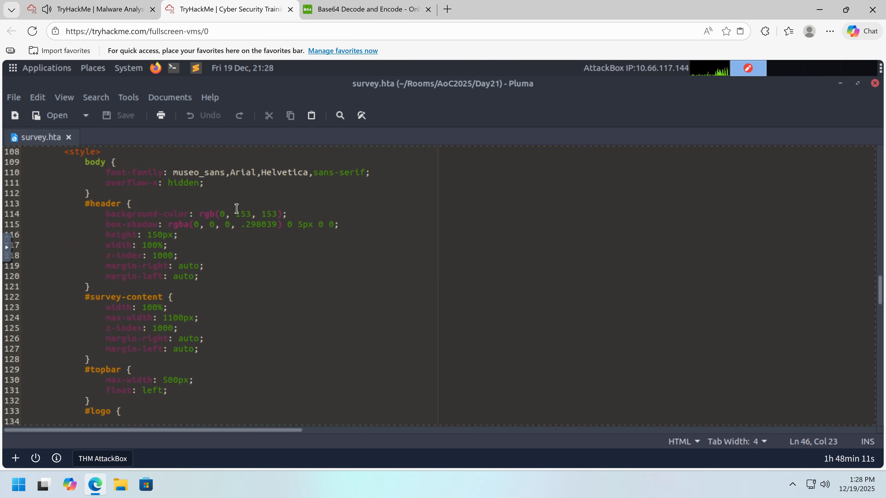
pyautogui.scroll(-3)
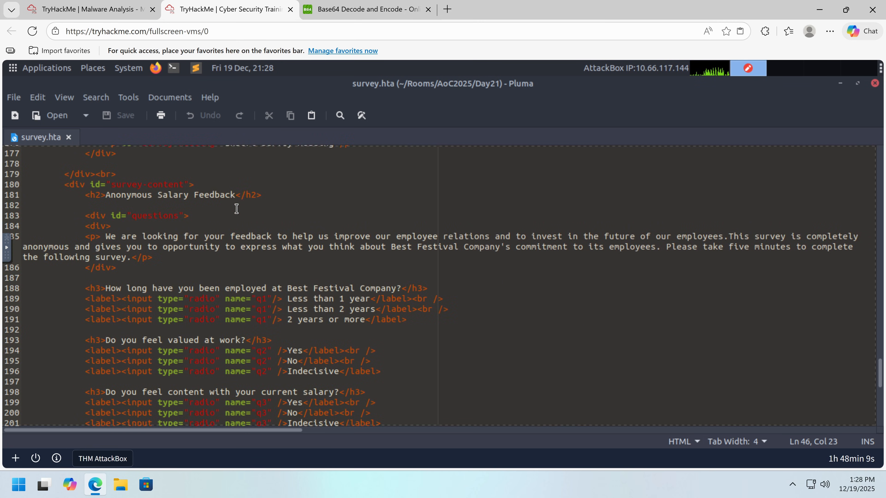
pyautogui.click(157, 340)
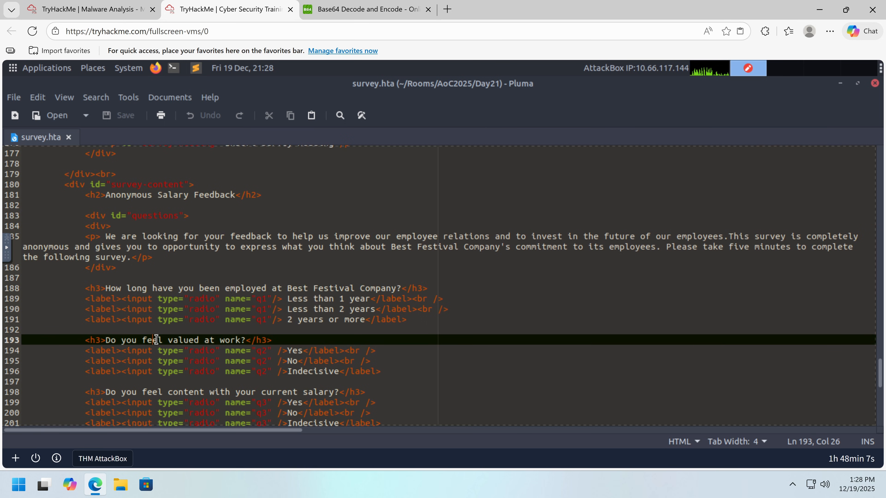
pyautogui.scroll(-3)
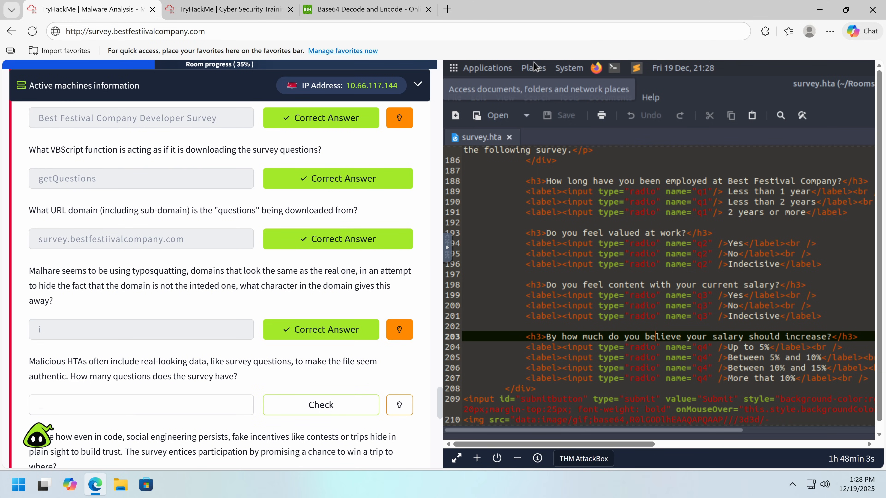
# Get 4 accepted as the survey question count and submit South Pole as the trip destination
pyautogui.click(320, 404)
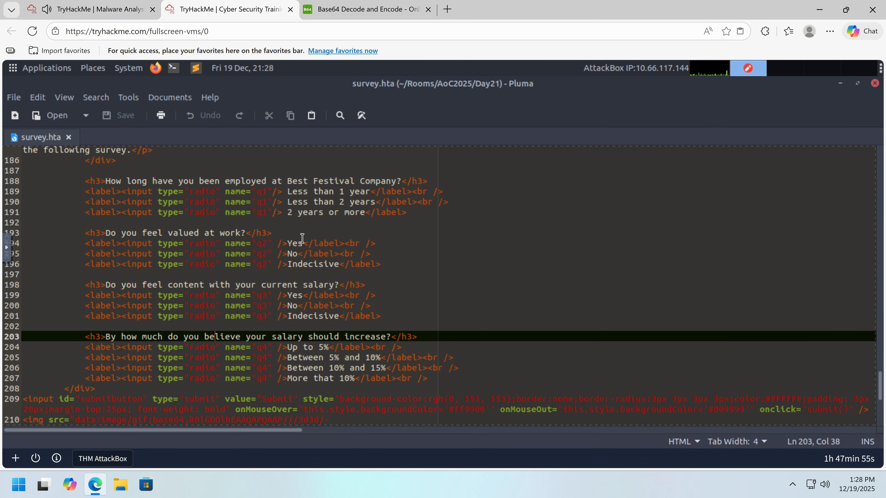
pyautogui.scroll(-3)
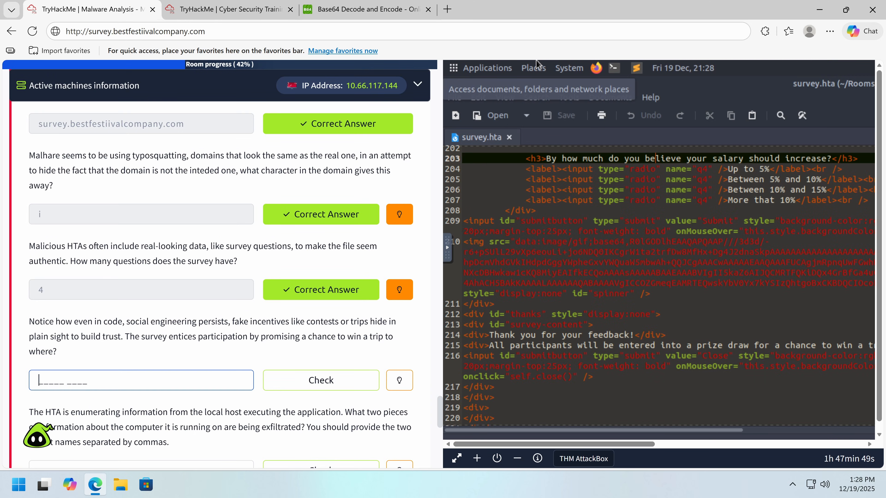
pyautogui.write('South Pole')
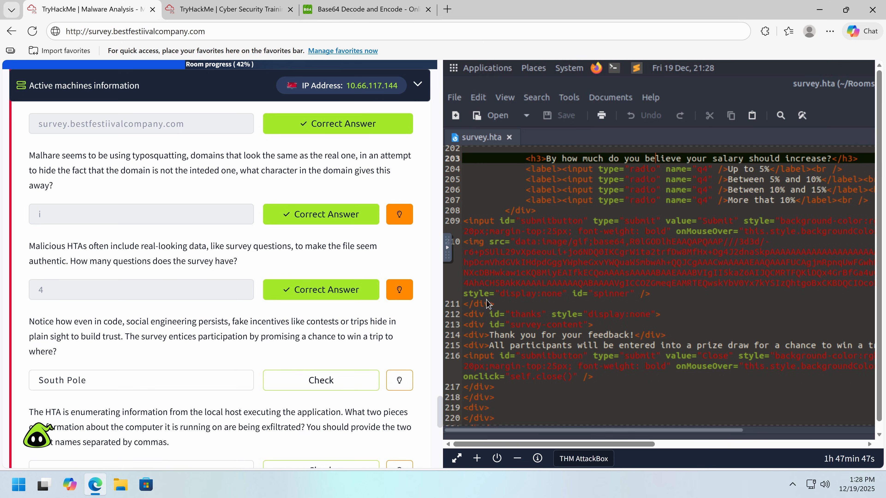
pyautogui.click(320, 380)
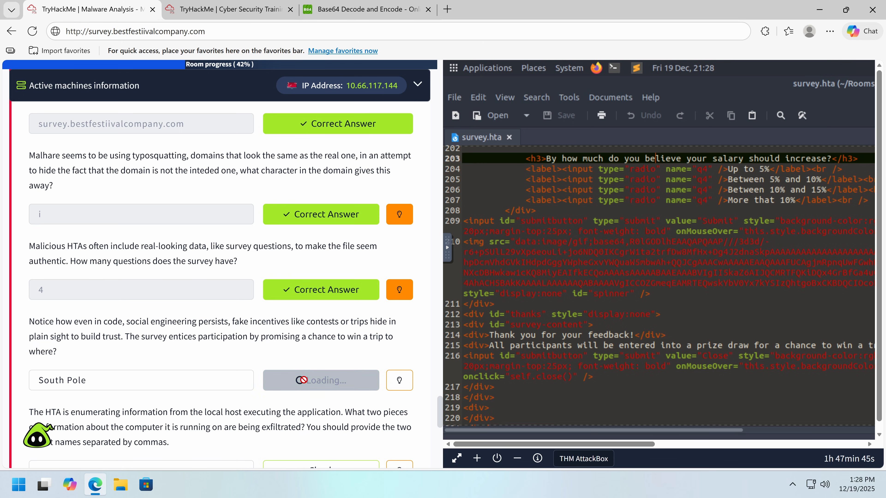
pyautogui.click(321, 381)
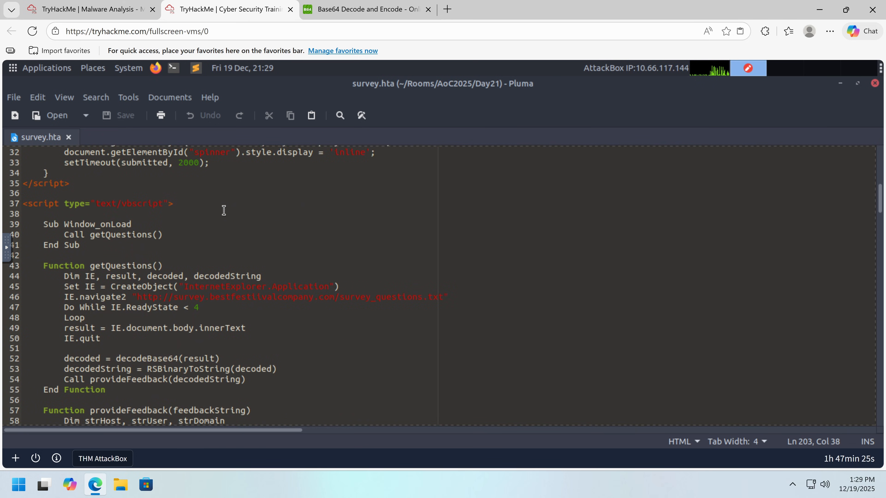
# Read survey.hta's provideFeedback function in Pluma, then return to the Malware Analysis room
pyautogui.scroll(3)
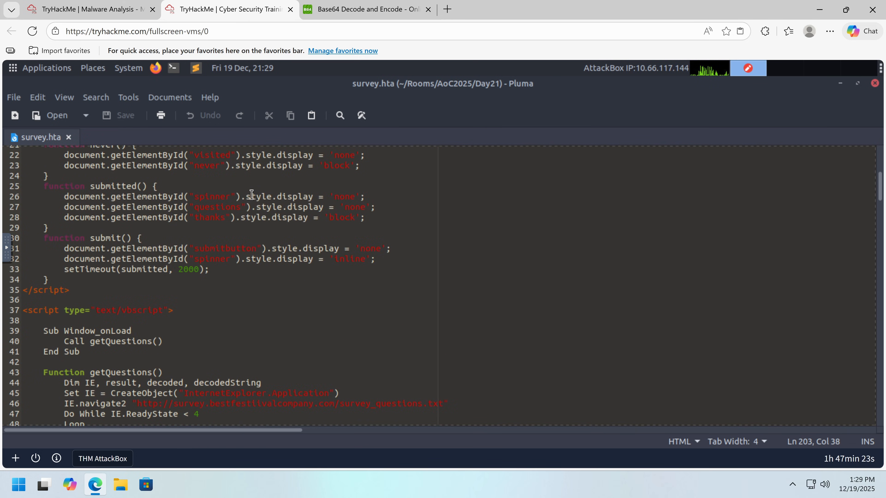
pyautogui.scroll(-3)
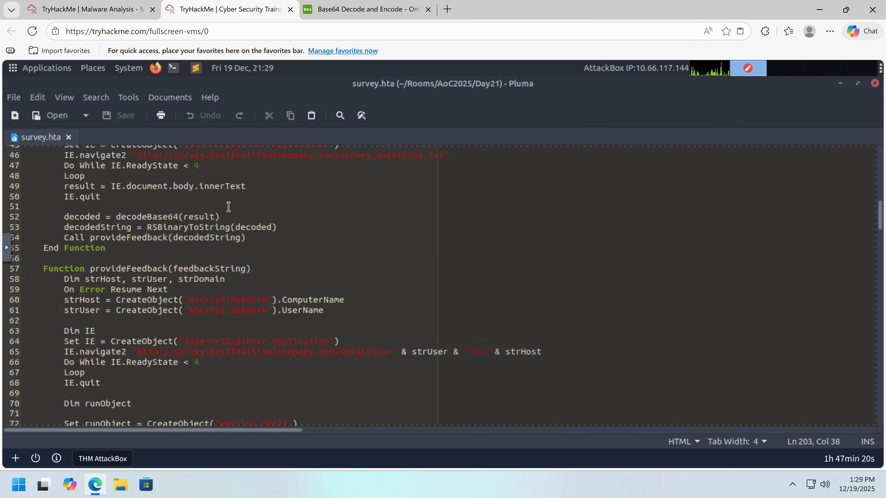
pyautogui.scroll(-3)
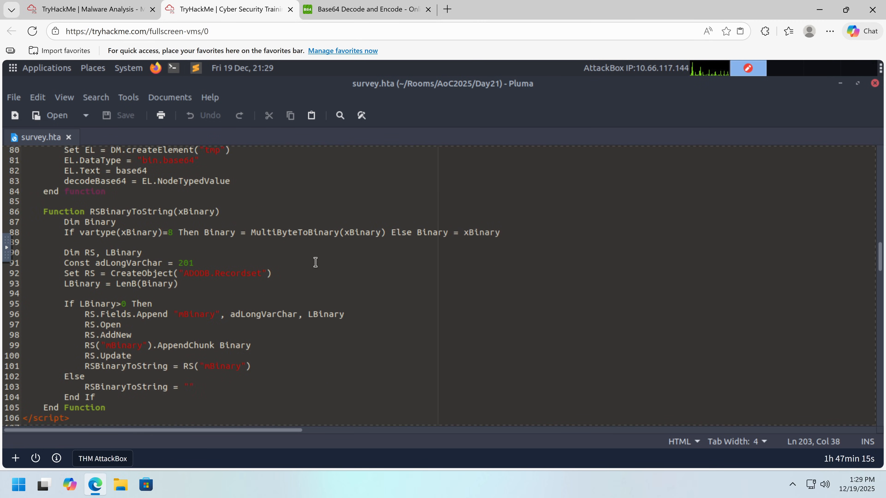
pyautogui.scroll(3)
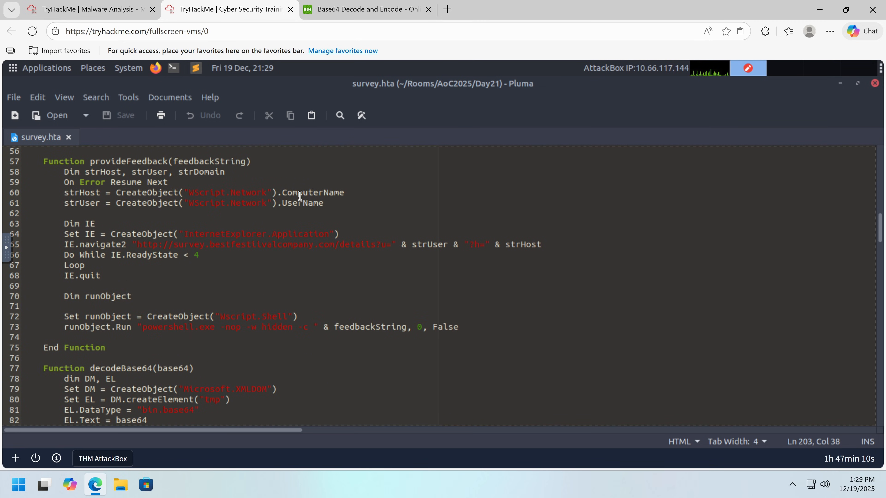
pyautogui.moveTo(173, 68)
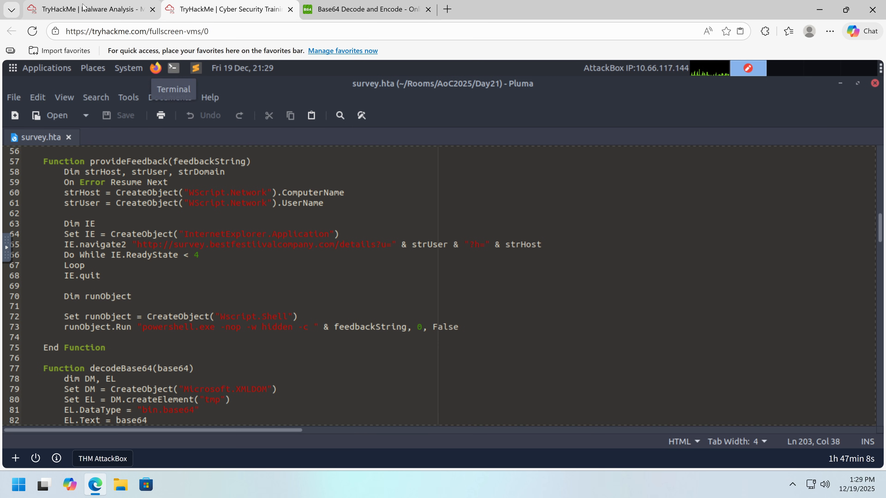
pyautogui.click(85, 9)
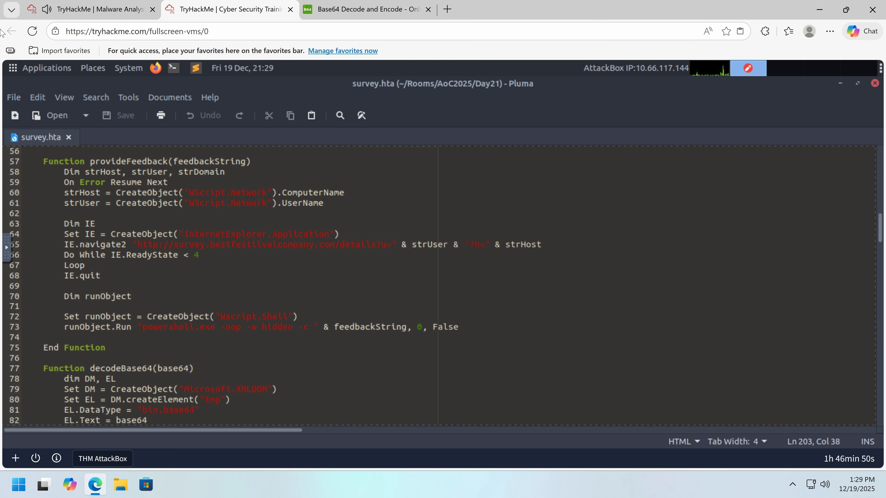
pyautogui.moveTo(47, 68)
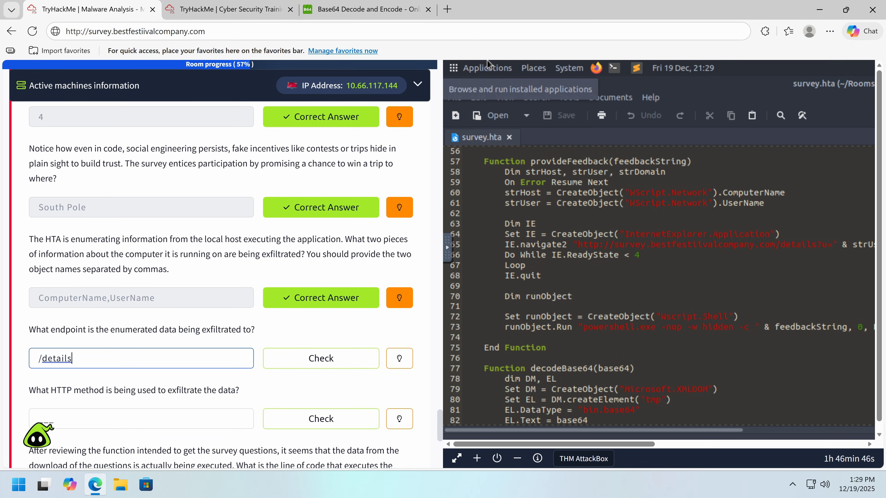
# Submit /details as the exfiltration endpoint and GET as the HTTP method
pyautogui.click(320, 358)
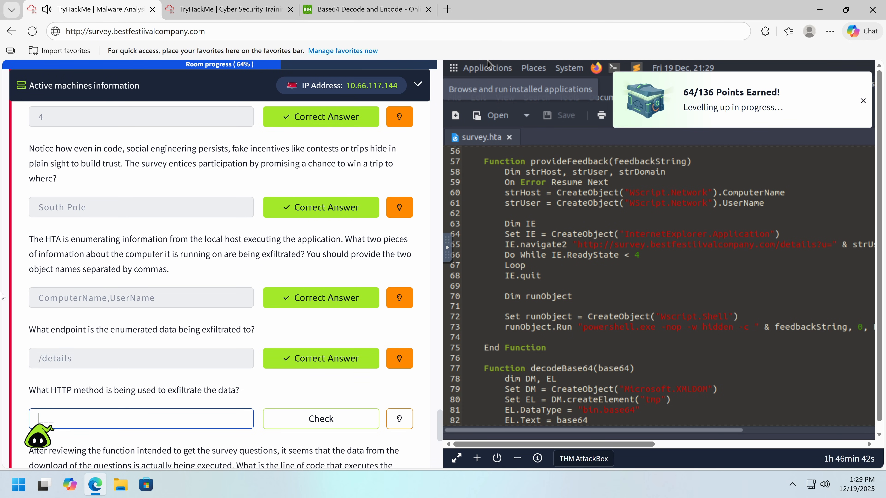
pyautogui.click(320, 418)
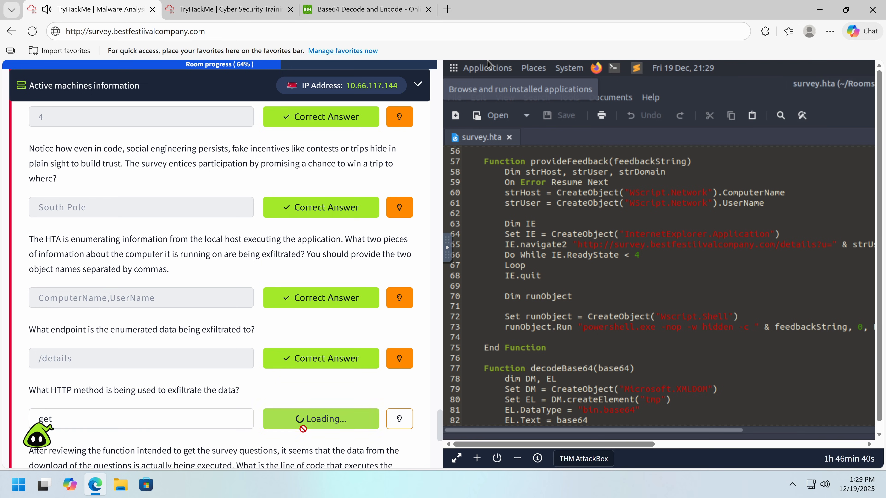
pyautogui.click(320, 418)
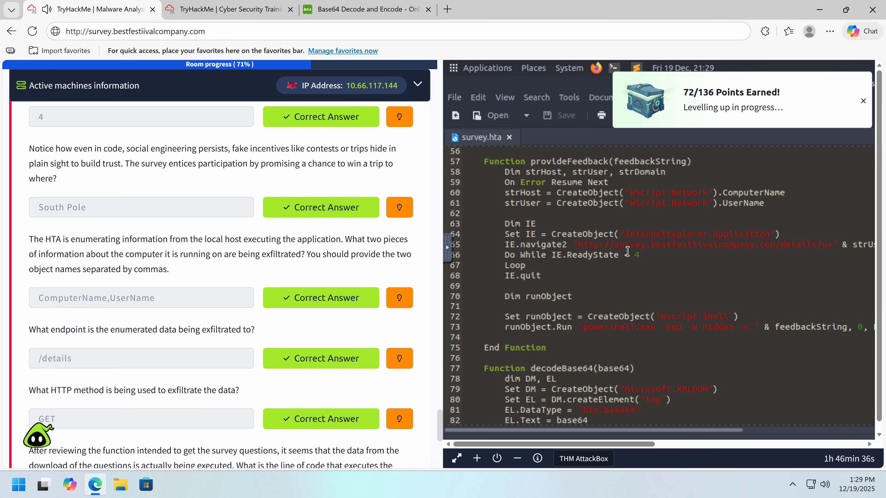
pyautogui.moveTo(569, 267)
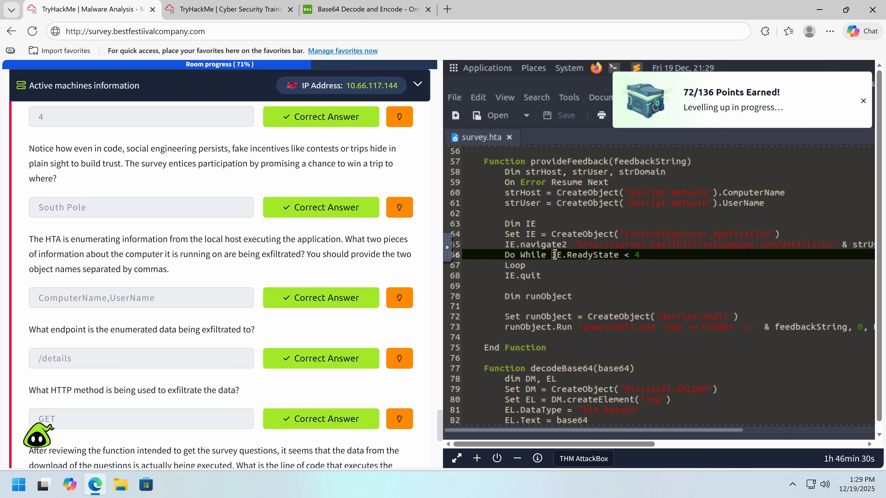
pyautogui.moveTo(2, 244)
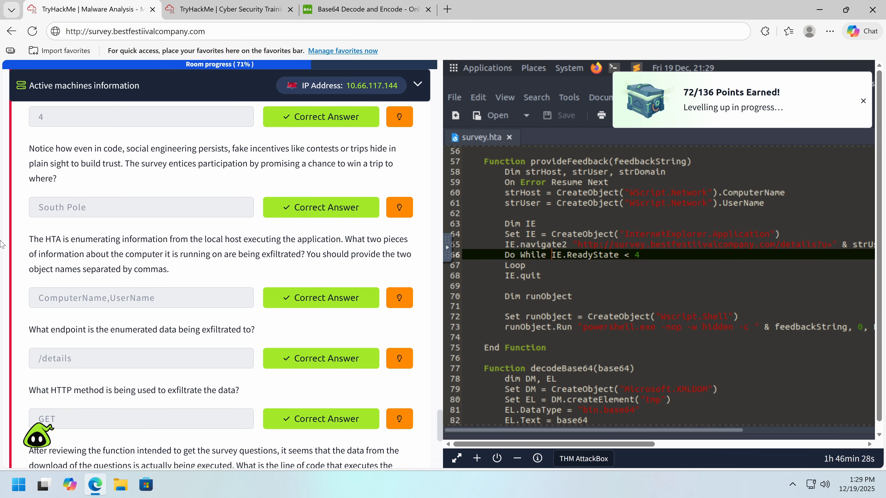
pyautogui.scroll(-3)
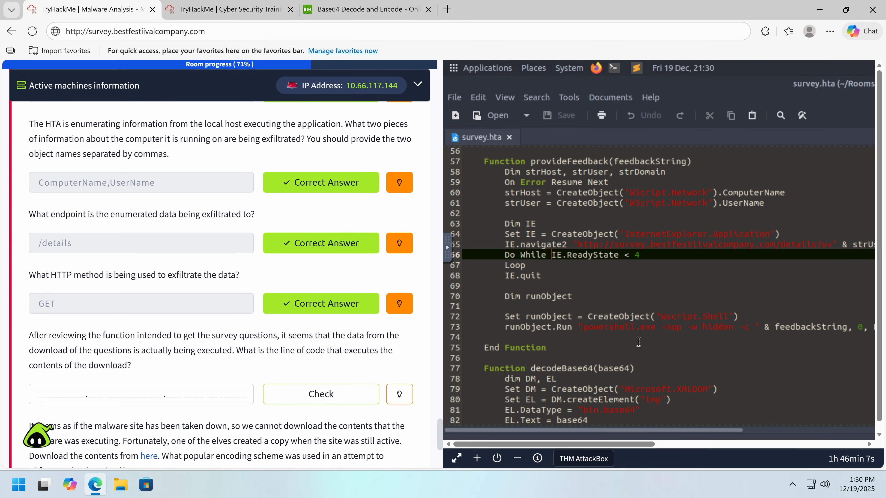
# Submit the runObject.Run PowerShell line as the code executing the downloaded contents
pyautogui.write('ru')
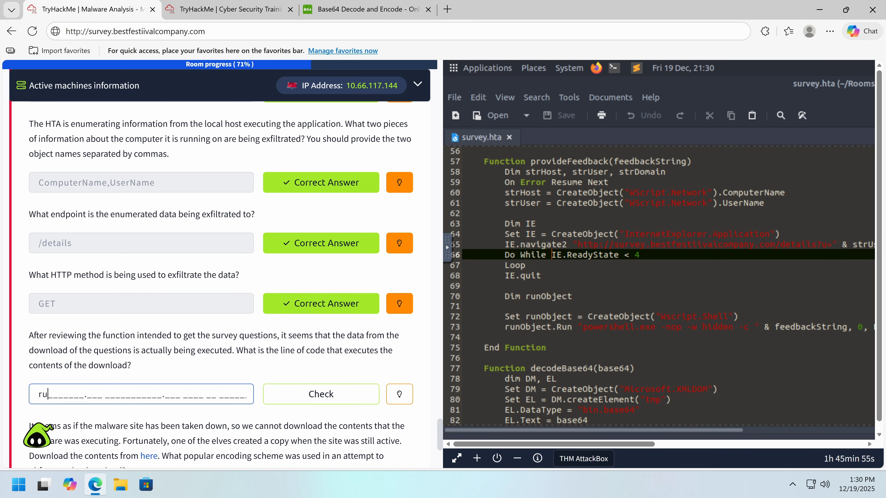
pyautogui.write('nObject')
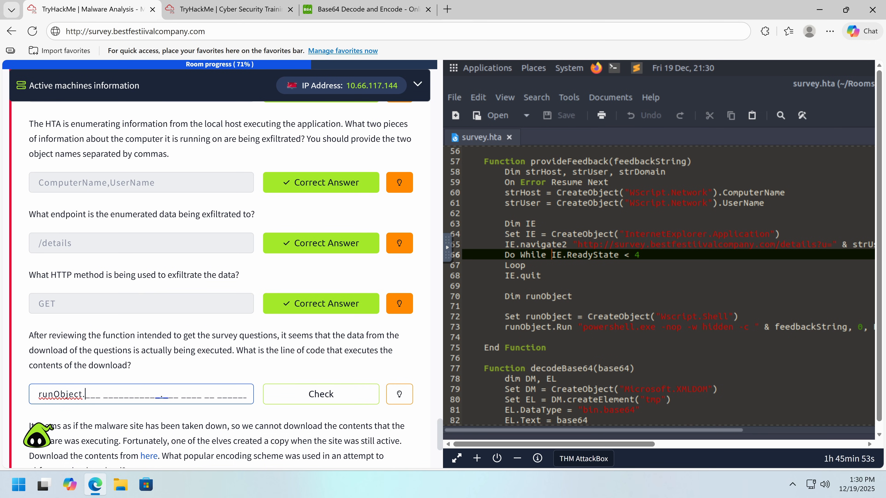
pyautogui.write('.run')
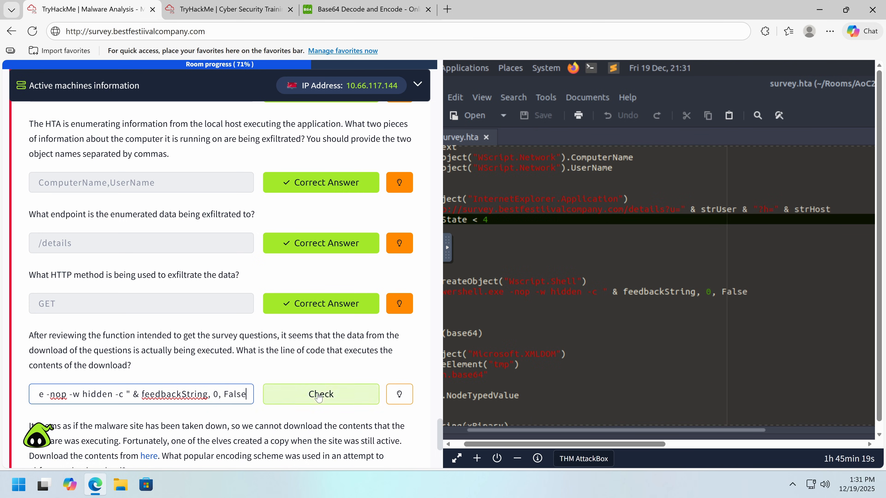
pyautogui.click(320, 394)
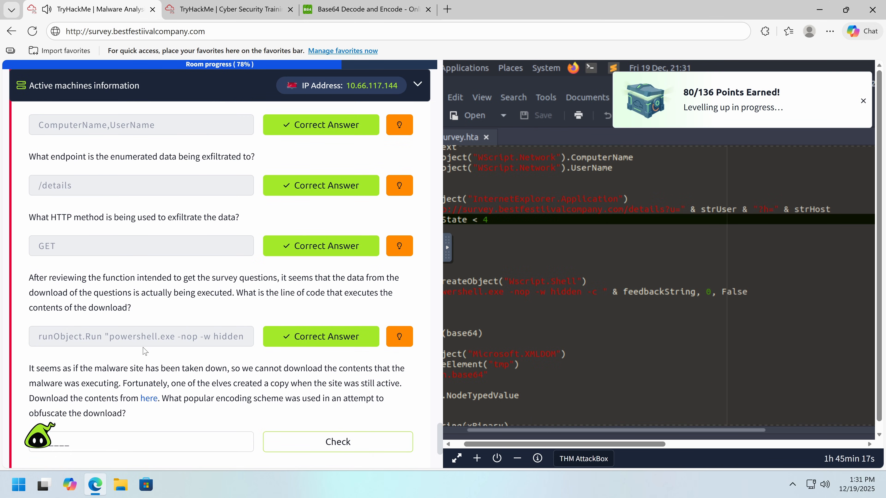
pyautogui.moveTo(149, 399)
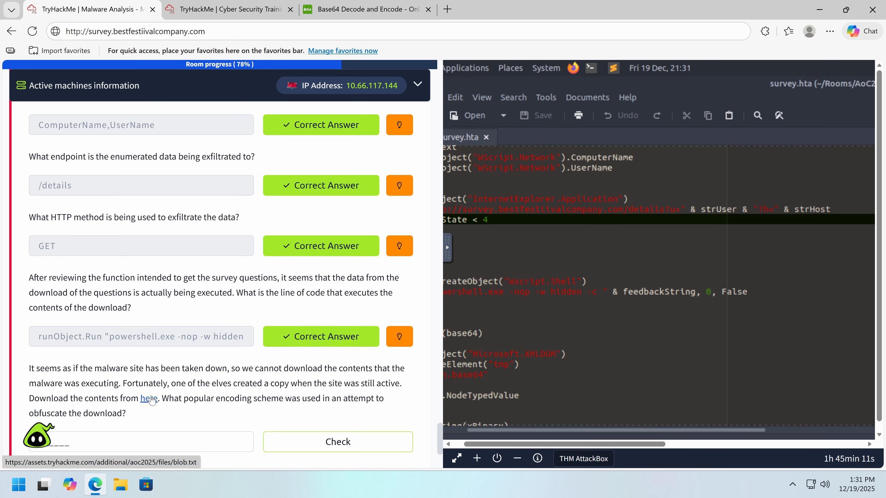
# Open the elves' saved blob.txt download in a new Edge tab and view its encoded string
pyautogui.click(148, 398)
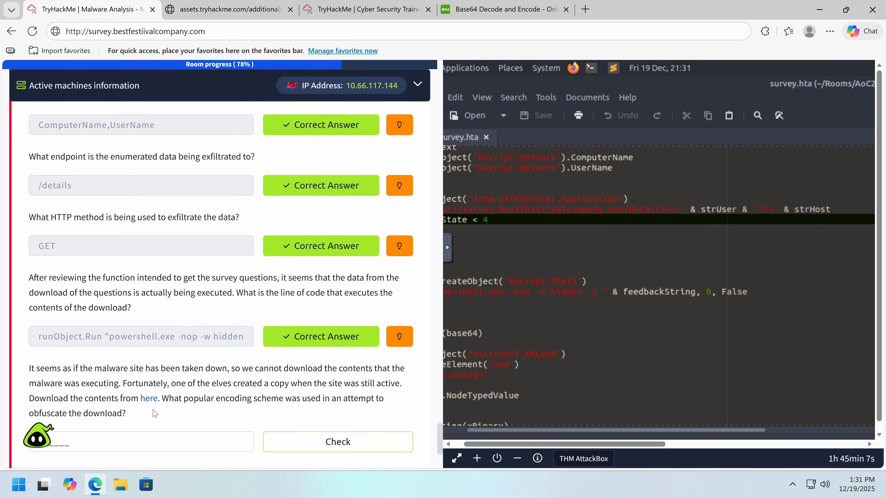
pyautogui.click(149, 399)
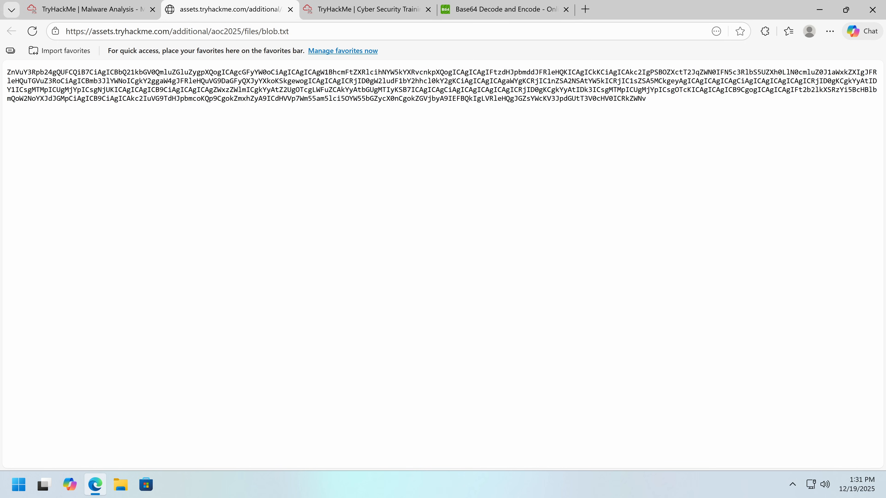
# Select the whole encoded blob.txt payload for copying into the decoder
pyautogui.press('ctrl+a')
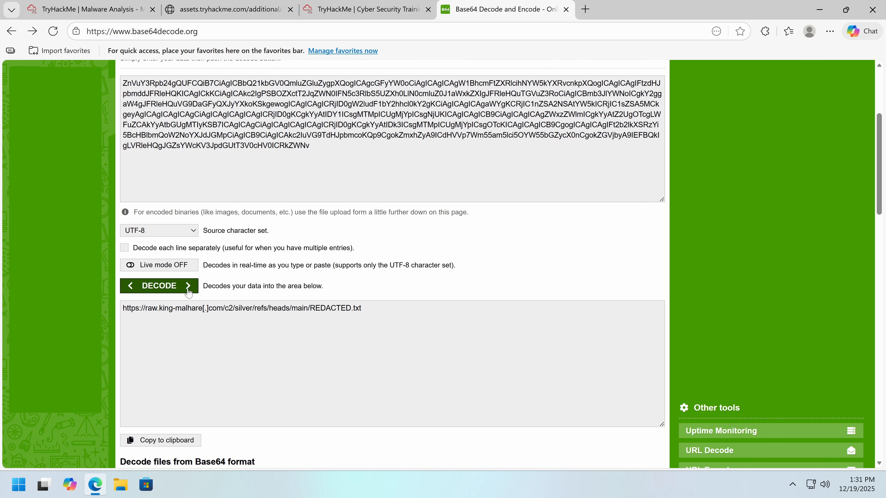
# Submit base64 as the download's encoding scheme in the room questions
pyautogui.click(85, 10)
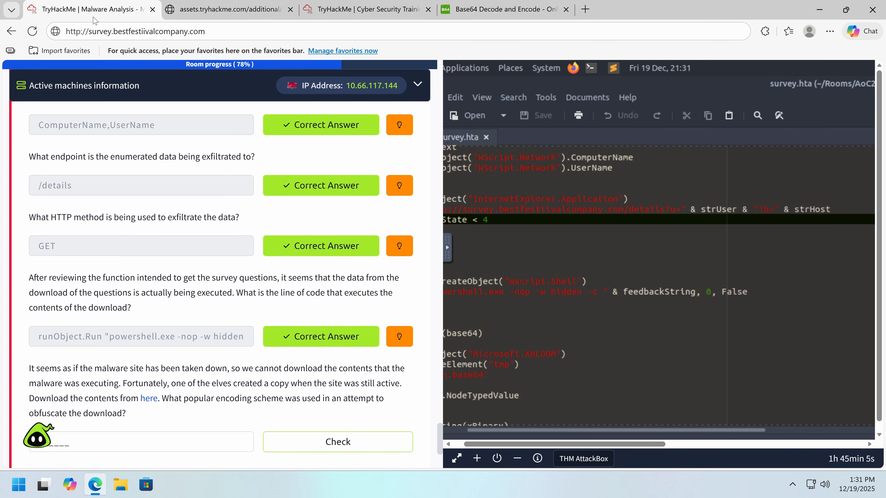
pyautogui.scroll(-3)
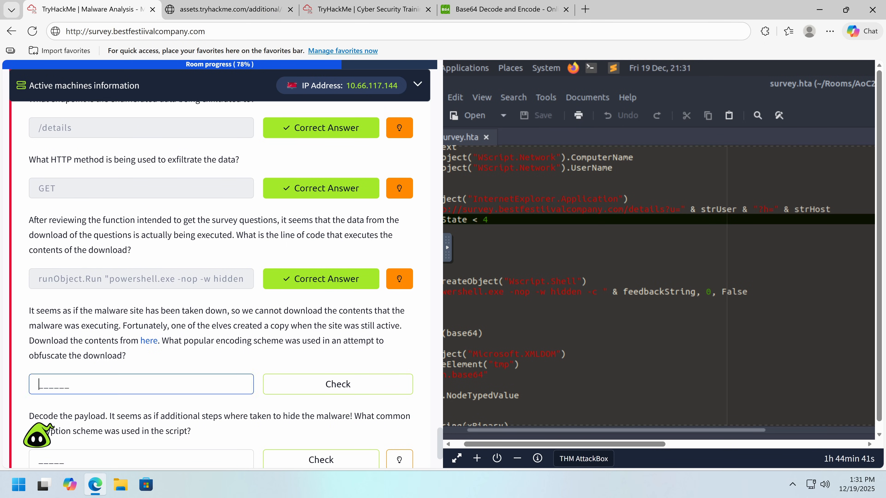
pyautogui.click(337, 385)
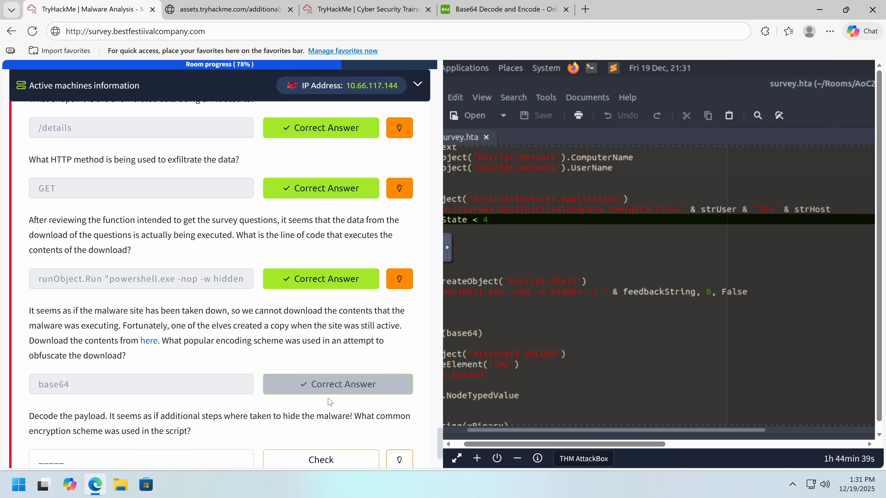
pyautogui.click(338, 385)
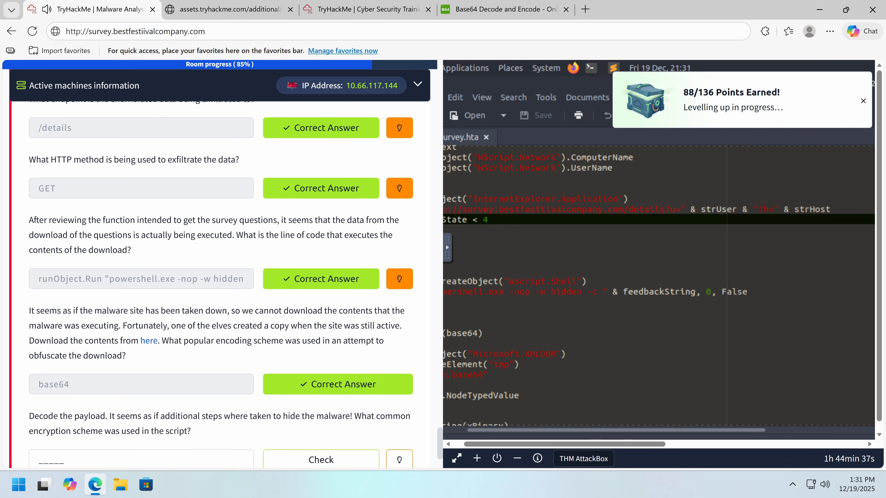
pyautogui.click(502, 9)
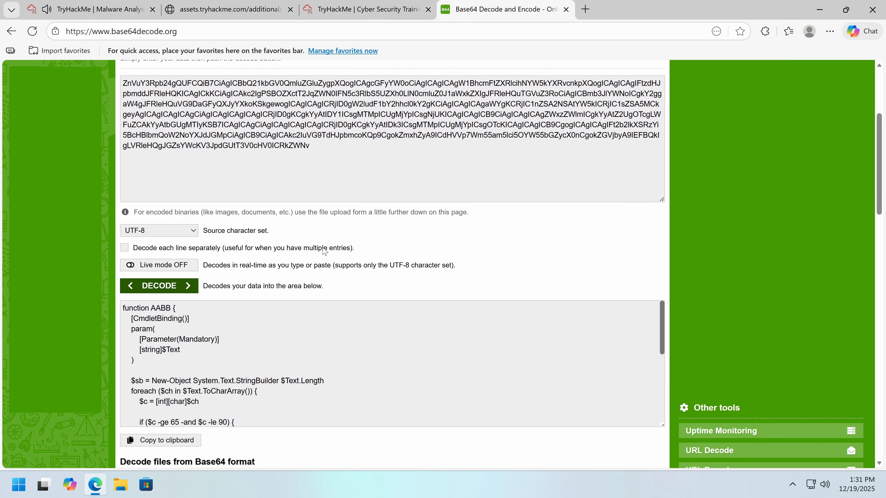
pyautogui.moveTo(474, 448)
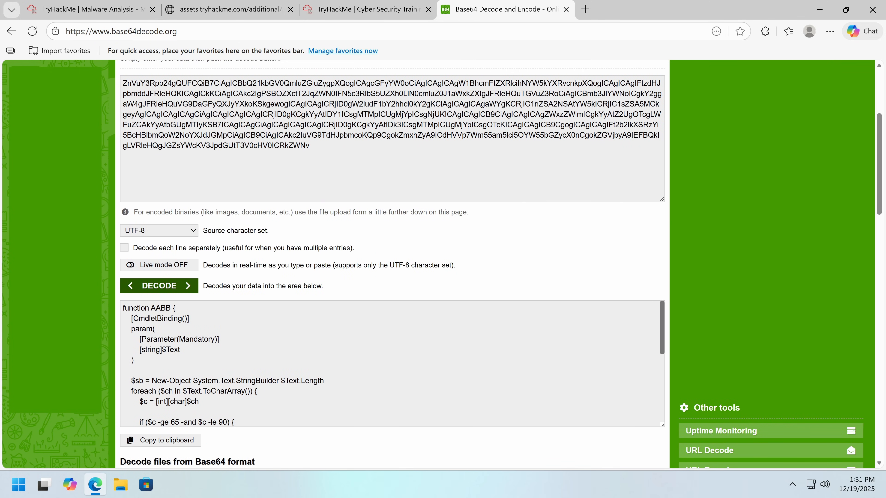
# Read the decoded AABB PowerShell function down to its ROT13 routine and encoded flag
pyautogui.scroll(-3)
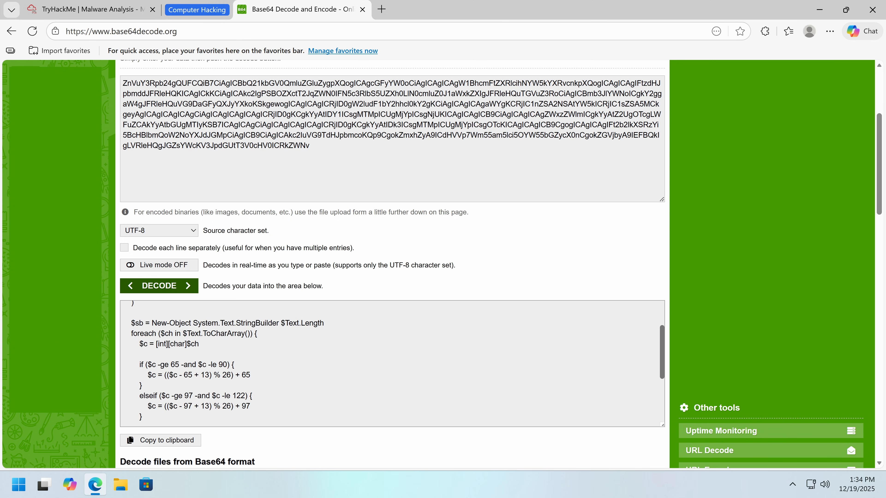
pyautogui.click(122, 354)
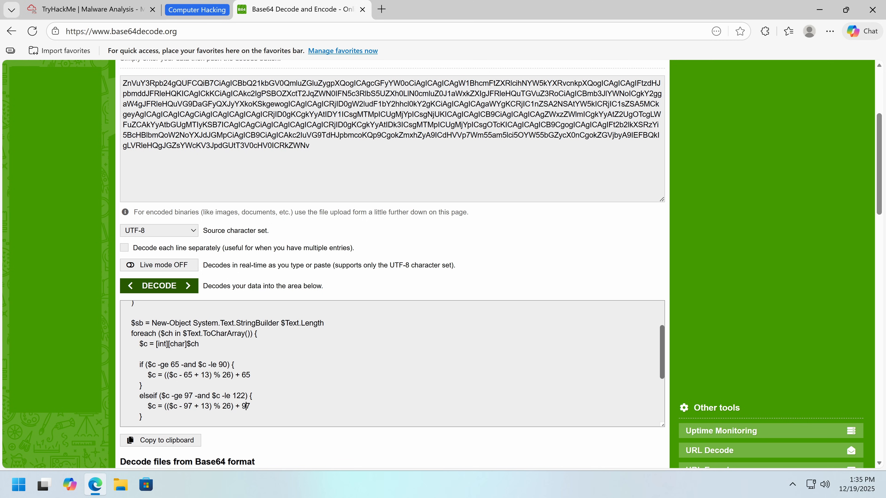
pyautogui.scroll(-3)
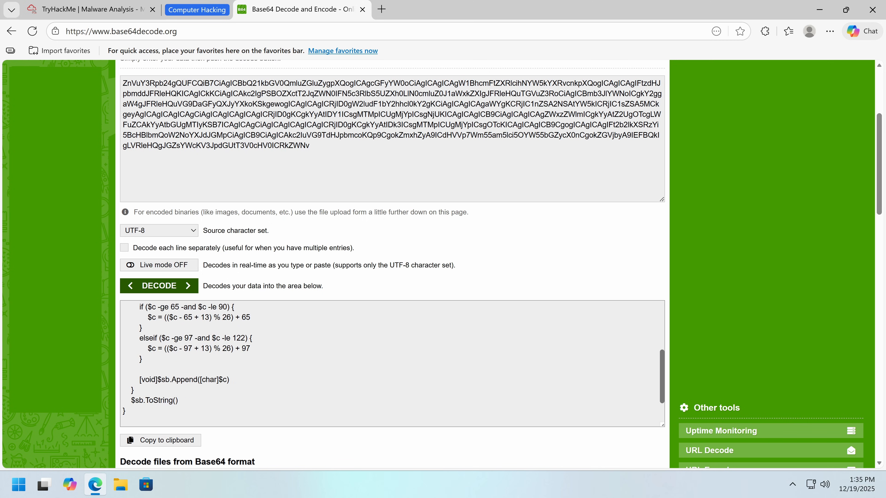
pyautogui.scroll(-3)
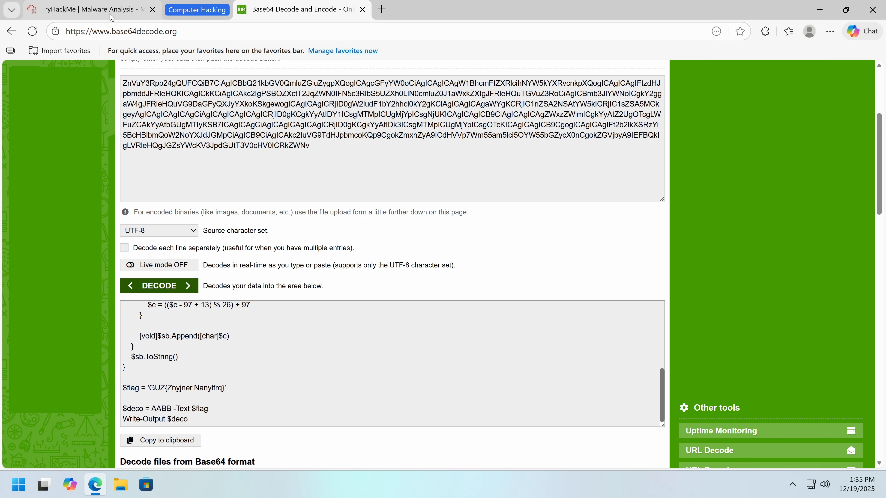
# Enter ROT13 as the encryption scheme answer in the room, then revisit the decoder
pyautogui.click(85, 10)
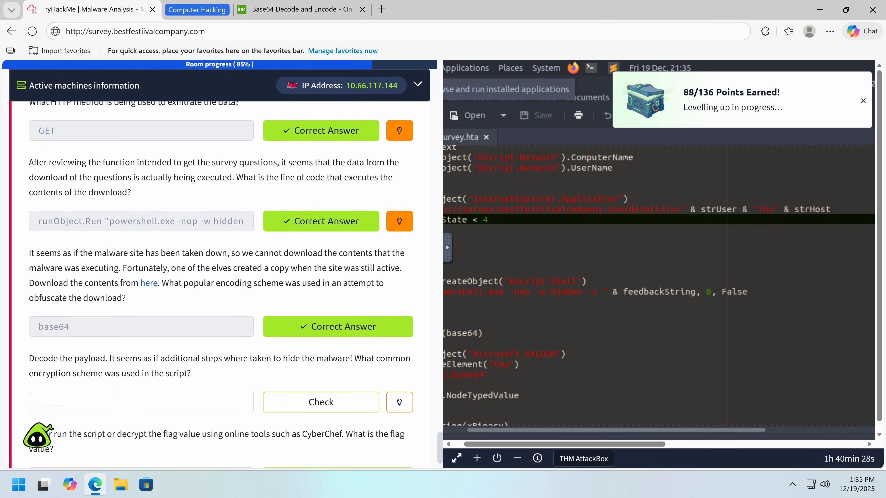
pyautogui.write('ROT13')
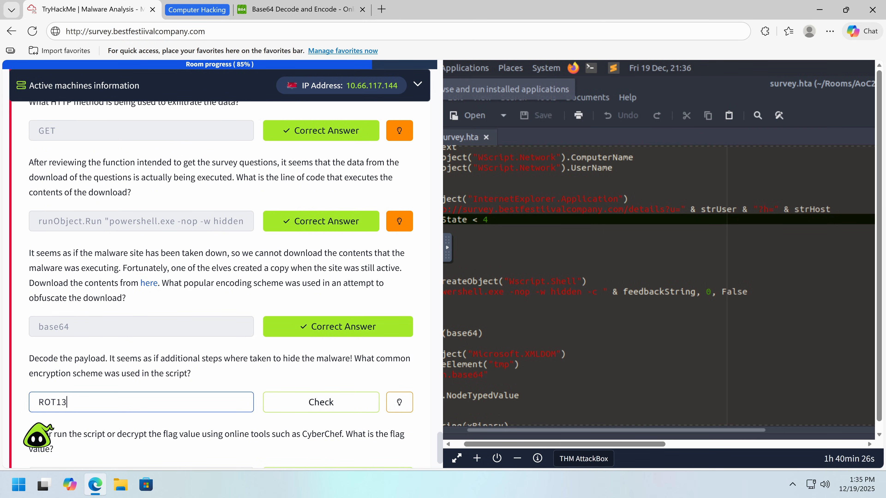
pyautogui.click(302, 9)
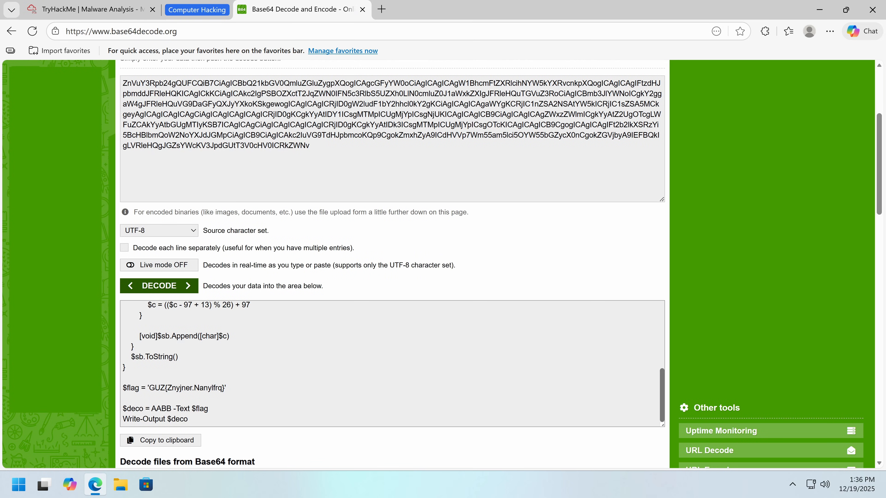
# Select the $flag value GUZ{Znyjner.Nanylfrq} in the decoded script for ROT13 decoding into THM{Malware.Analysed}
pyautogui.scroll(3)
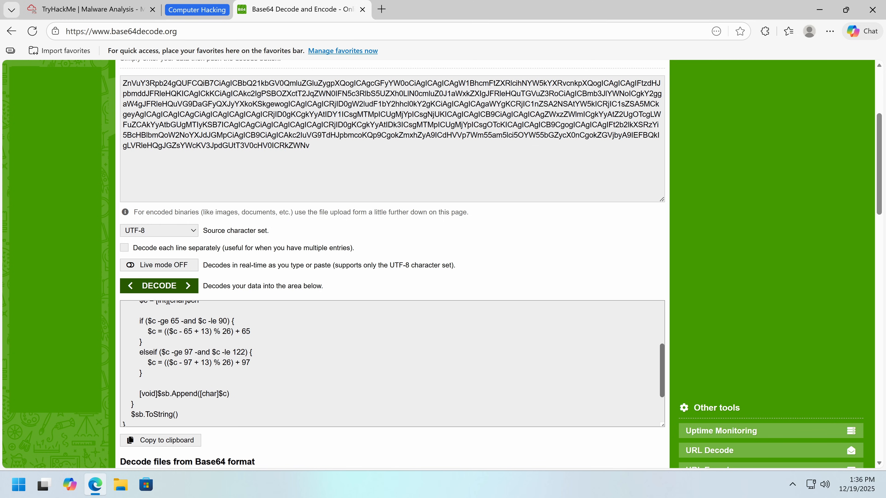
pyautogui.doubleClick(217, 352)
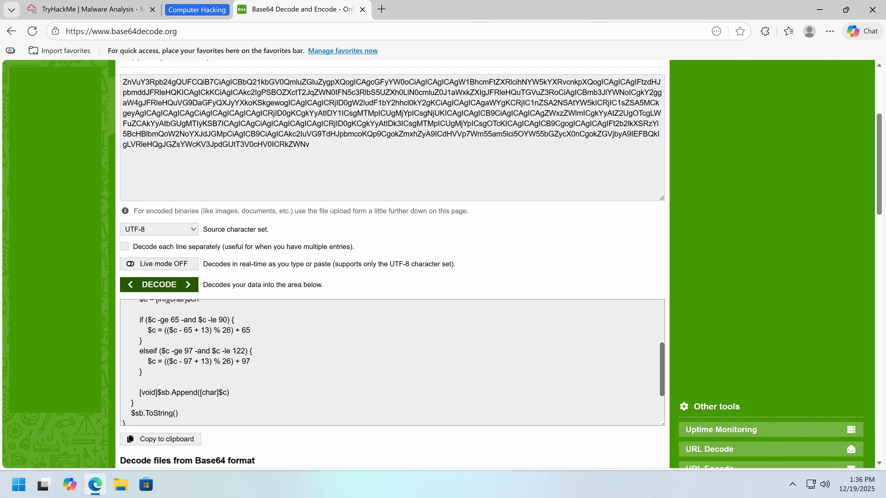
pyautogui.scroll(-3)
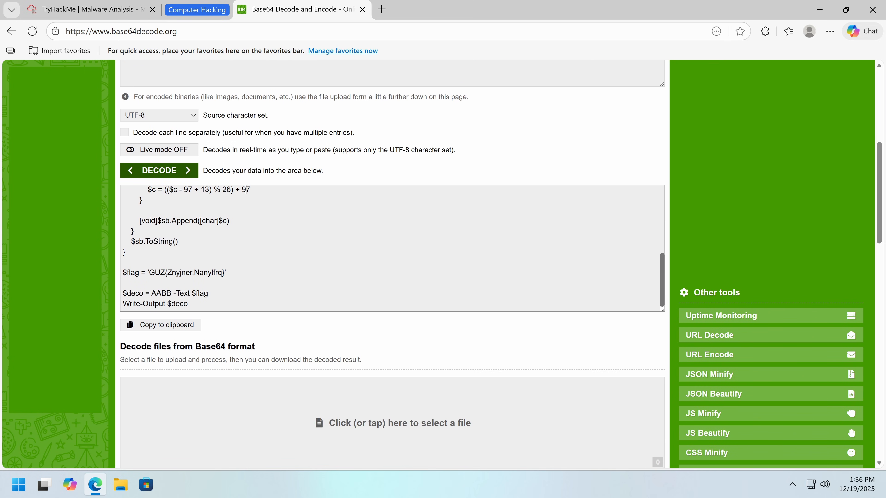
pyautogui.doubleClick(186, 331)
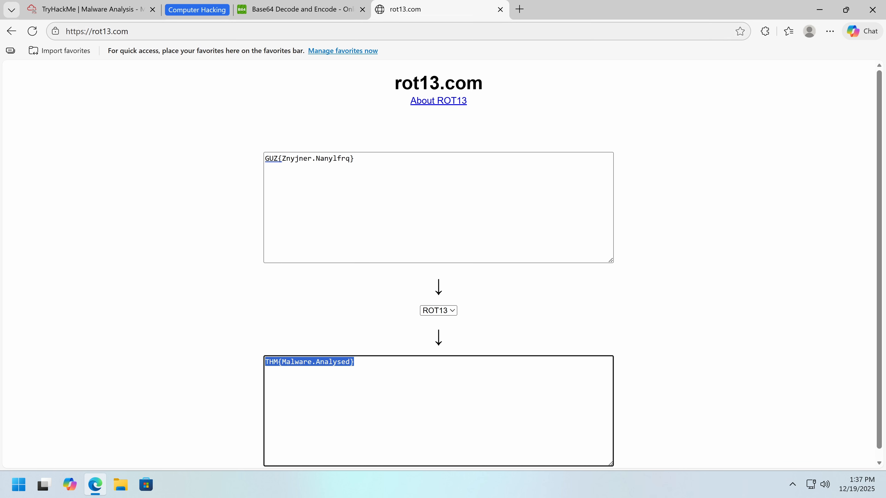
pyautogui.click(91, 9)
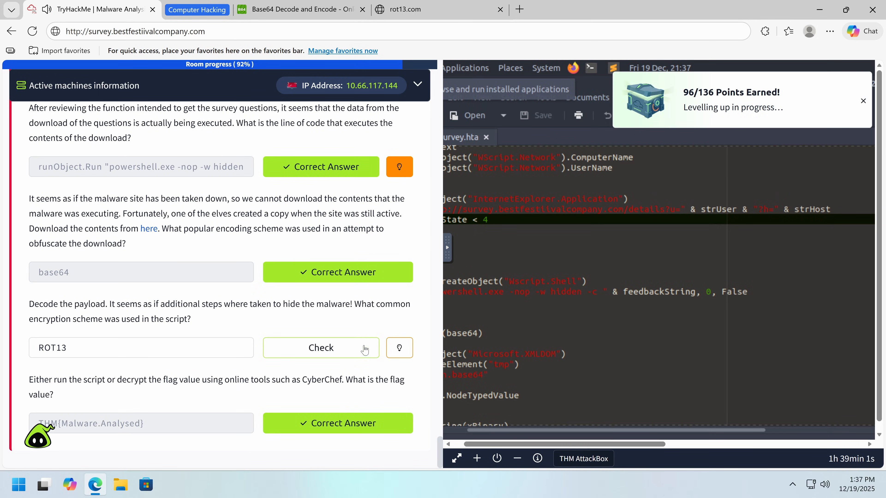
# Submit ROT13 as the encryption scheme, completing the Malhare.exe room with 104 points
pyautogui.rightClick(732, 106)
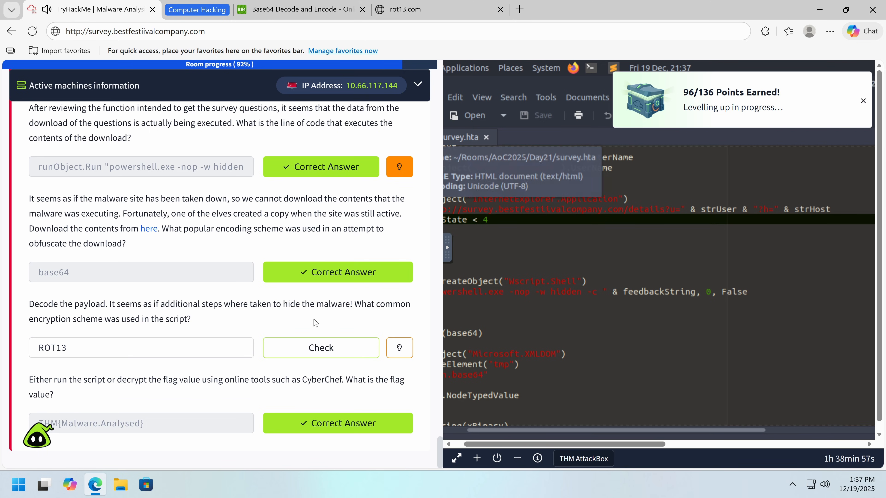
pyautogui.click(320, 347)
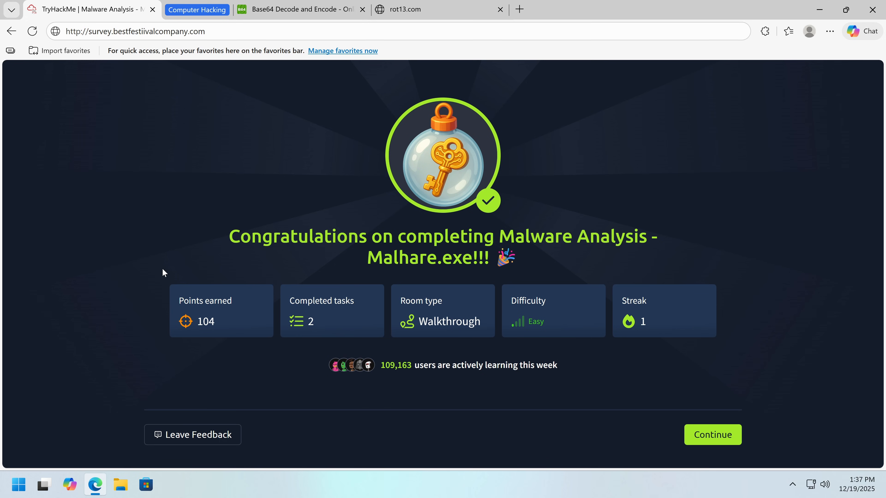
pyautogui.moveTo(272, 223)
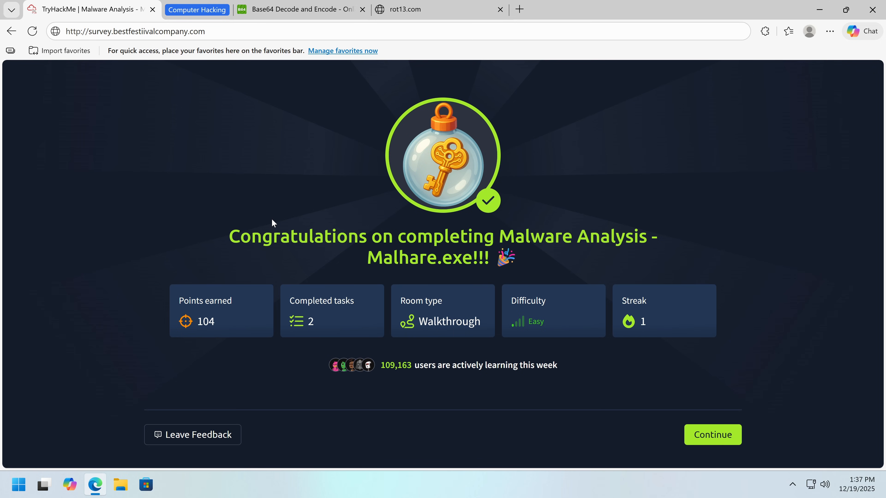
pyautogui.moveTo(484, 5)
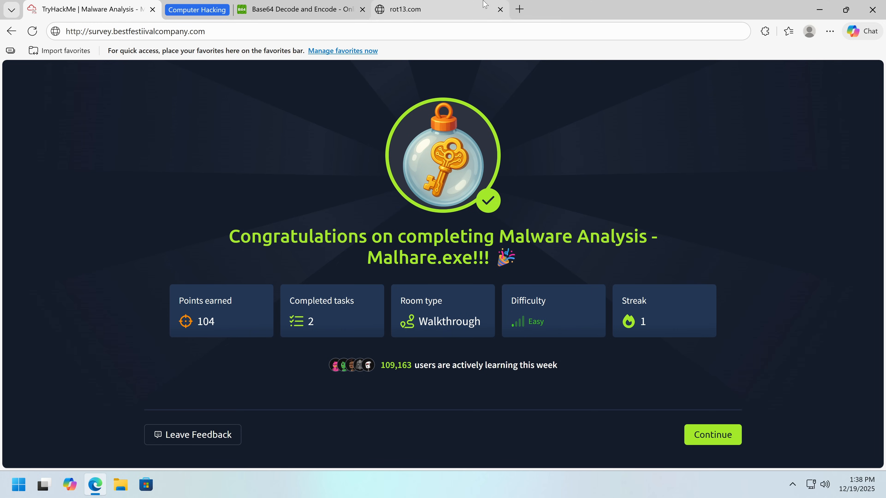
# Encode 'Eric Parker' on rot13.com under ROT1, ROT15 and ROT19, then return to the room
pyautogui.click(404, 10)
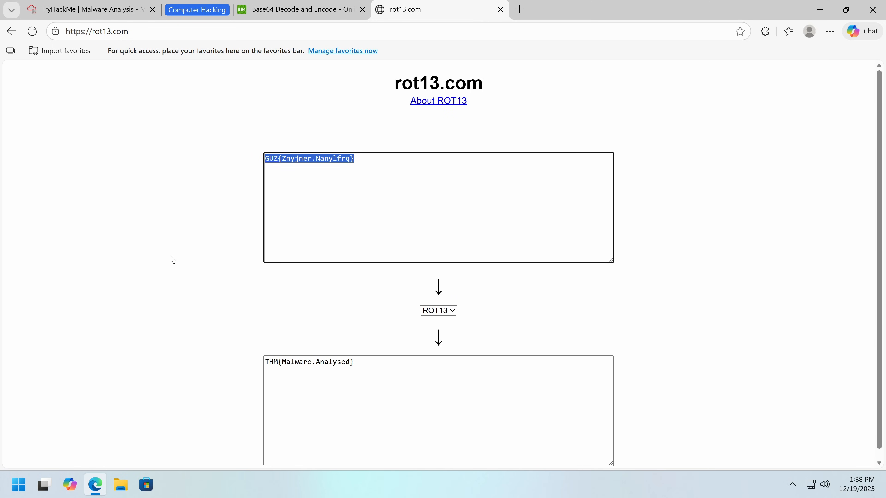
pyautogui.write('Eric Parker')
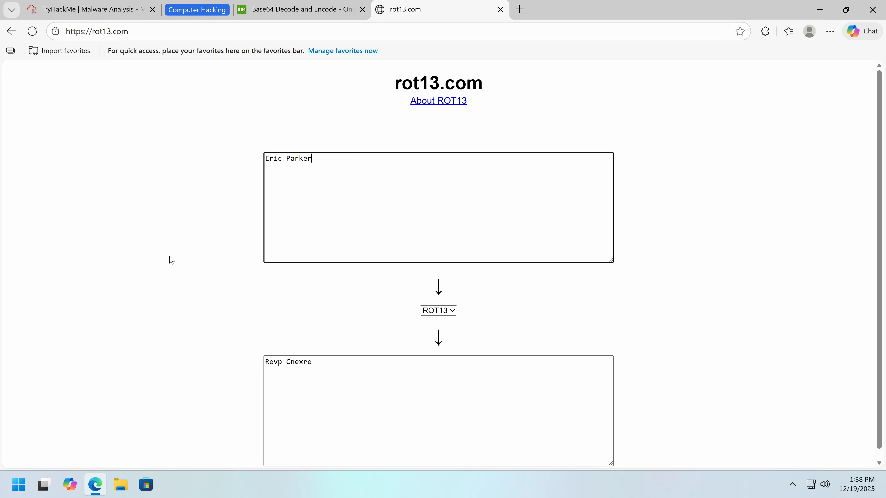
pyautogui.moveTo(453, 337)
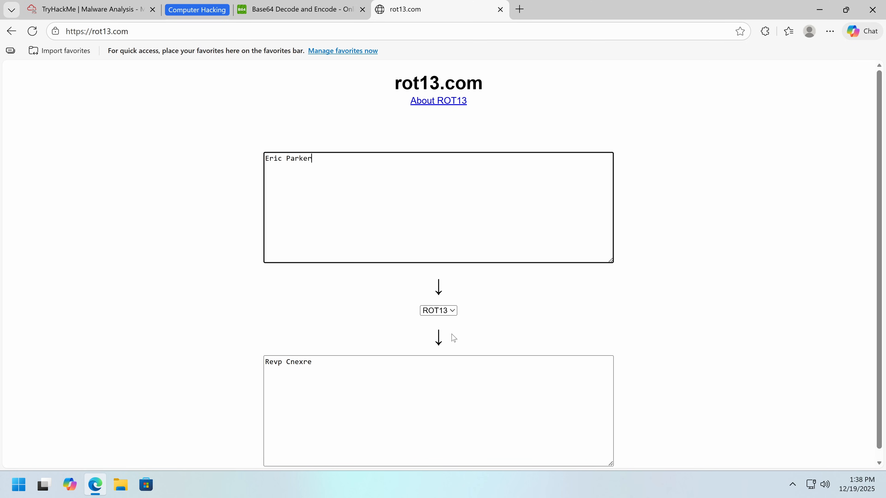
pyautogui.click(438, 310)
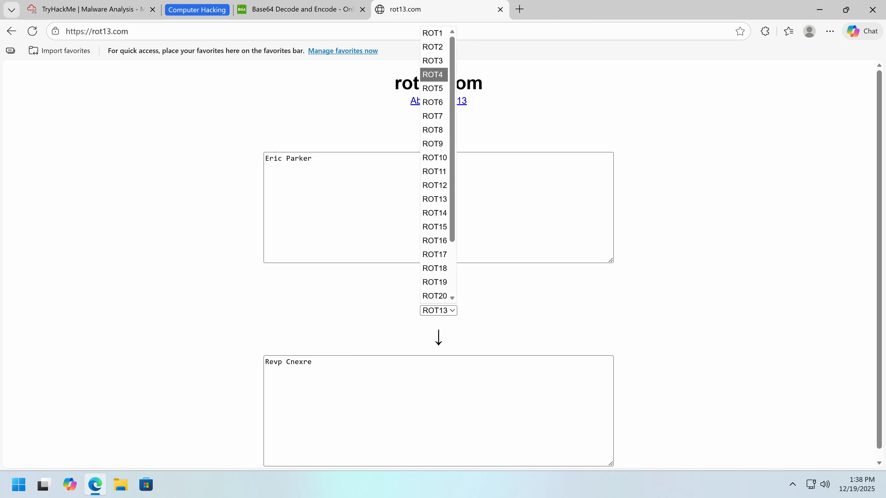
pyautogui.click(432, 32)
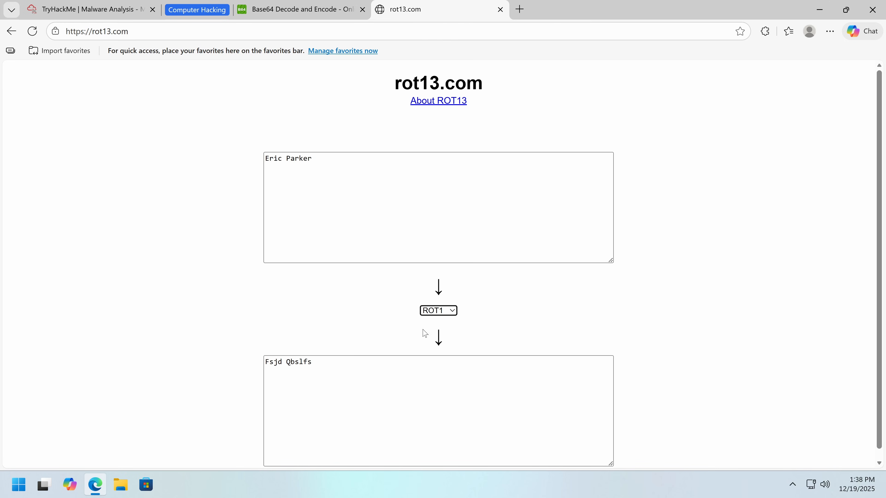
pyautogui.click(438, 310)
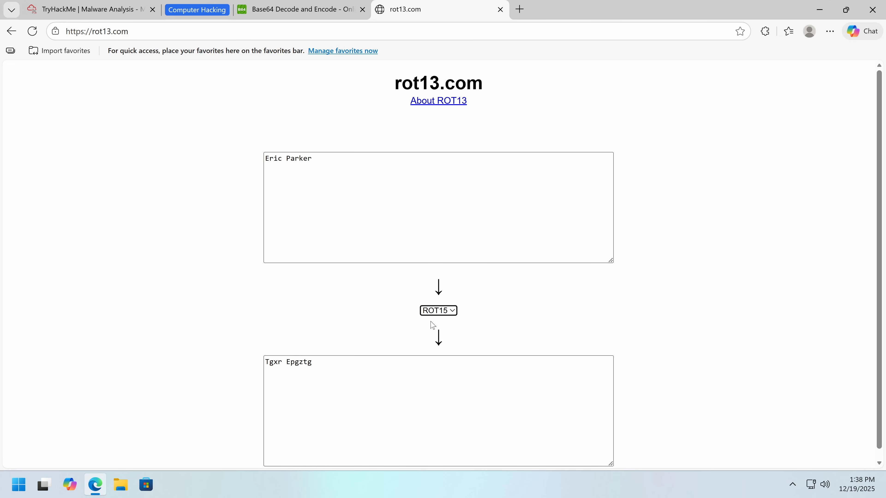
pyautogui.click(438, 310)
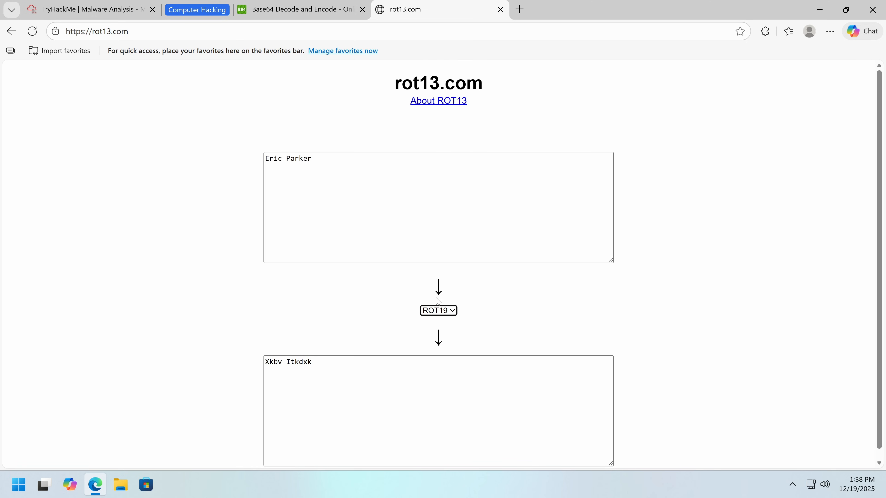
pyautogui.click(302, 9)
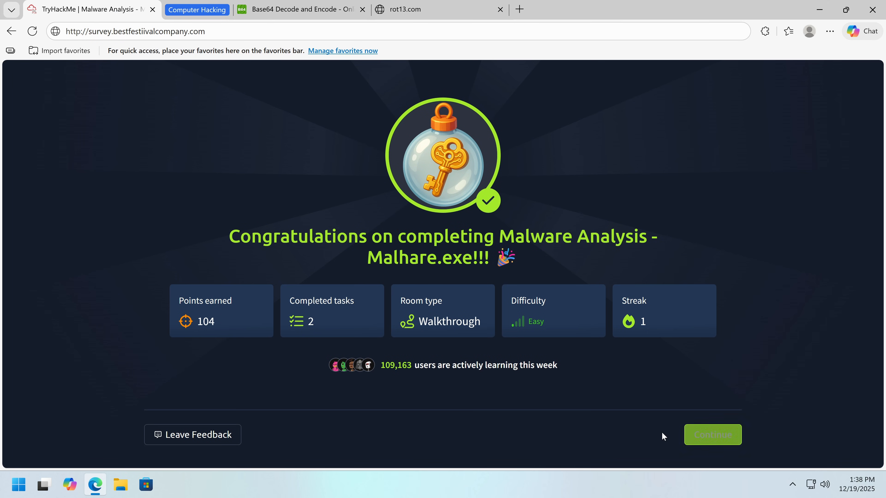
pyautogui.moveTo(576, 378)
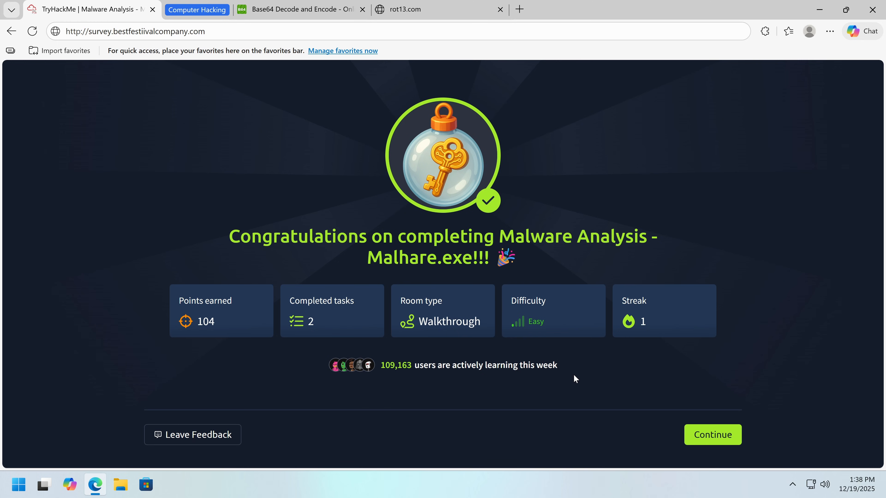
pyautogui.moveTo(779, 429)
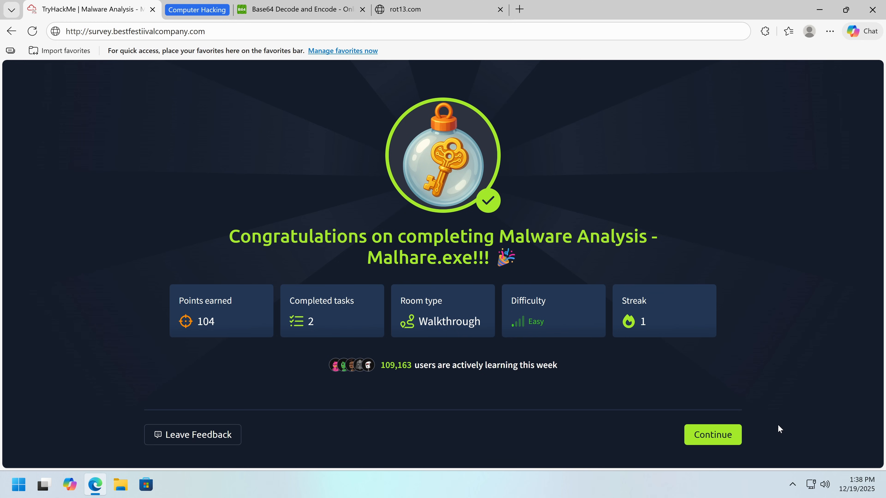
# Continue past the congratulations screen to the share page for the Malhare.exe room completion
pyautogui.click(712, 435)
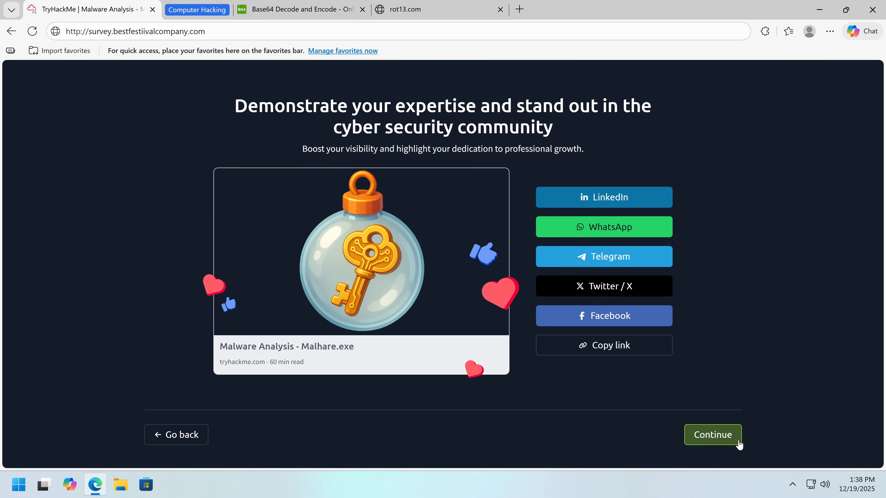
pyautogui.moveTo(743, 443)
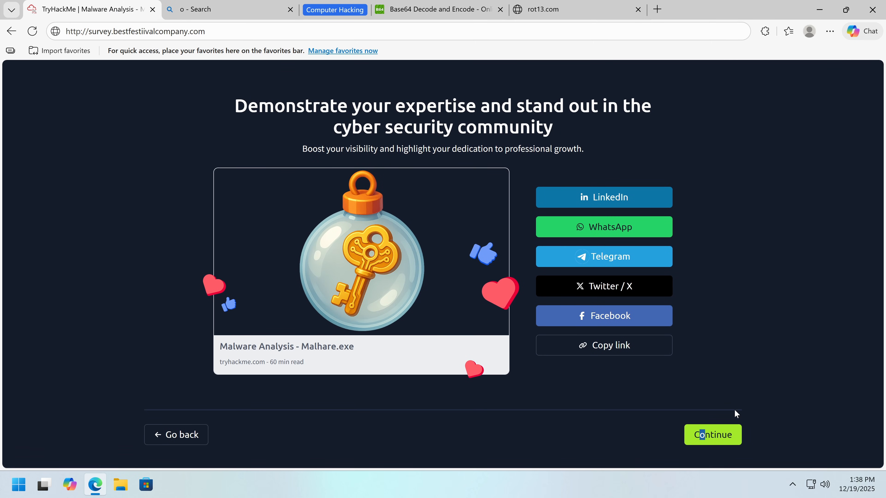
pyautogui.click(712, 435)
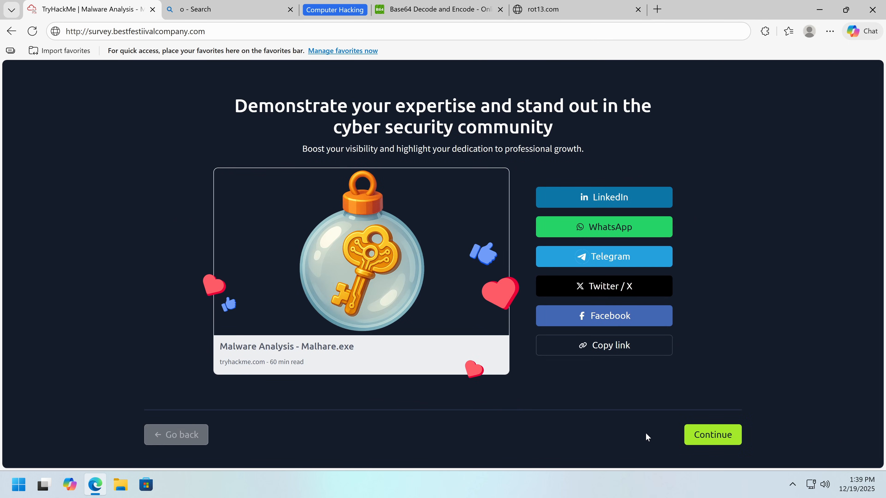
pyautogui.moveTo(610, 66)
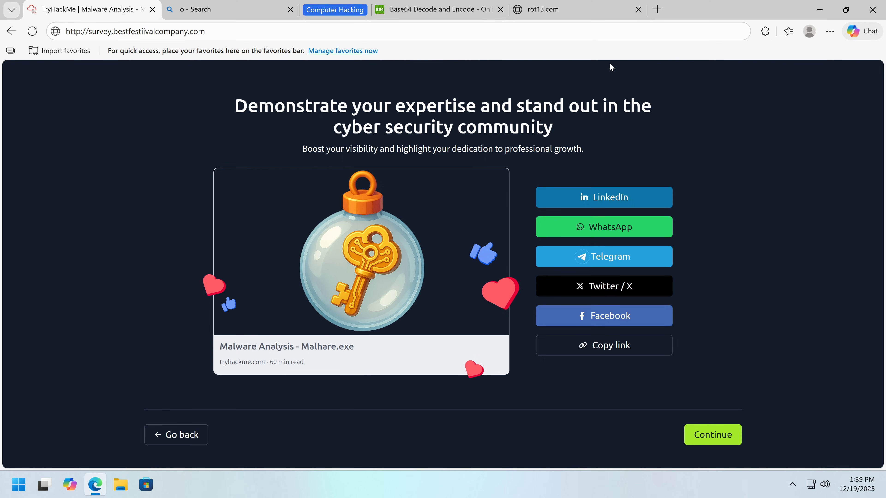
pyautogui.moveTo(455, 161)
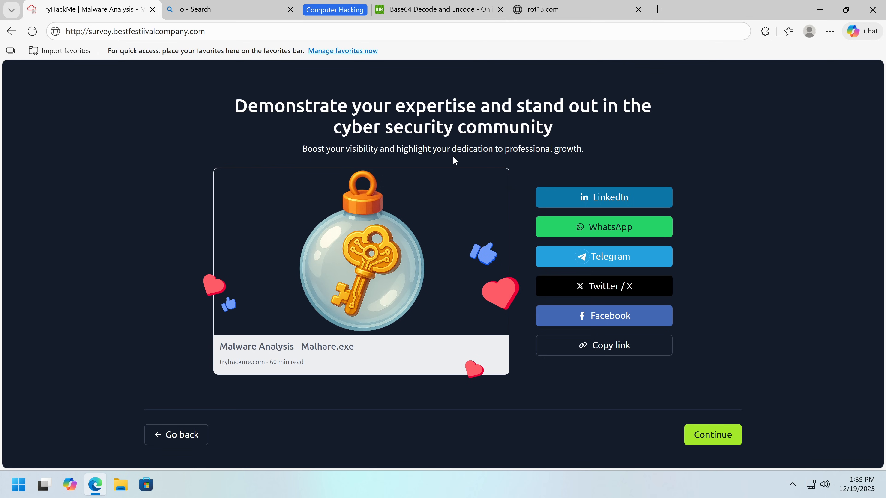